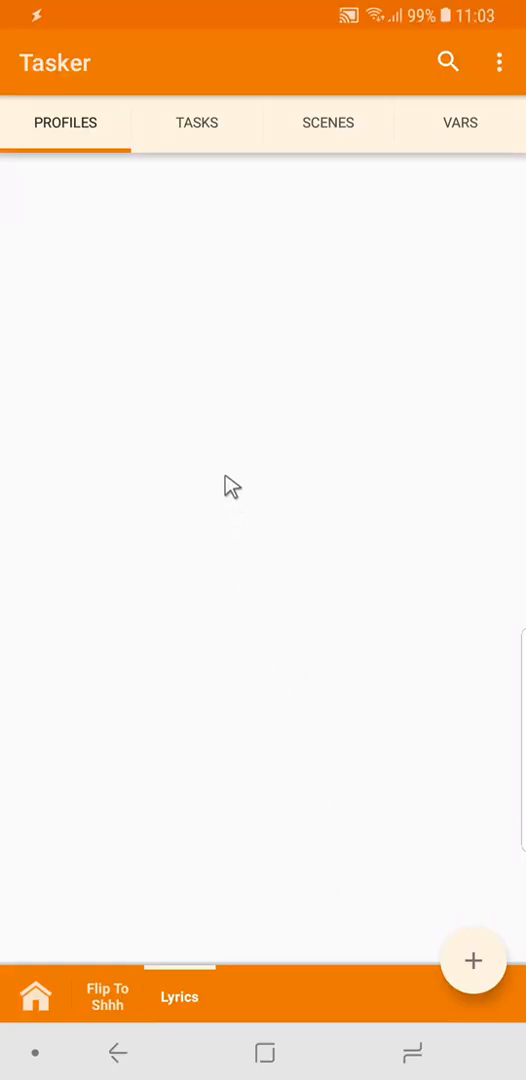
mouse_move(108, 306)
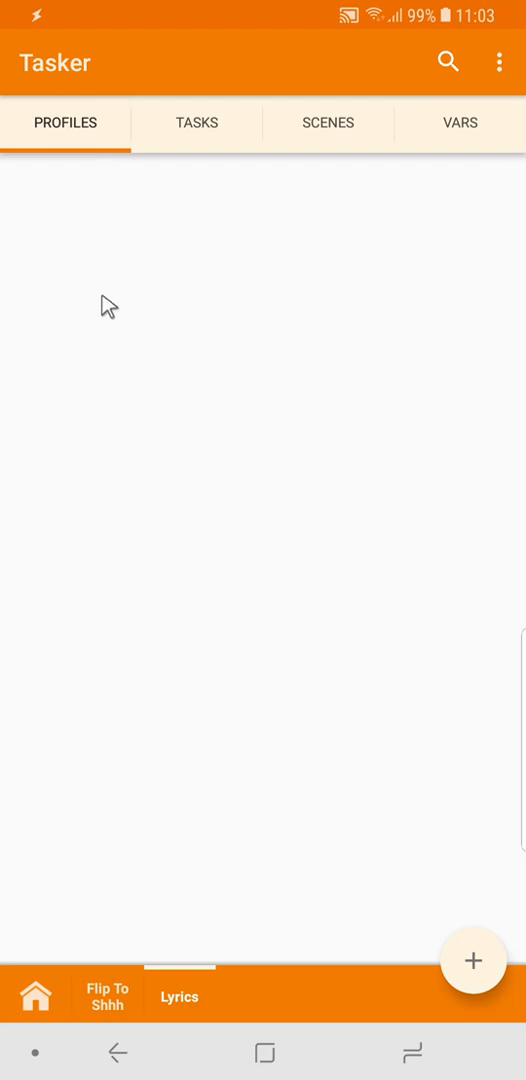
mouse_move(439, 953)
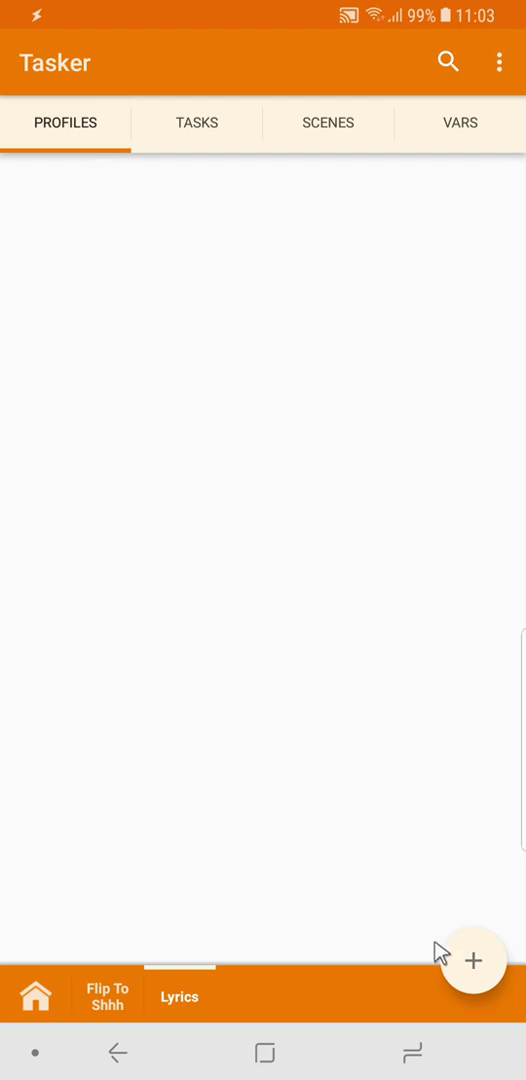
- Tap + on the Profiles tab to start a new profile and show trigger types
click(473, 961)
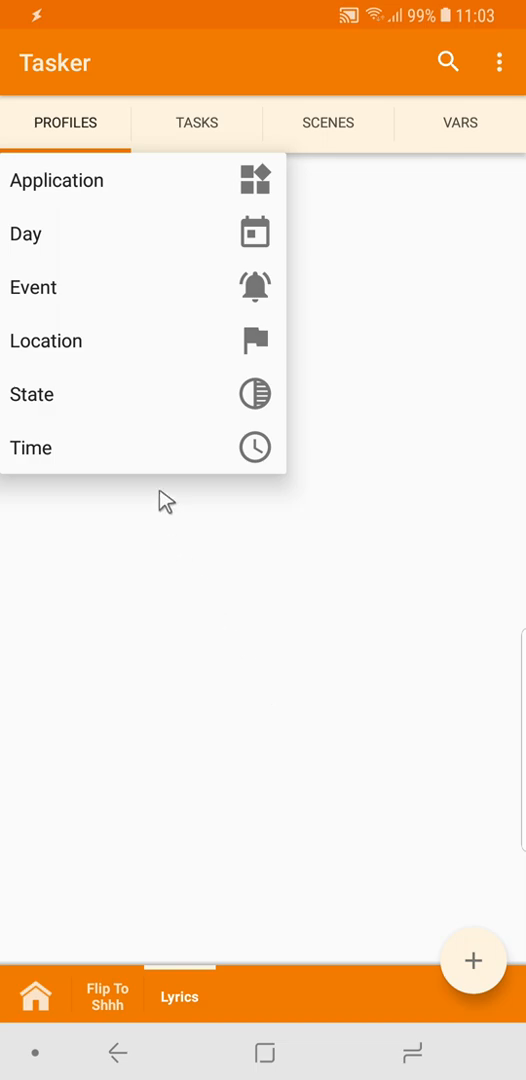
- Give the new profile a Time context from 09:00 till 18:00
click(31, 447)
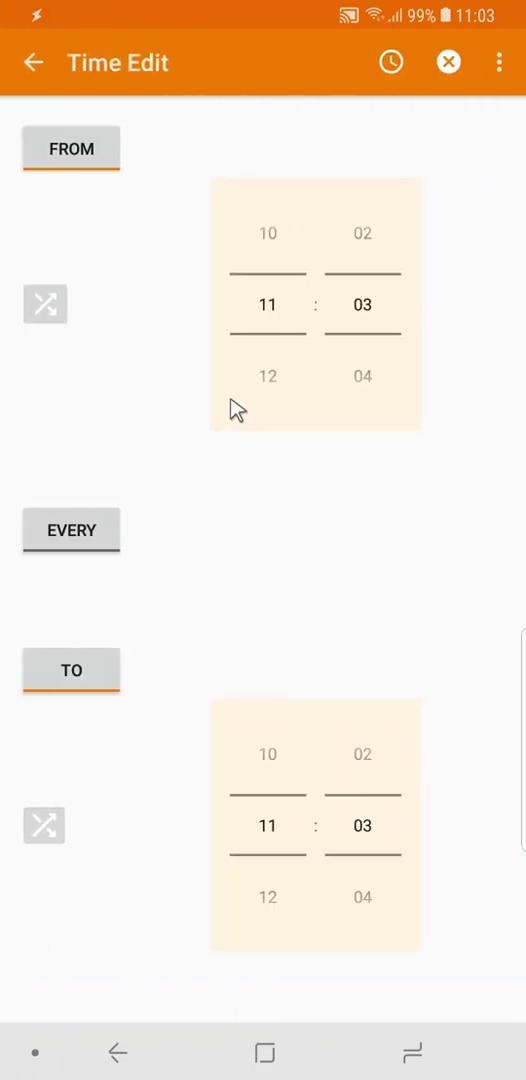
scroll(down, 3)
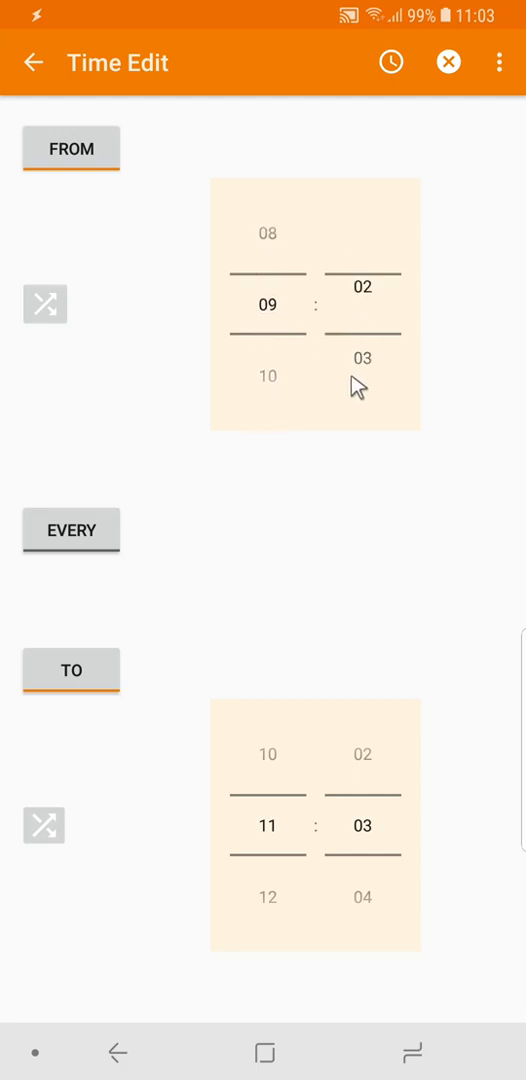
scroll(down, 3)
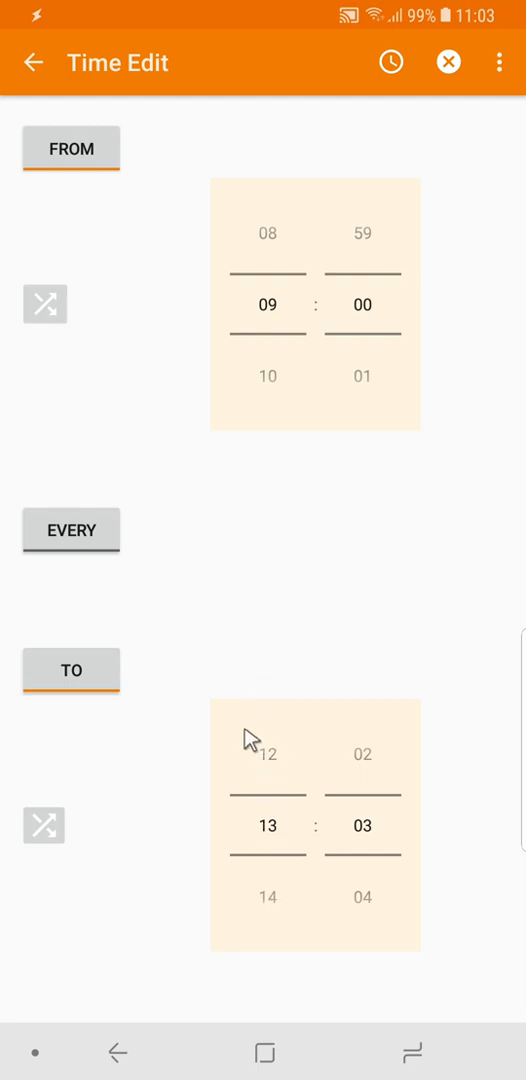
scroll(down, 3)
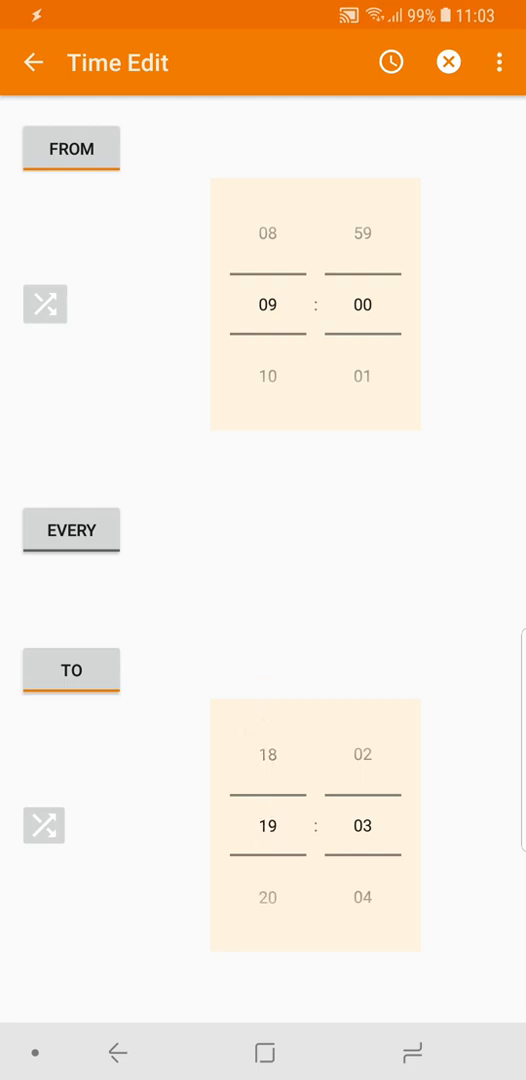
scroll(down, 3)
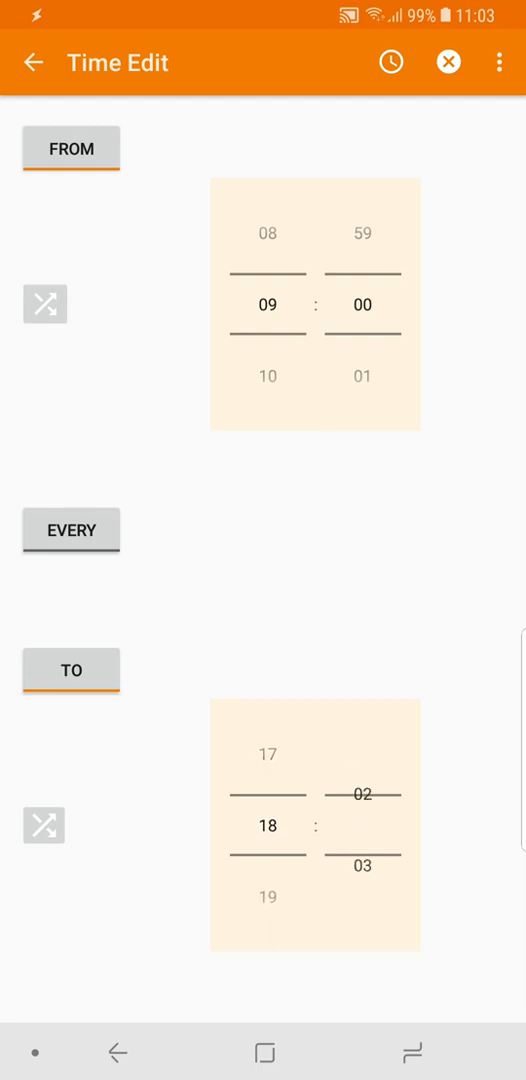
scroll(down, 3)
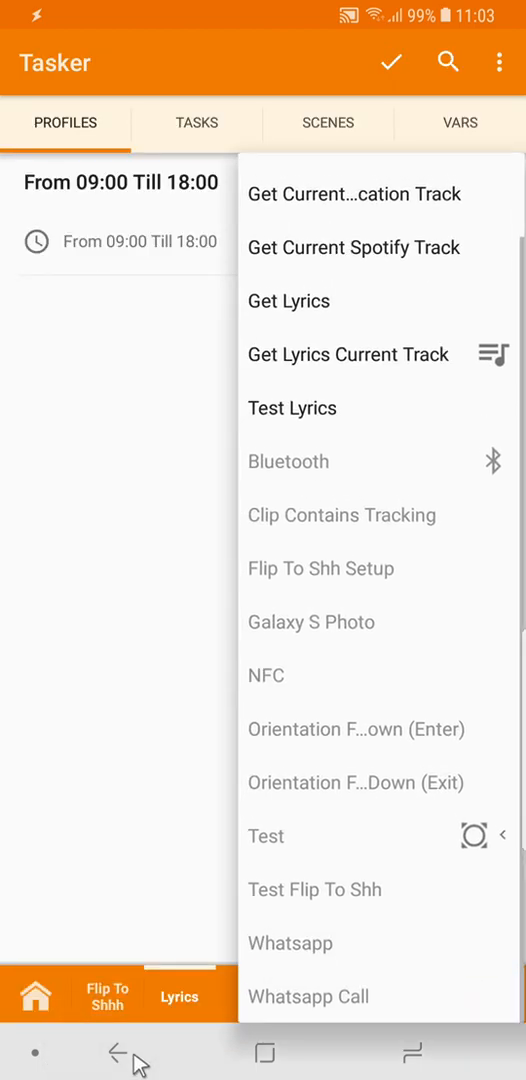
- Link a new task setting Ringer Volume to level 1, then return to profiles
scroll(down, 3)
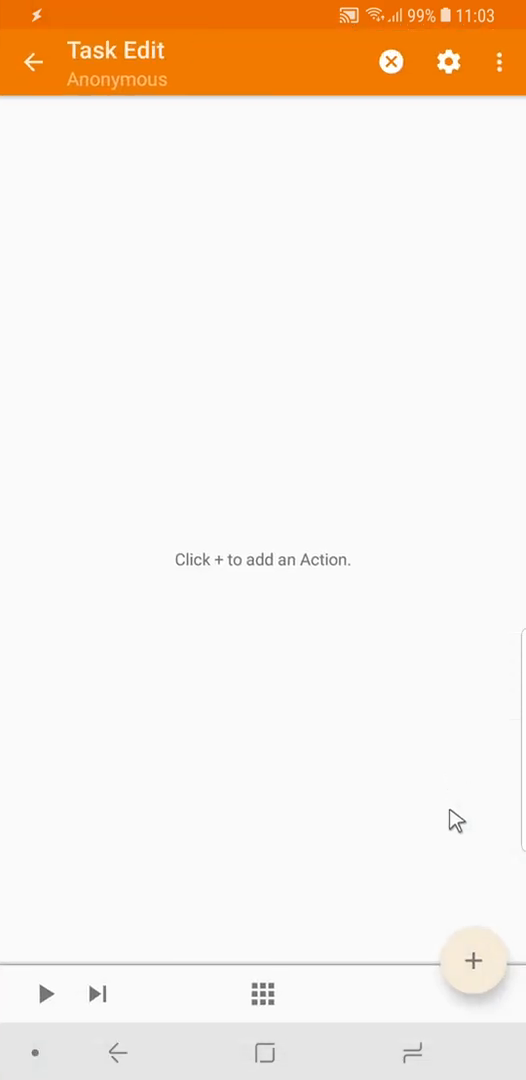
click(474, 961)
text(r)
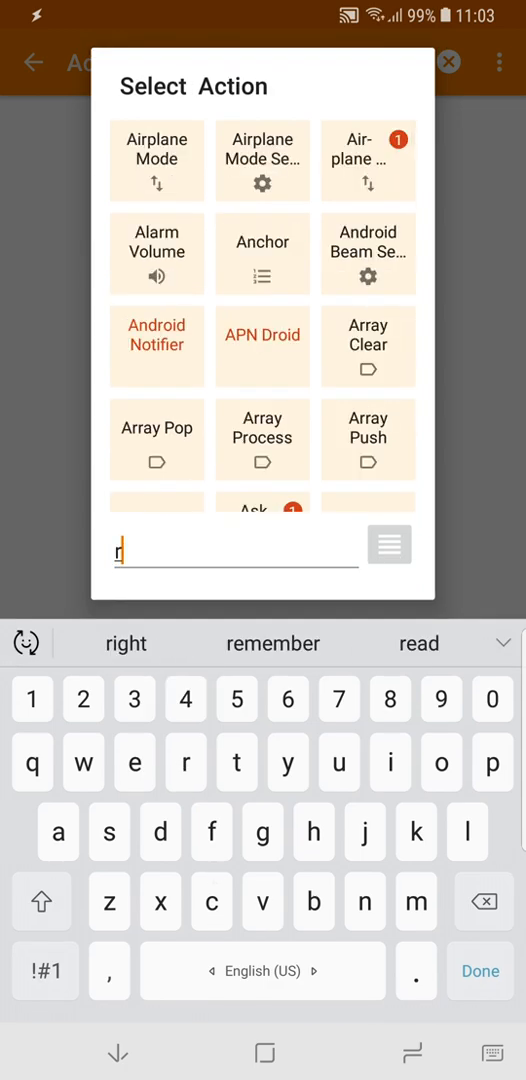
text(inger)
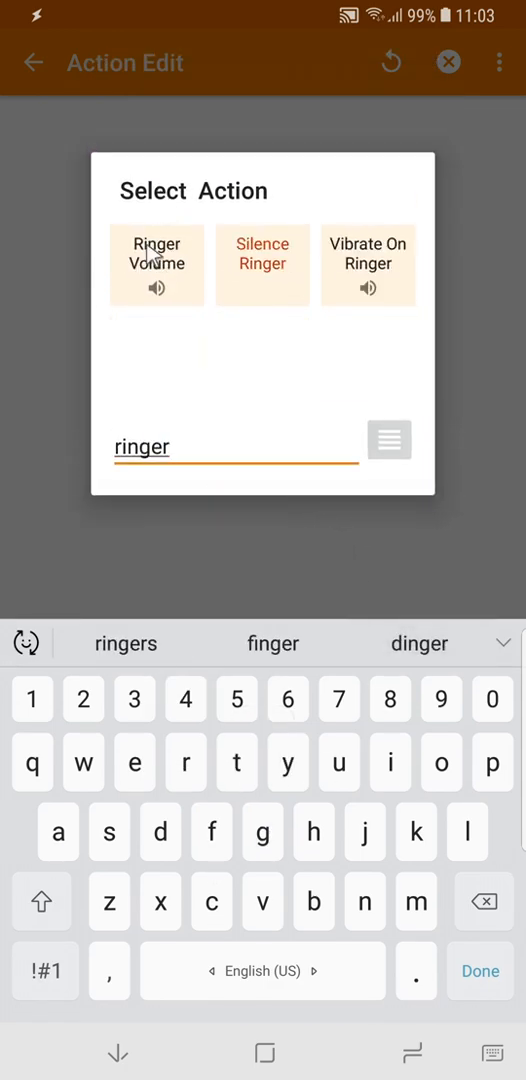
click(155, 263)
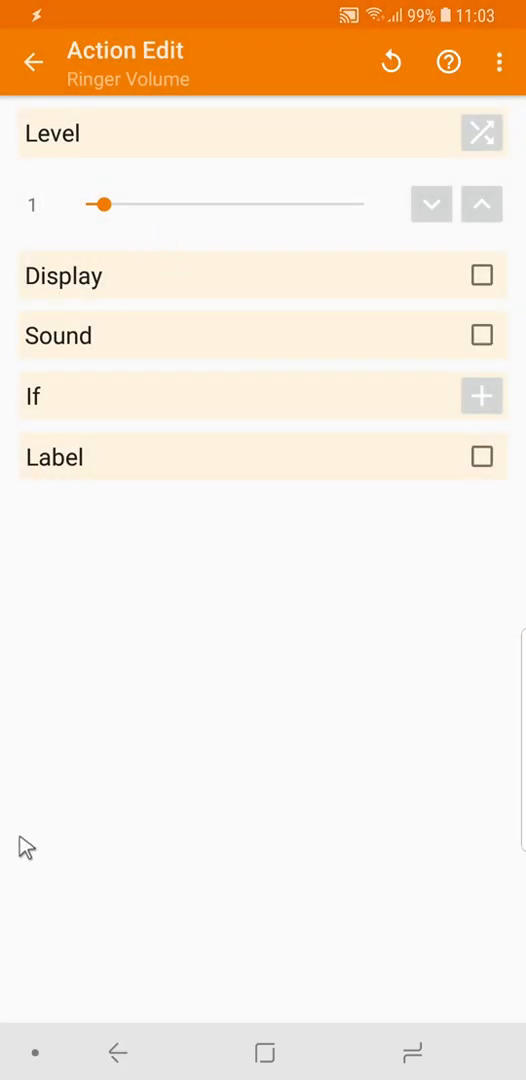
click(33, 62)
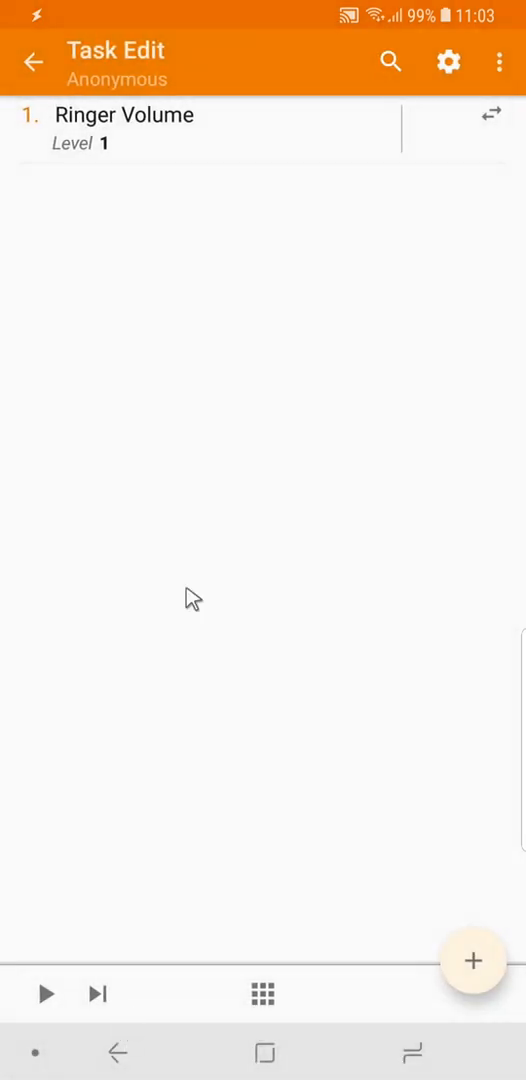
click(37, 61)
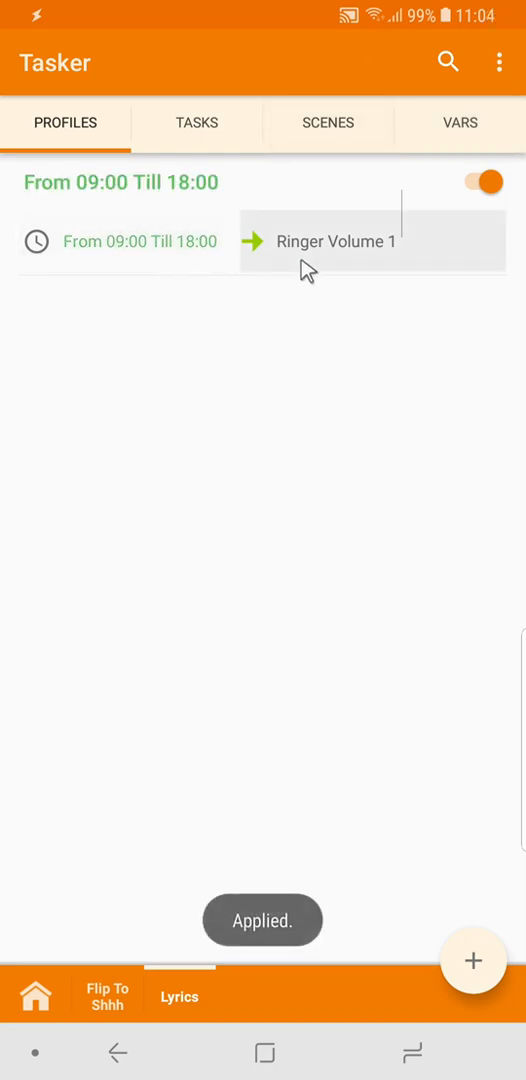
mouse_move(336, 310)
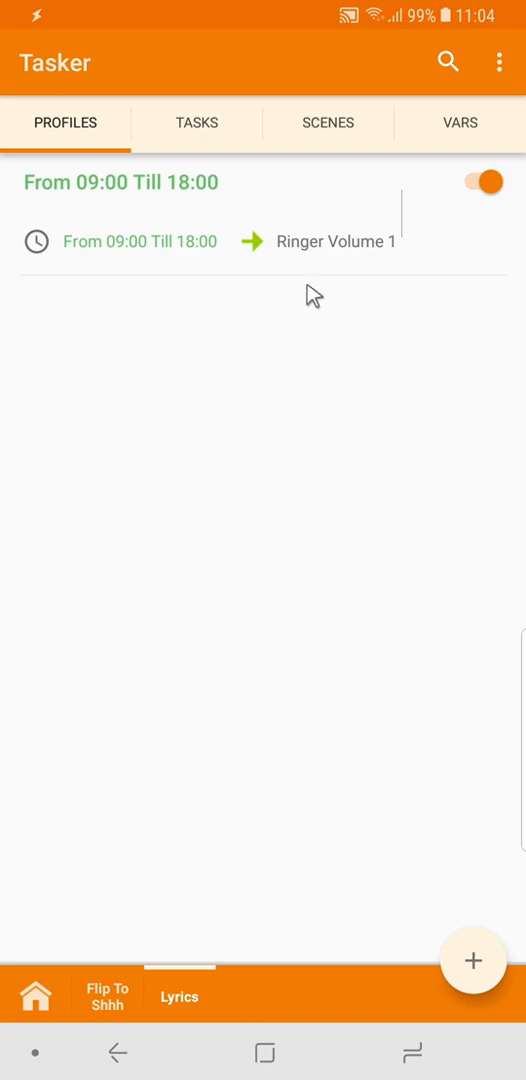
click(335, 241)
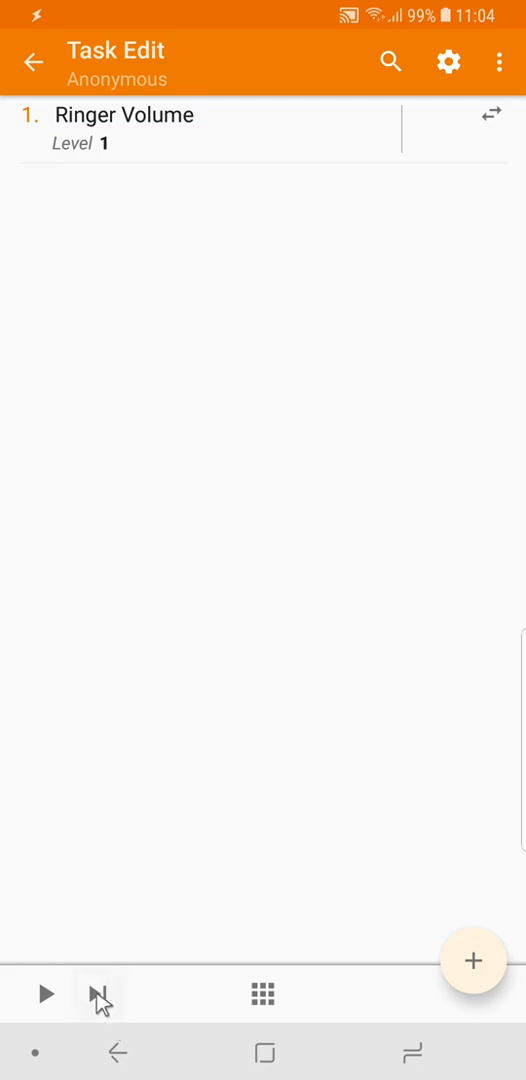
click(33, 59)
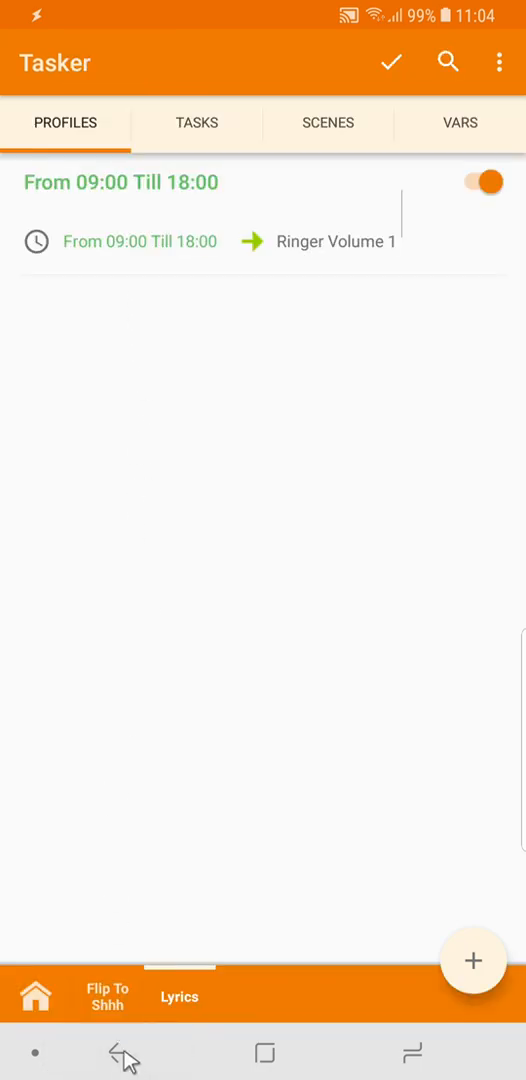
- Replace the task's action with Variable Set, setting %Work to 1
click(335, 241)
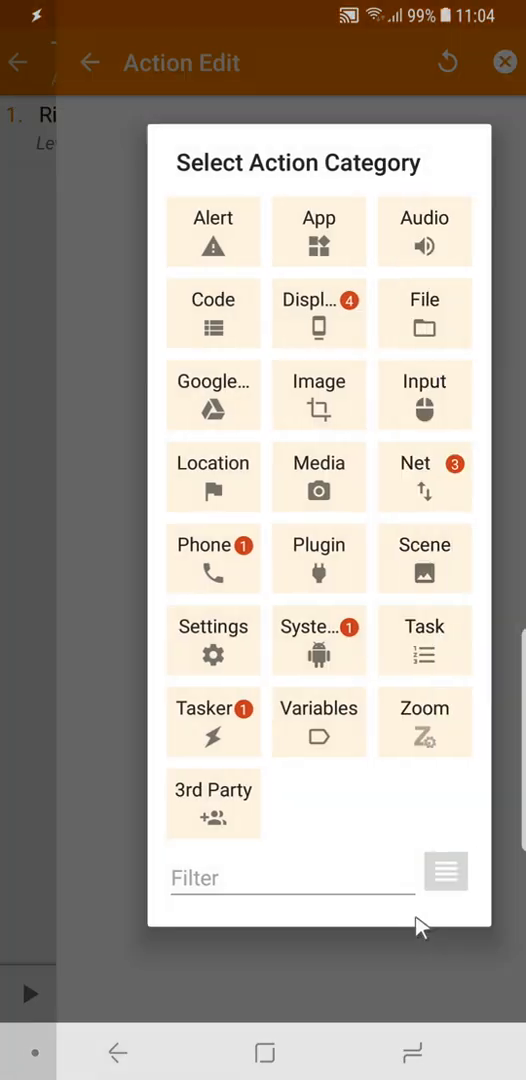
click(318, 721)
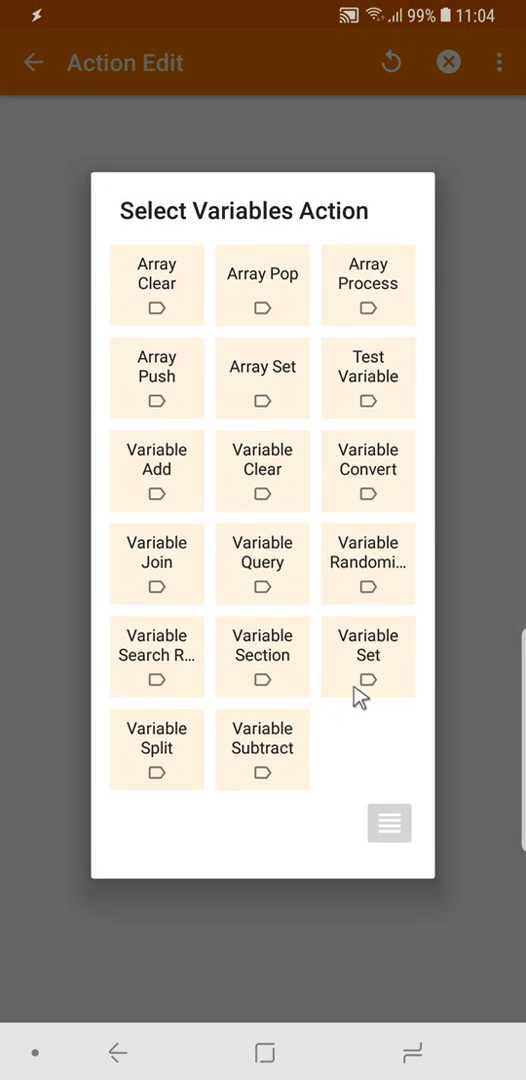
click(368, 655)
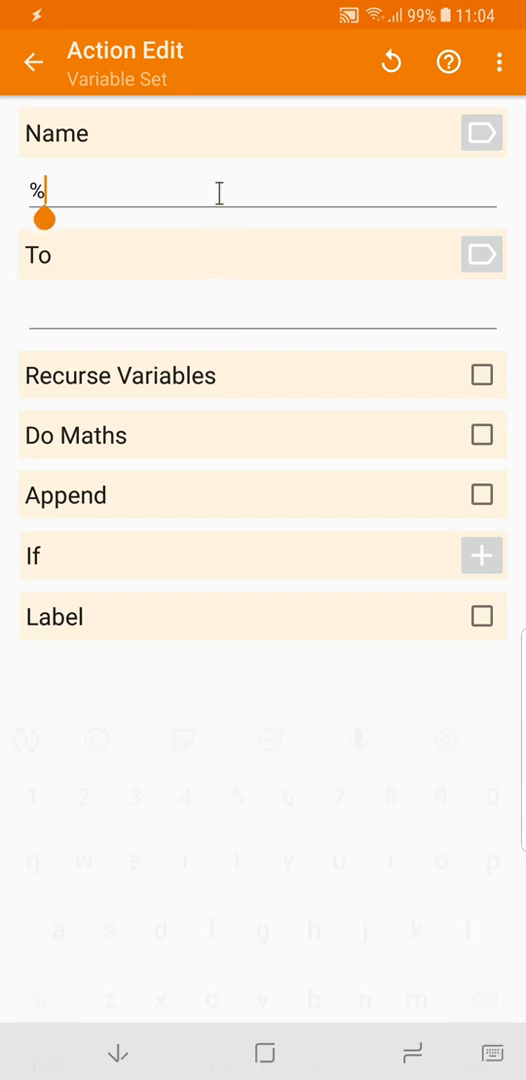
text(Work)
click(262, 310)
text(1)
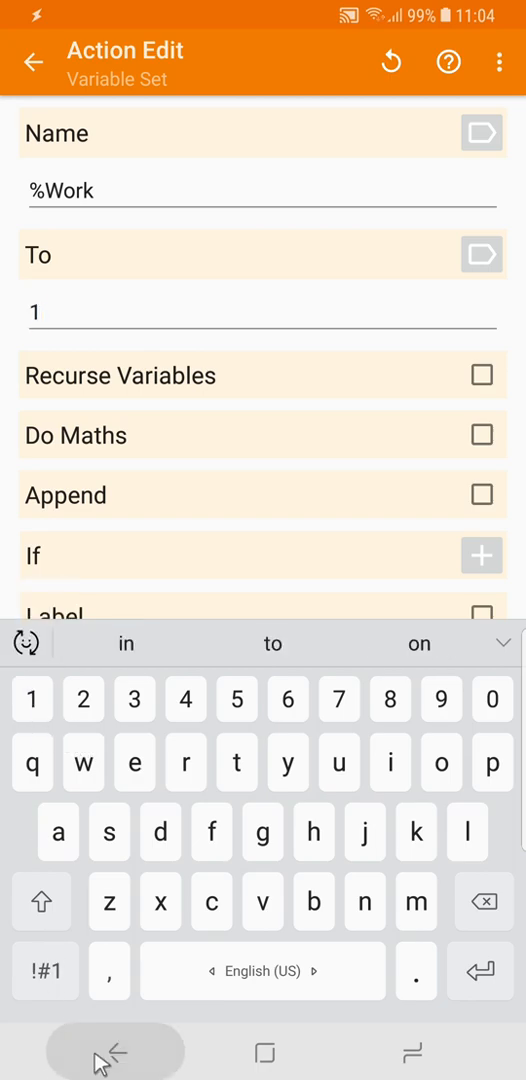
click(117, 1043)
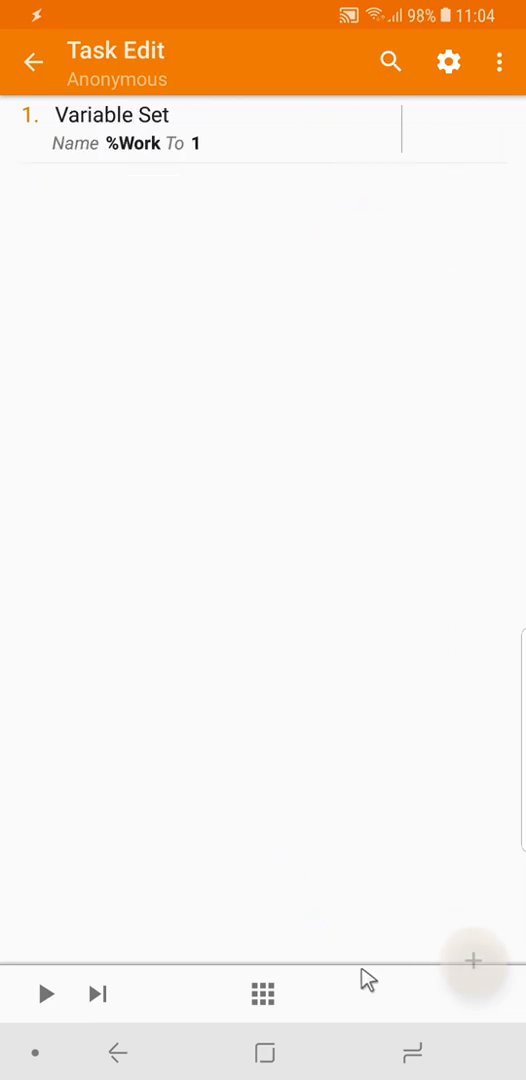
click(33, 61)
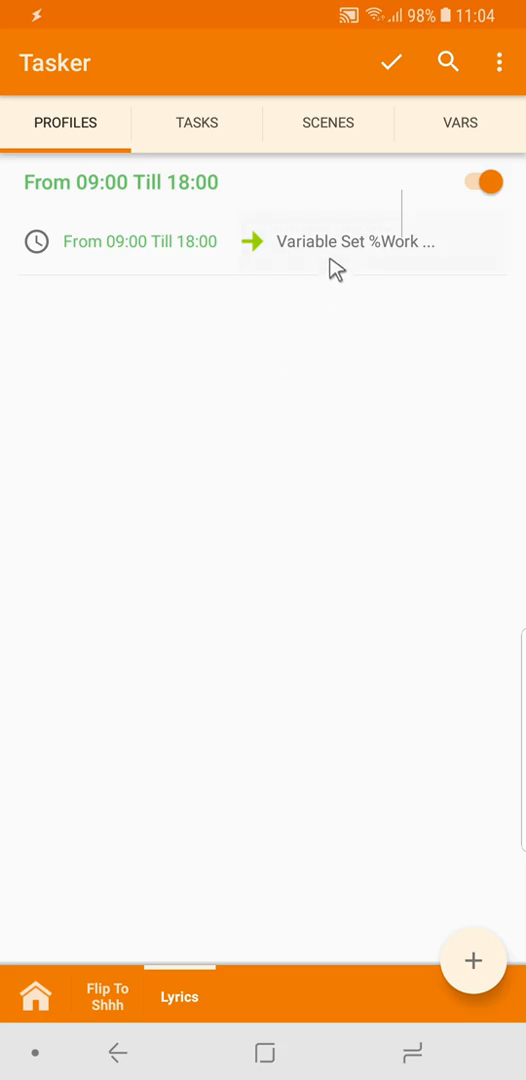
- Add an exit task with a Variable Clear action on %Work
click(355, 241)
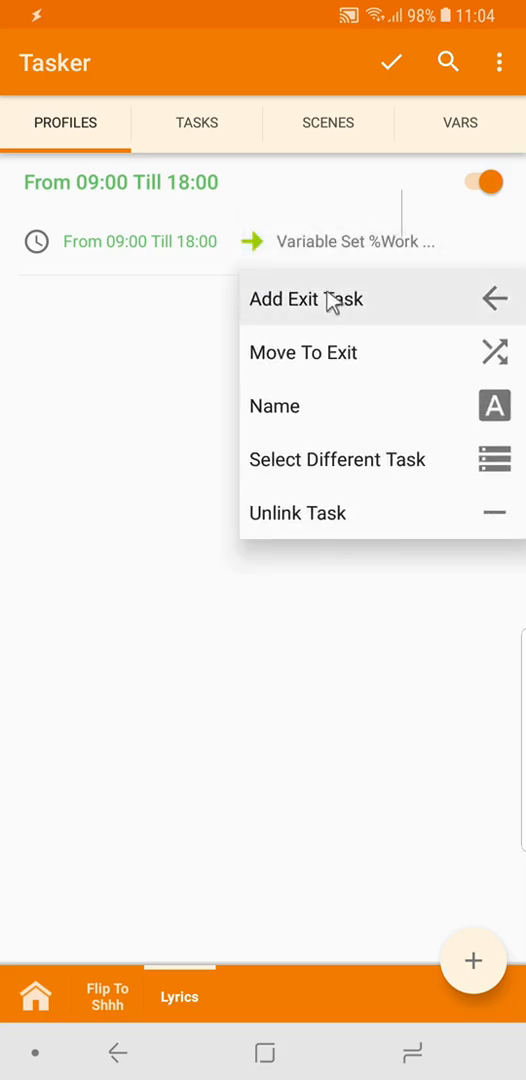
click(274, 406)
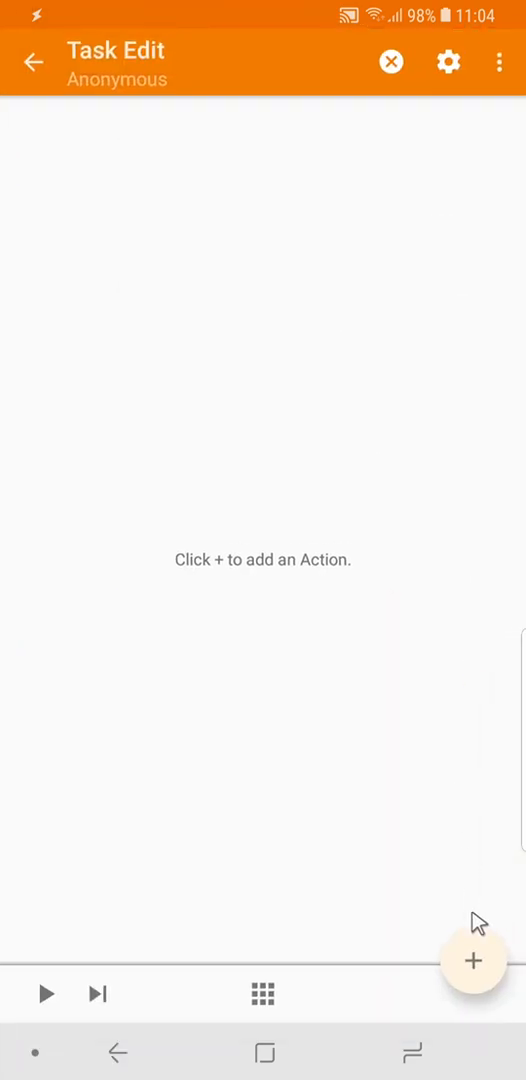
click(471, 961)
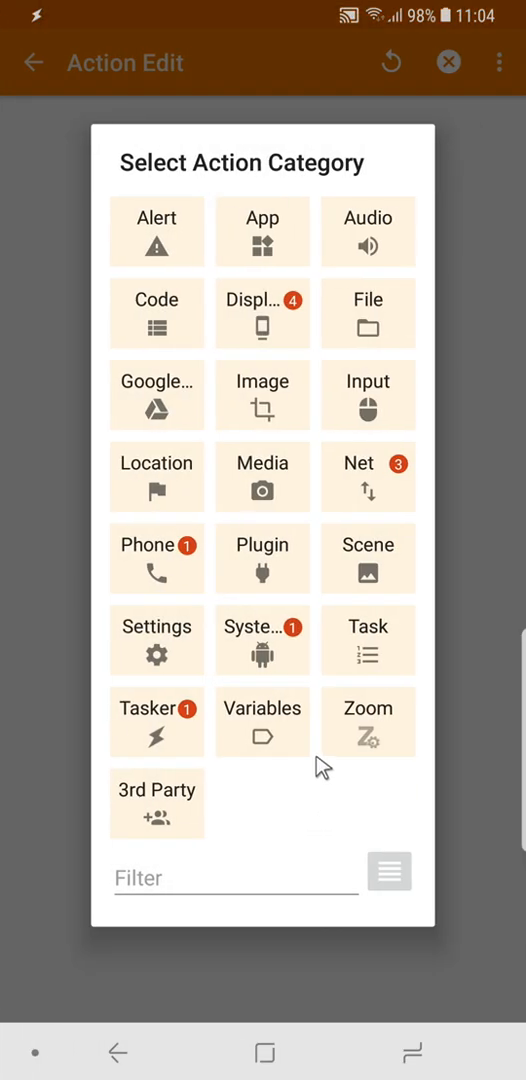
click(262, 721)
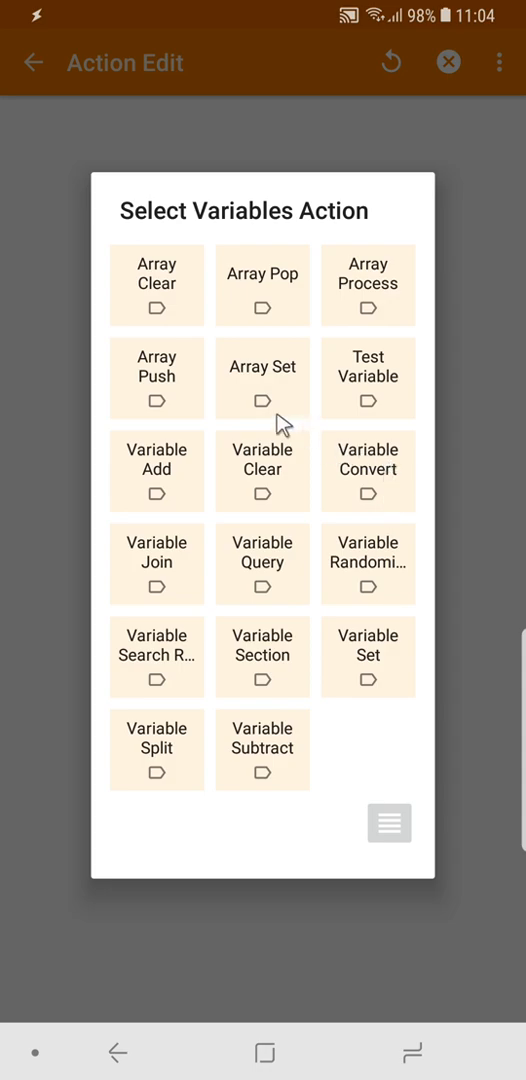
mouse_move(308, 492)
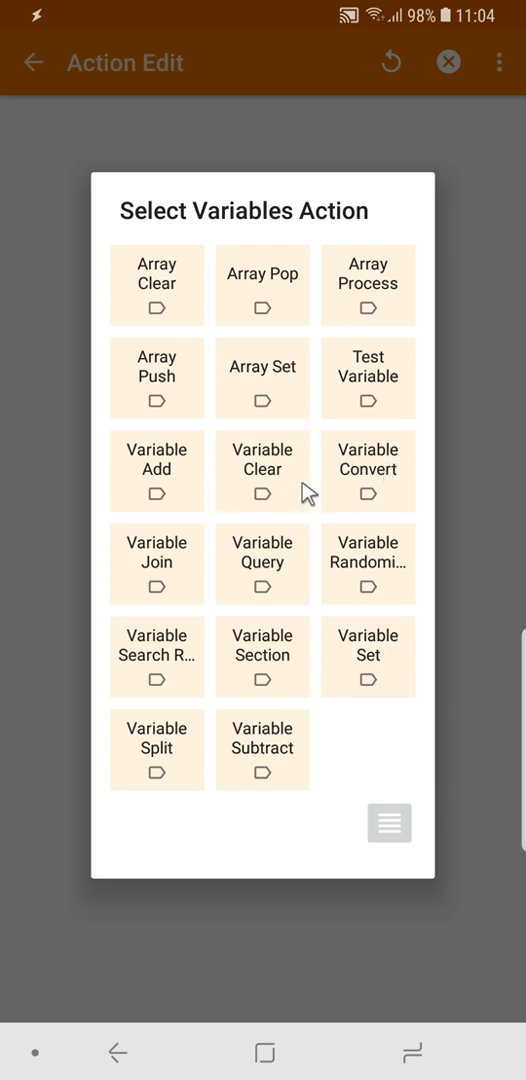
click(262, 470)
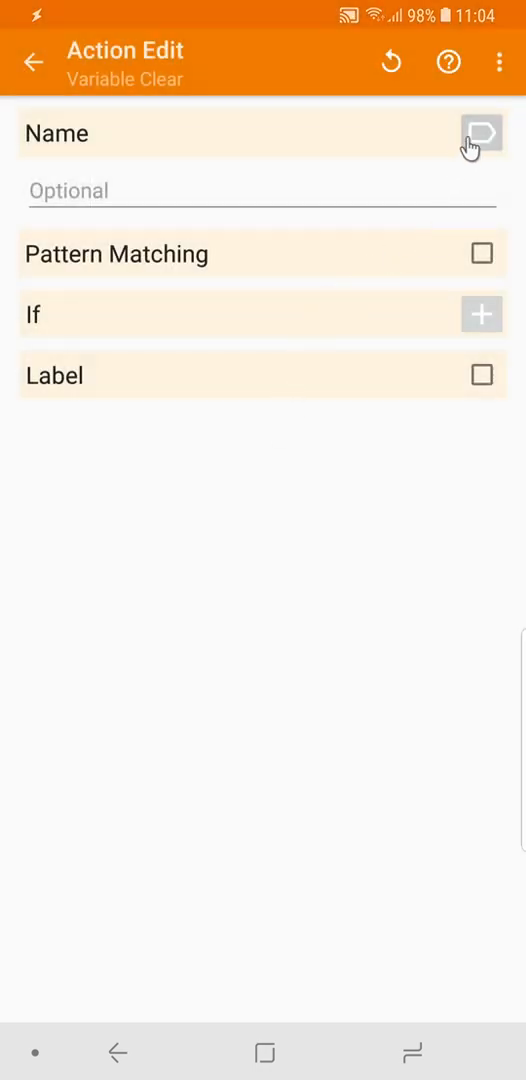
click(476, 133)
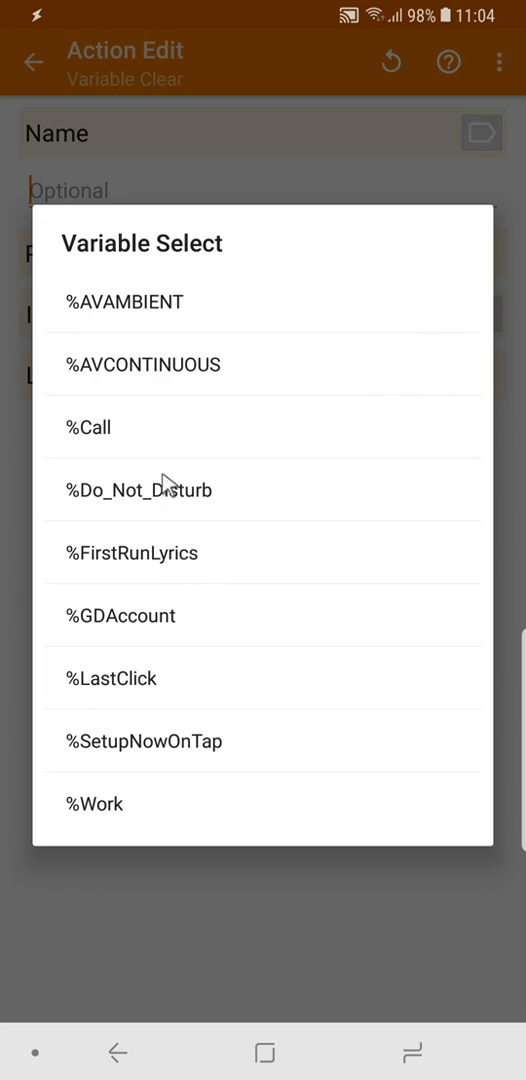
click(94, 803)
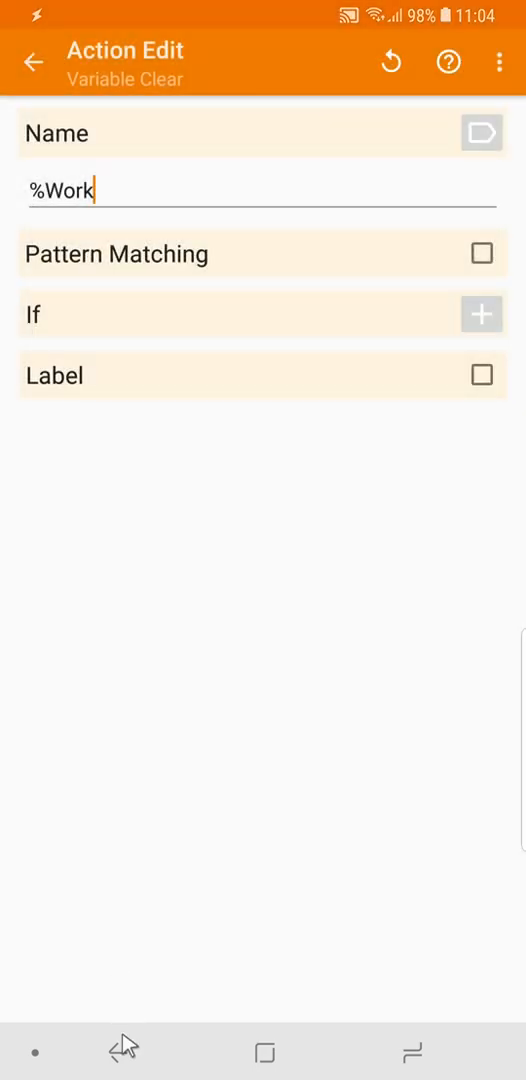
click(35, 61)
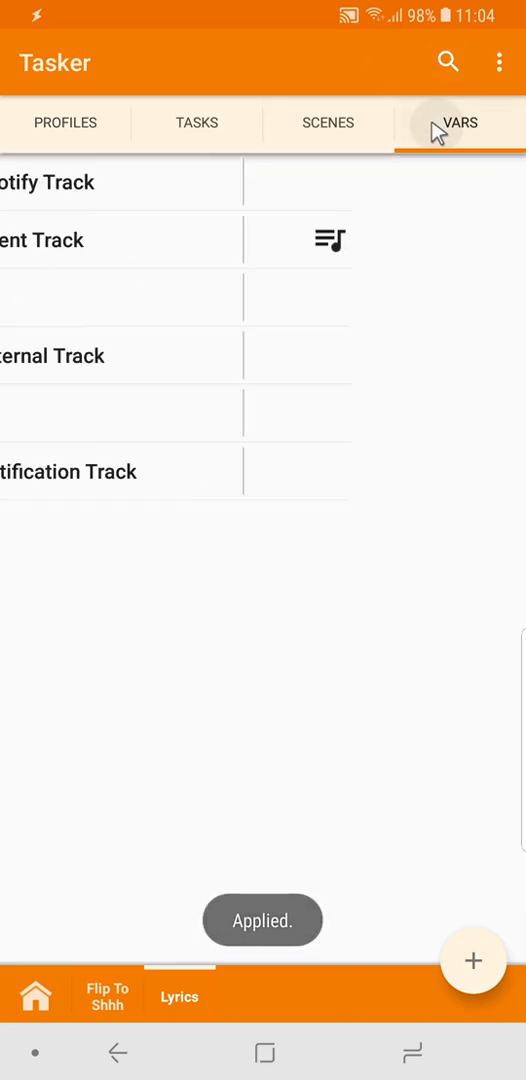
- Run the entry task, apply changes, and confirm %Work equals 1 on the Vars tab
click(461, 122)
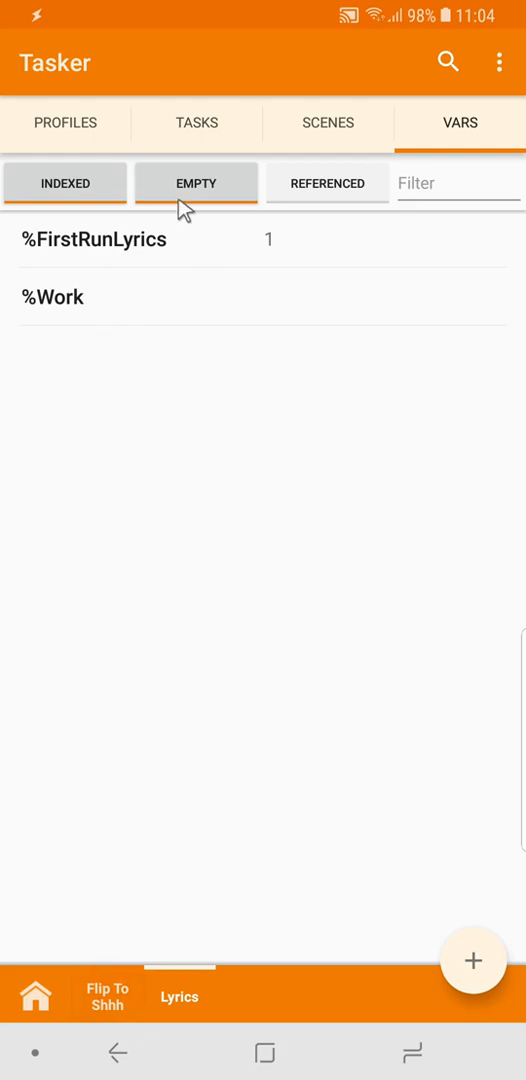
click(65, 122)
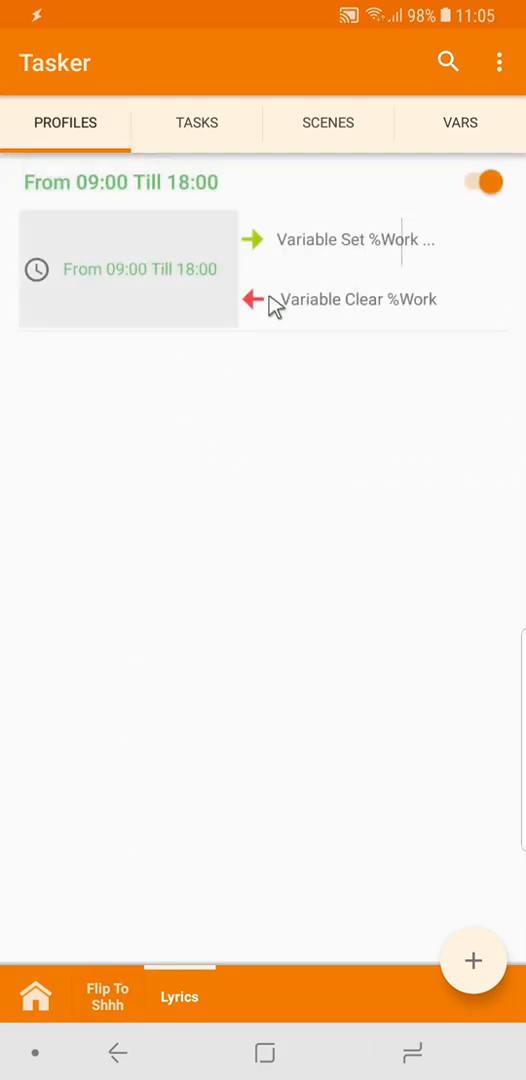
mouse_move(145, 308)
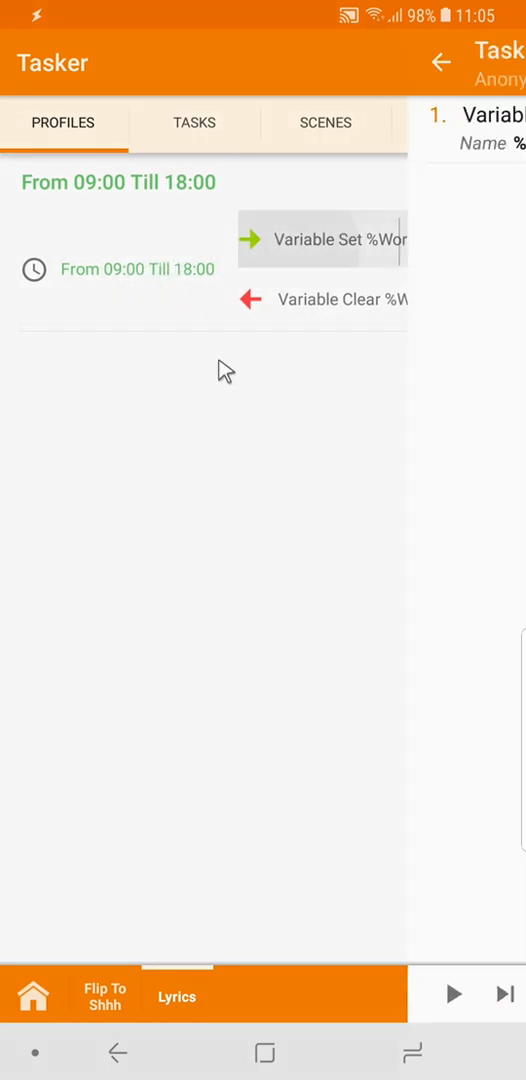
click(320, 239)
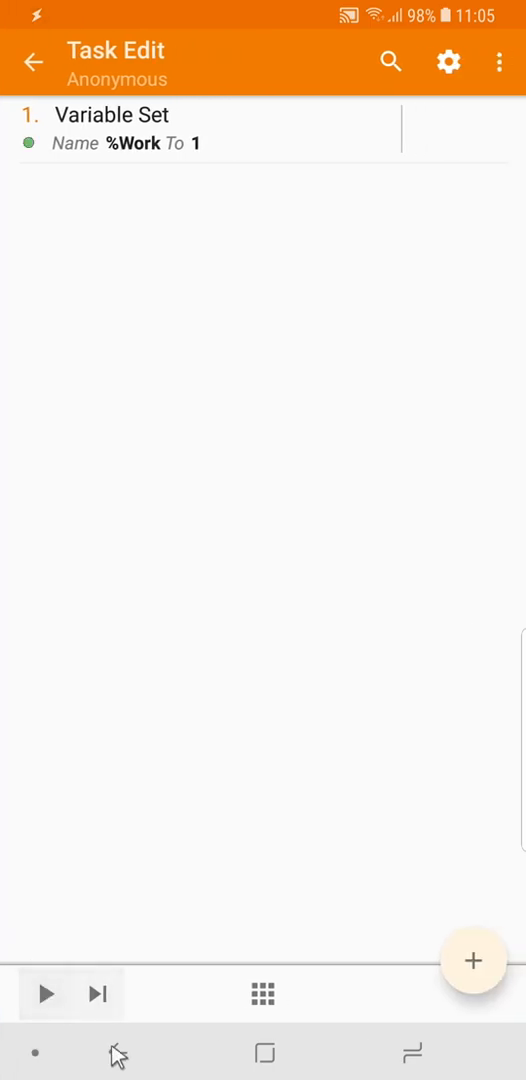
click(34, 60)
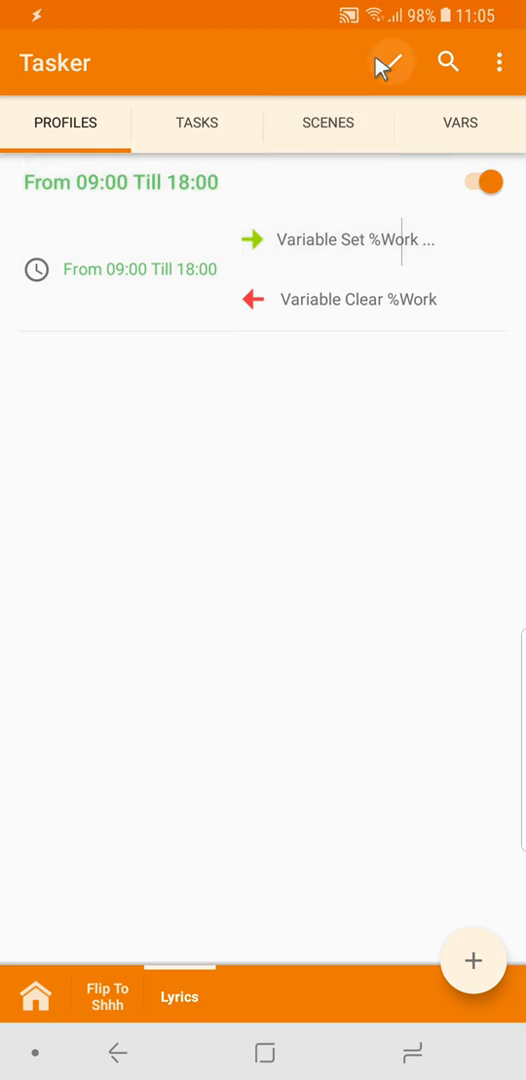
click(457, 122)
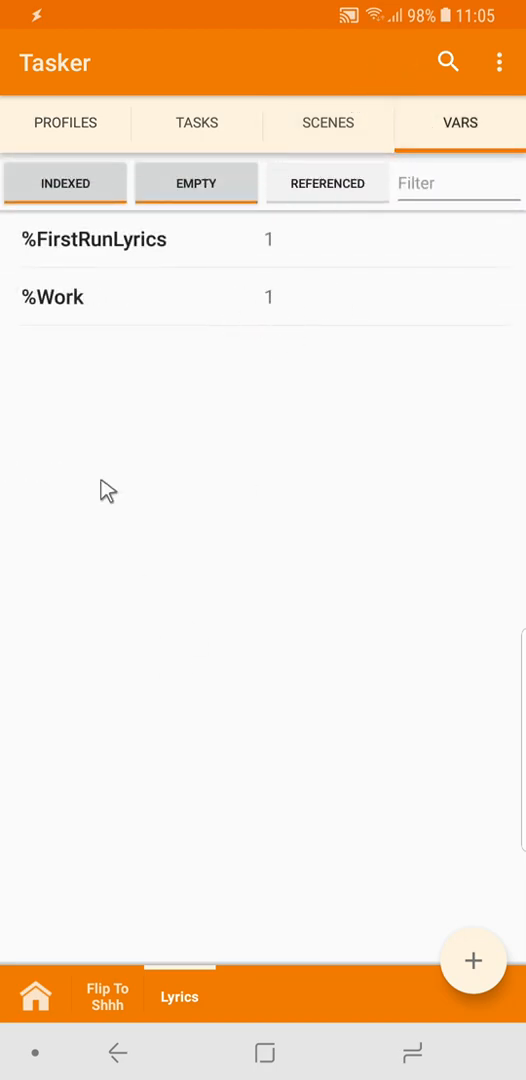
click(64, 122)
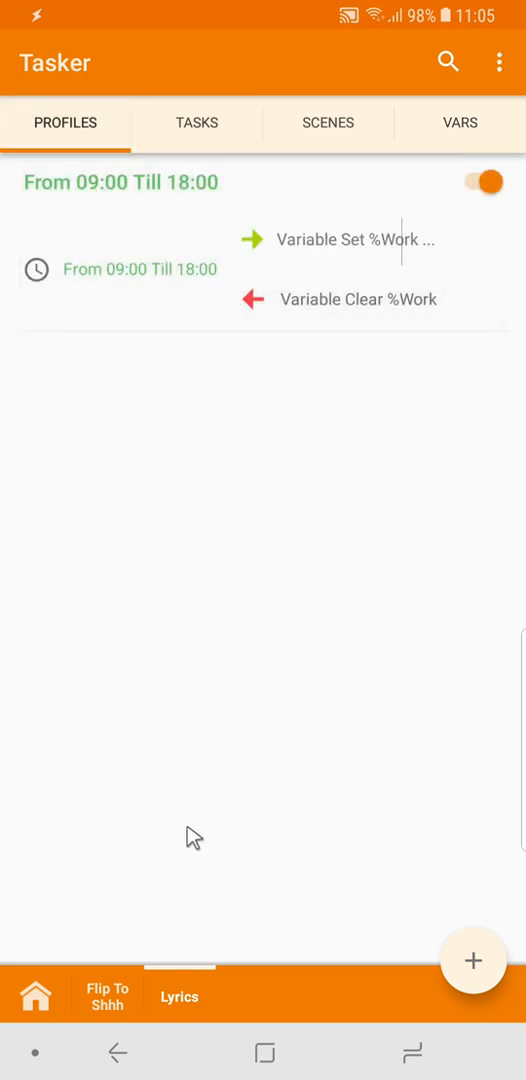
mouse_move(172, 1005)
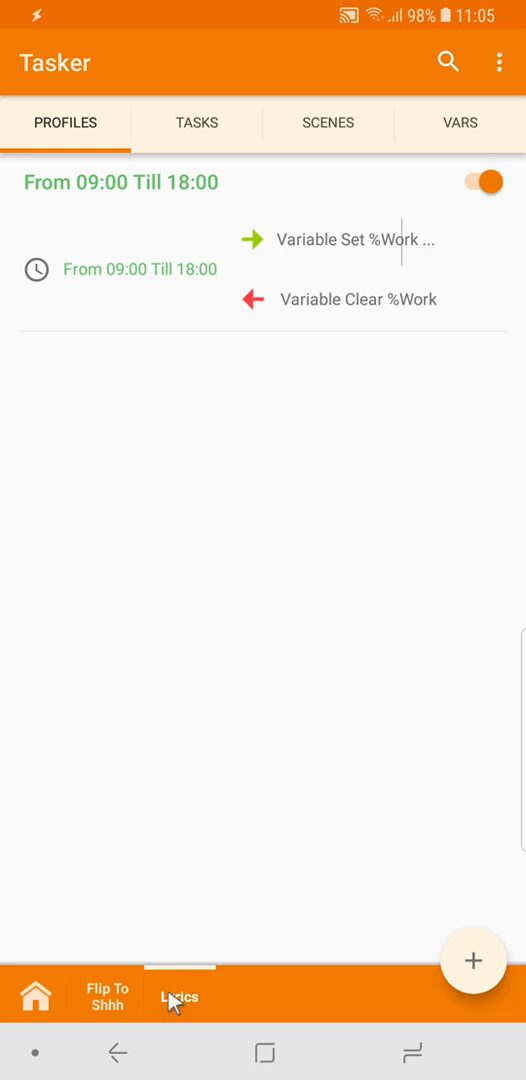
- Add a project named 'States', then return to the Lyrics project
click(179, 997)
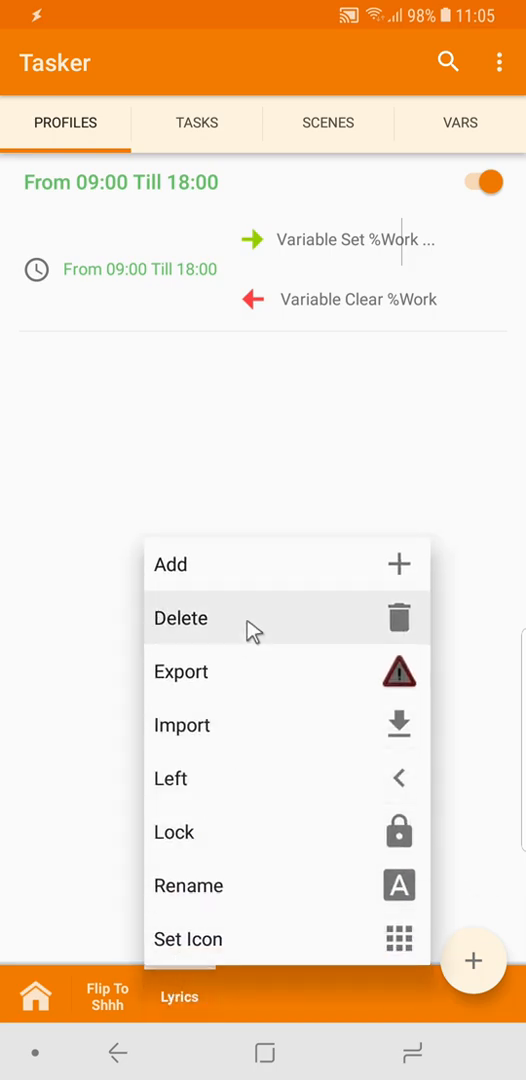
click(188, 885)
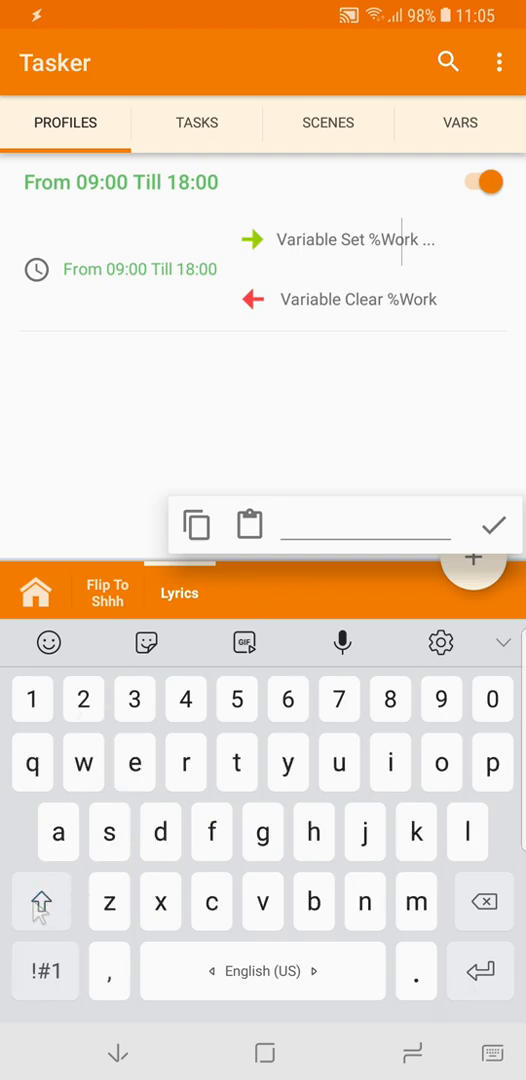
text(States)
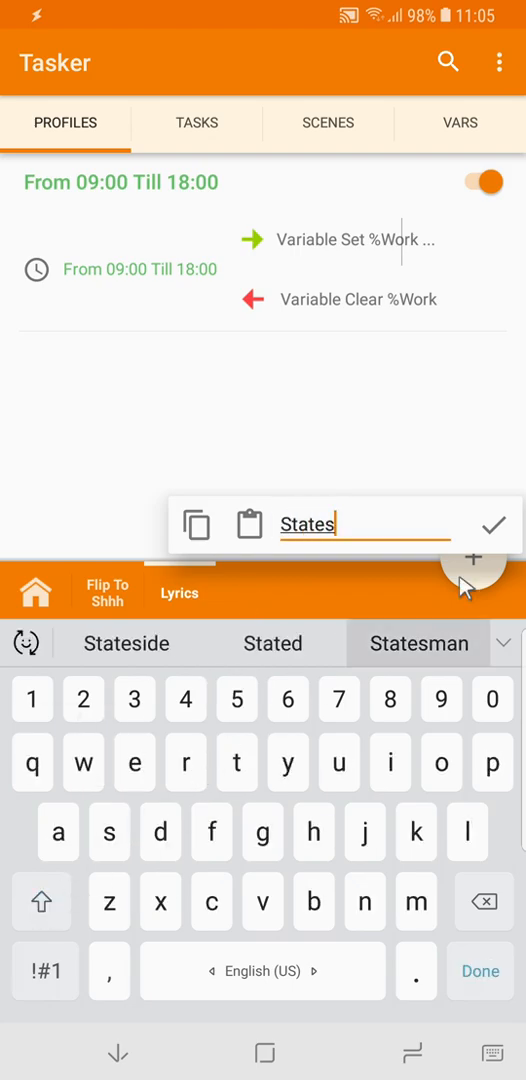
click(493, 525)
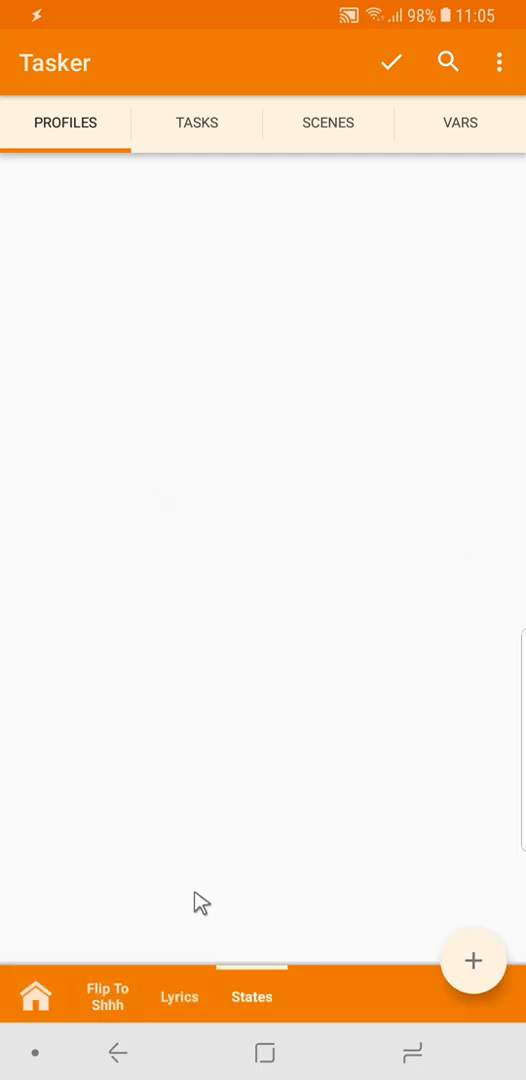
click(179, 996)
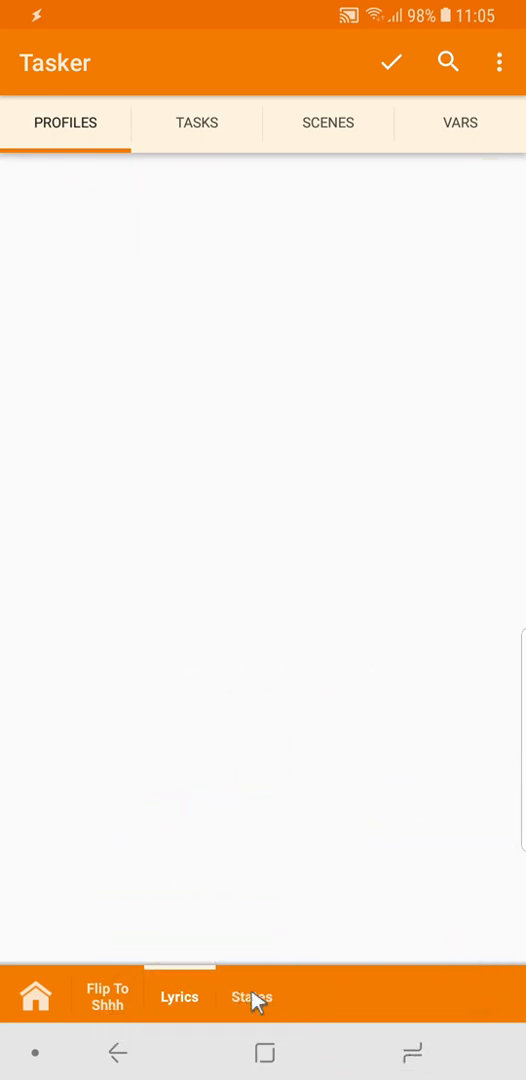
- Move the work-hours profile into States, then show the home project's Tasks tab
click(252, 997)
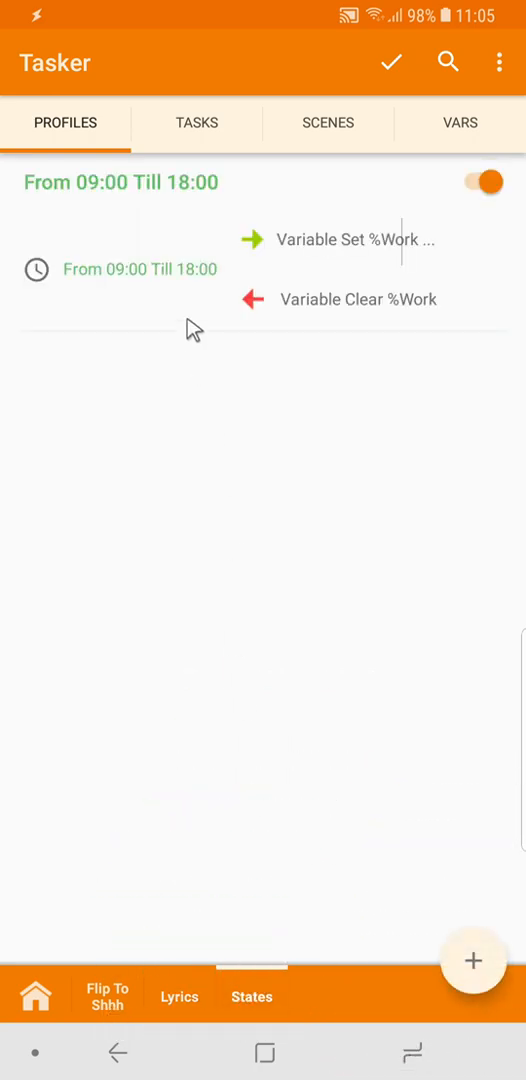
mouse_move(381, 155)
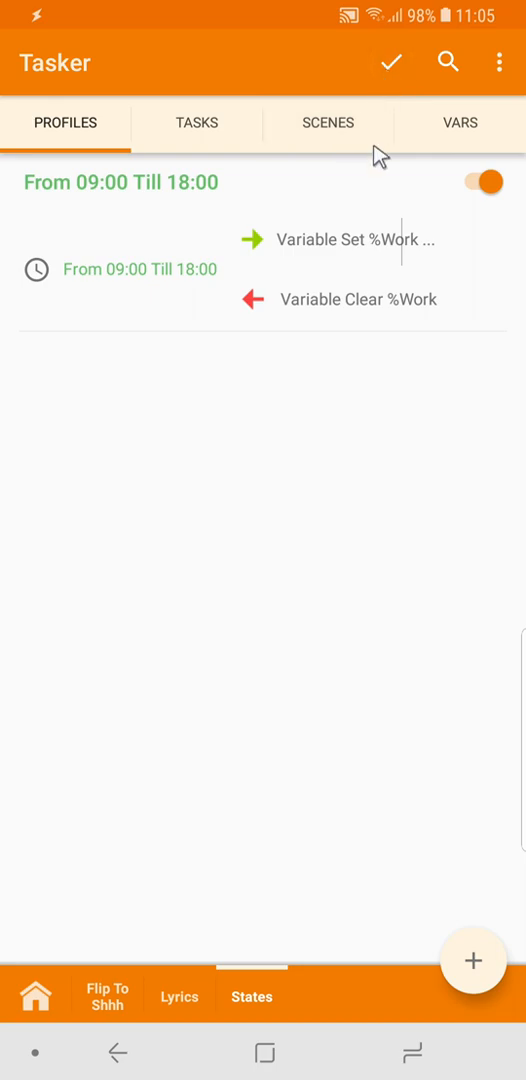
click(391, 59)
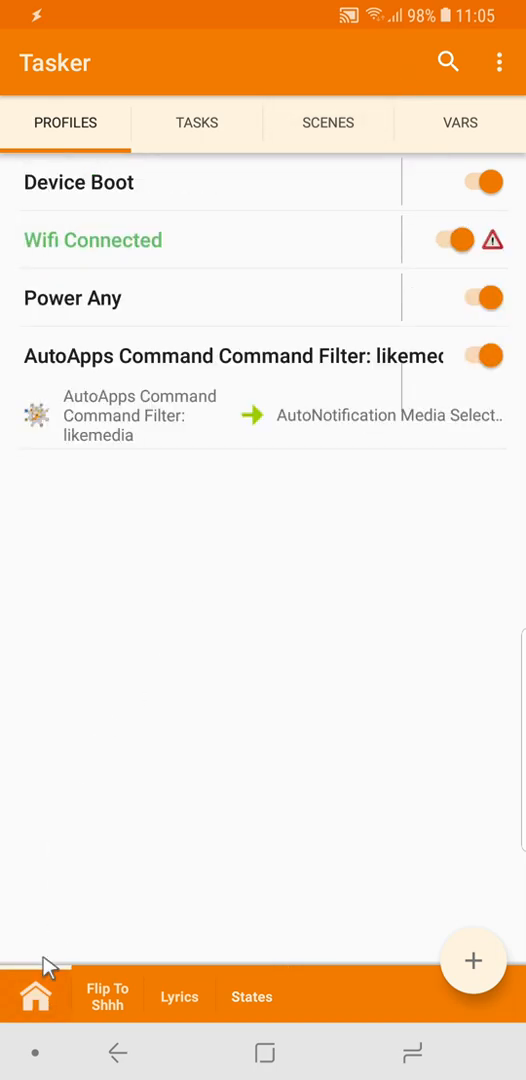
mouse_move(200, 142)
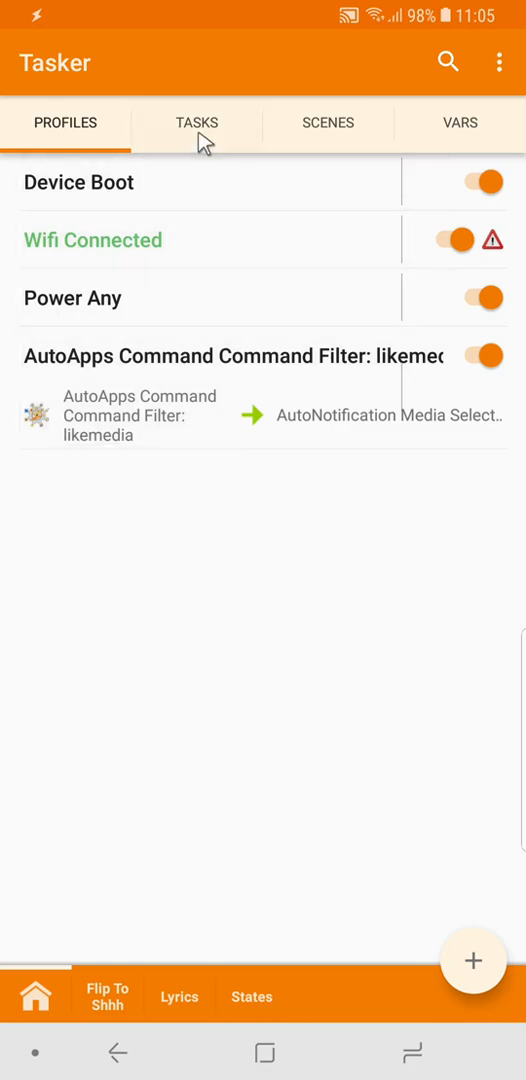
click(197, 122)
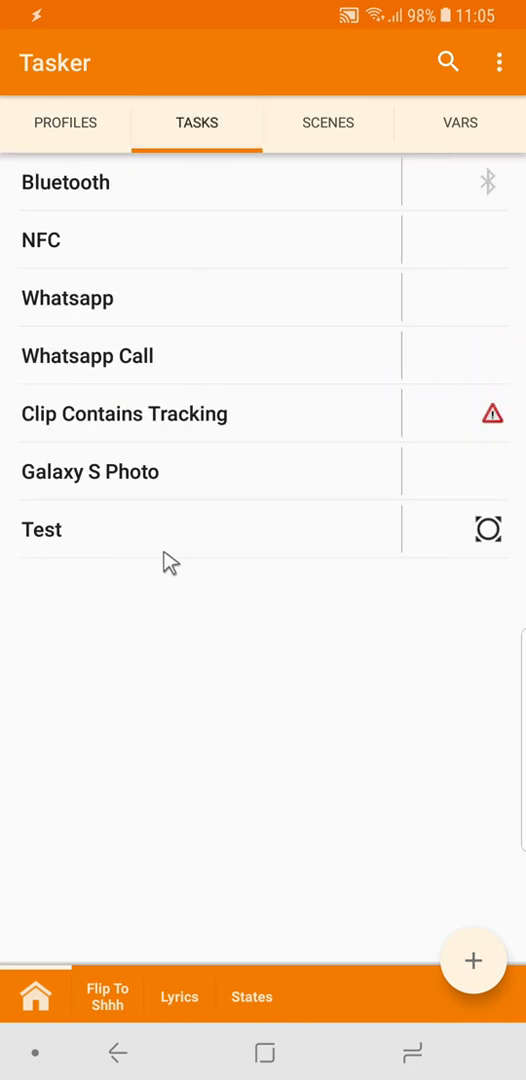
- Add an If action to the Test task with condition '%Work Is Set'
click(42, 529)
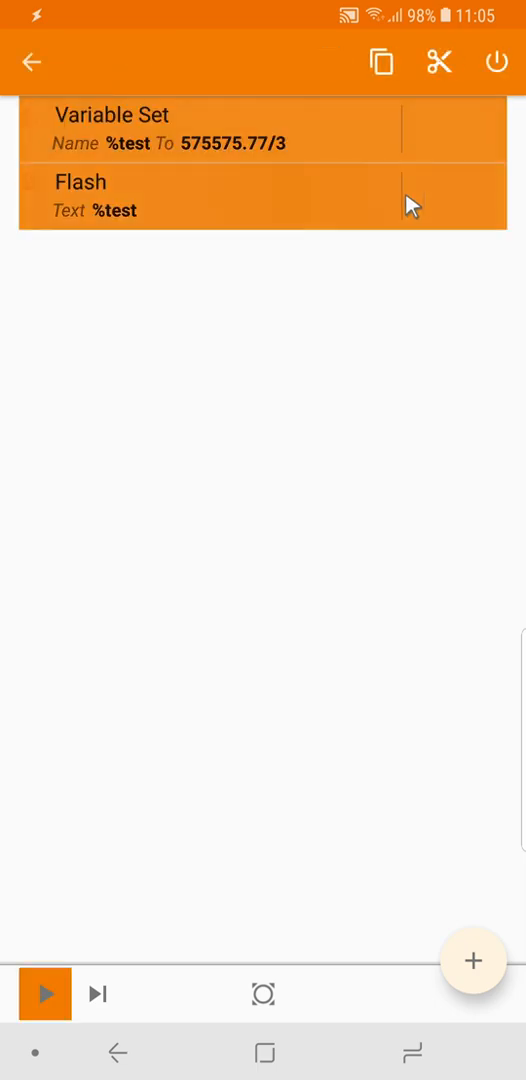
mouse_move(484, 247)
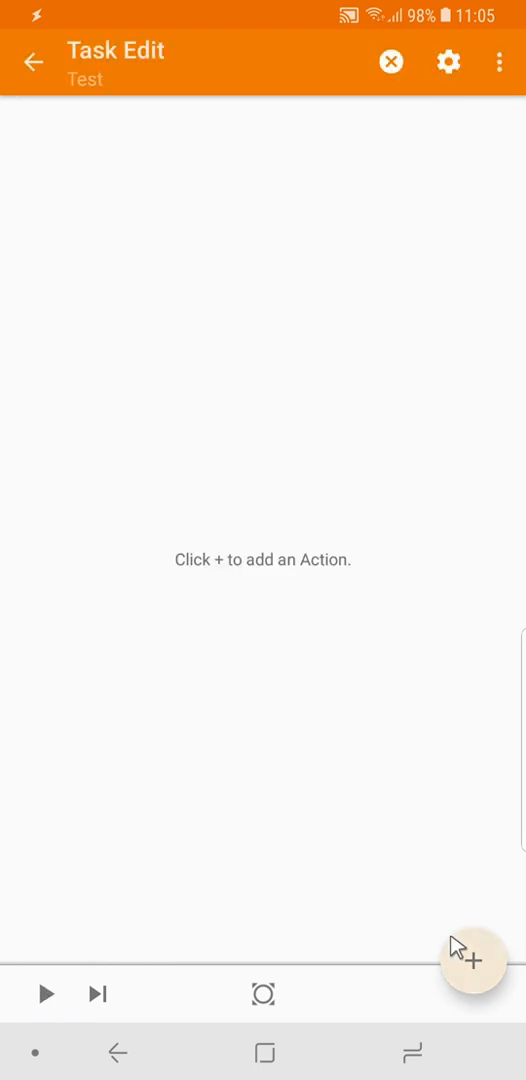
click(472, 960)
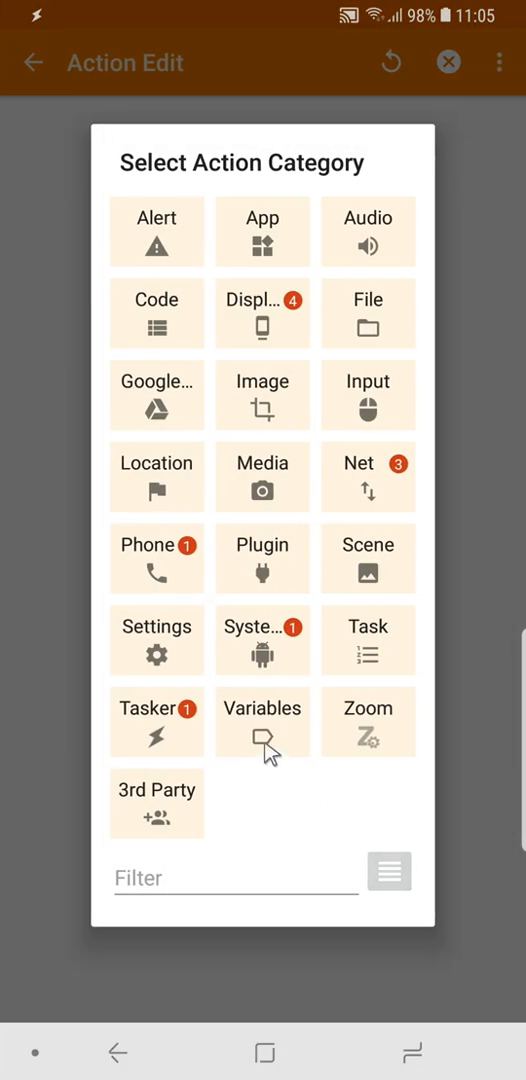
click(367, 640)
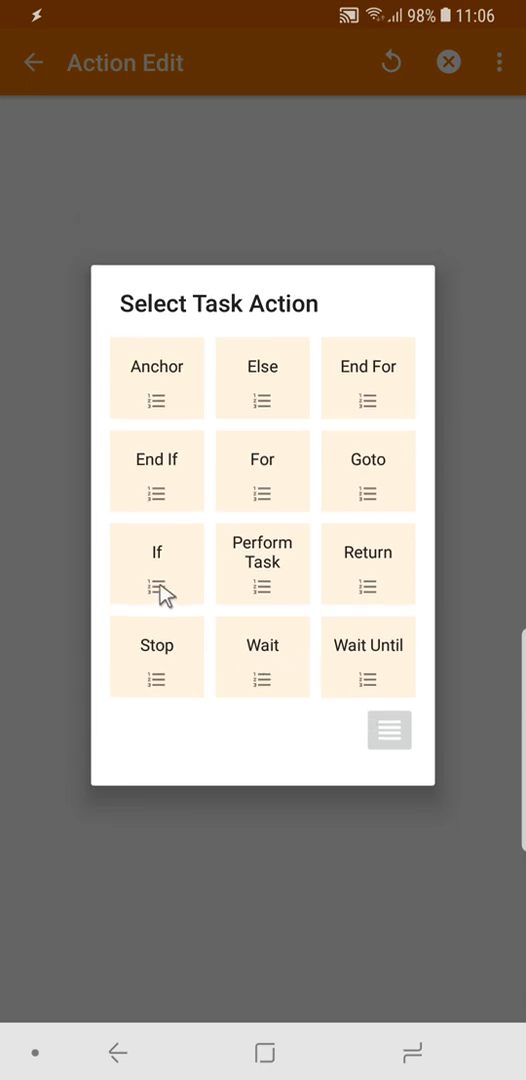
click(156, 563)
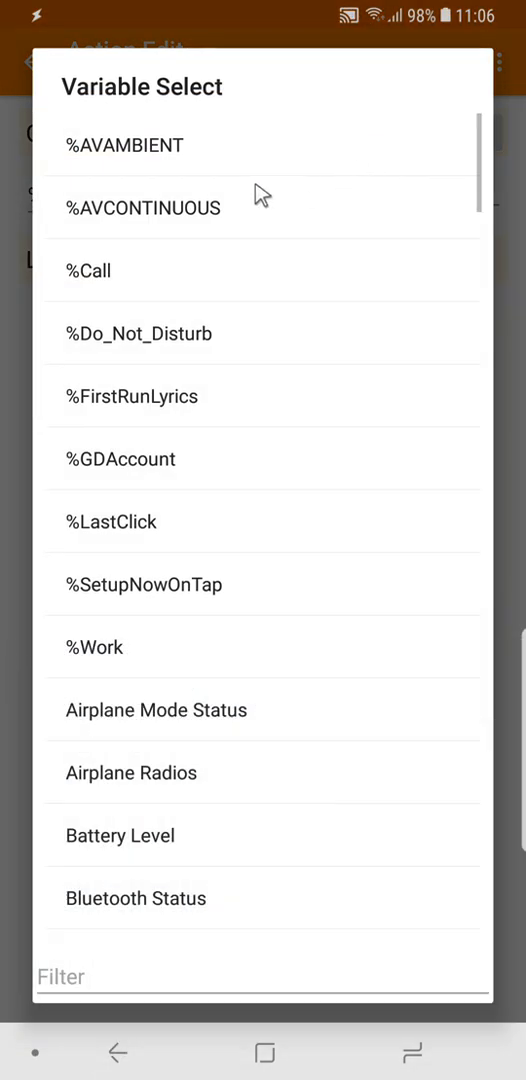
click(94, 647)
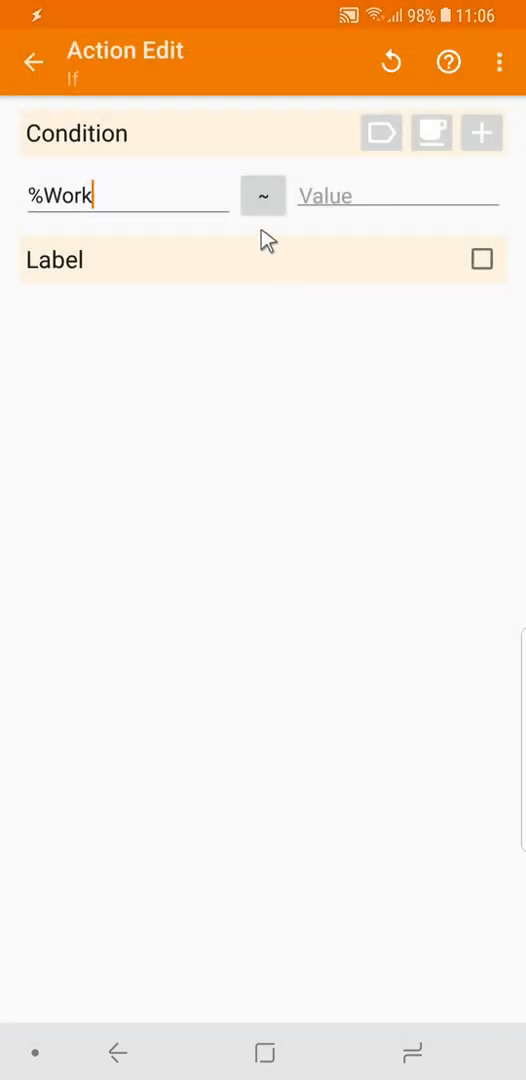
click(263, 196)
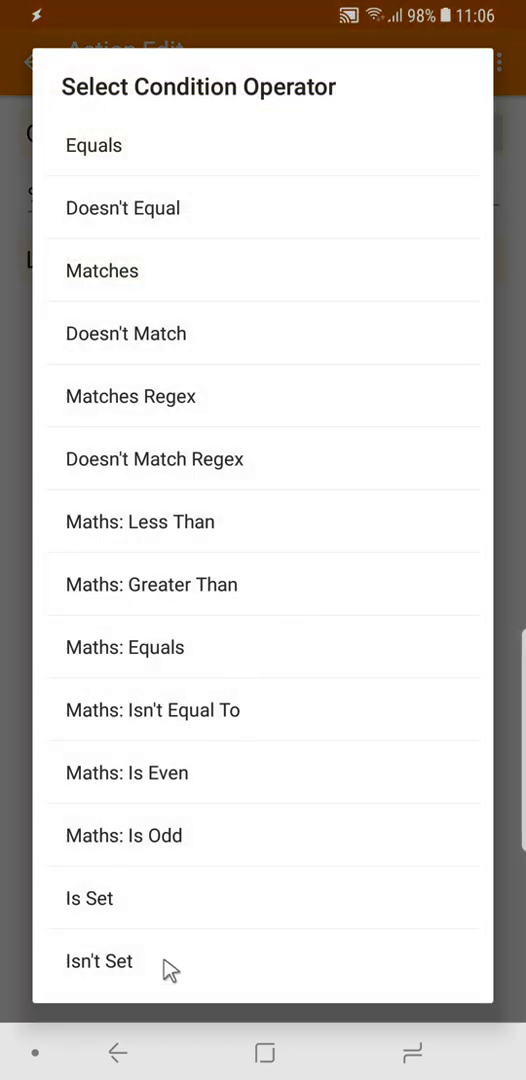
click(98, 960)
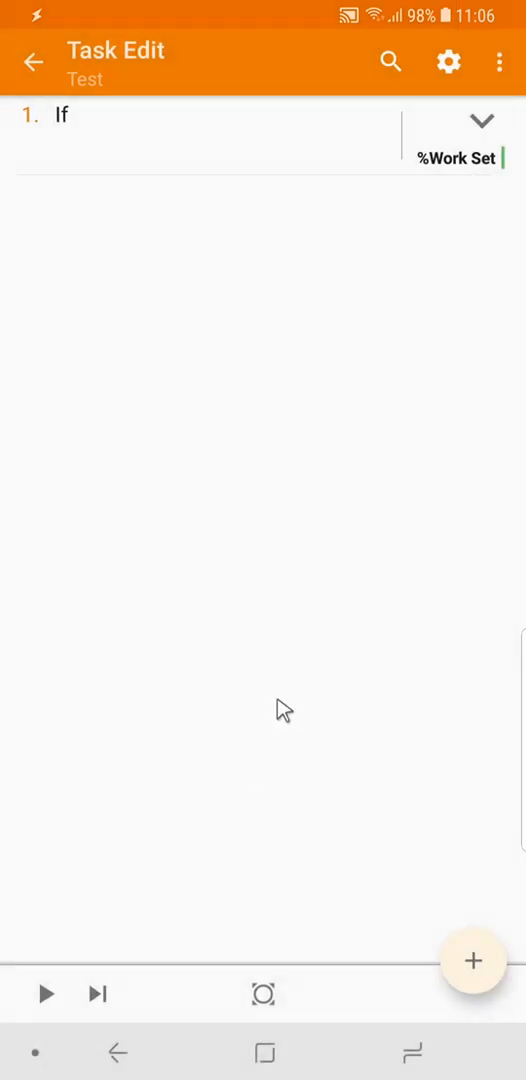
- Add a Flash action with the message 'Im woriing' inside the If block
click(472, 963)
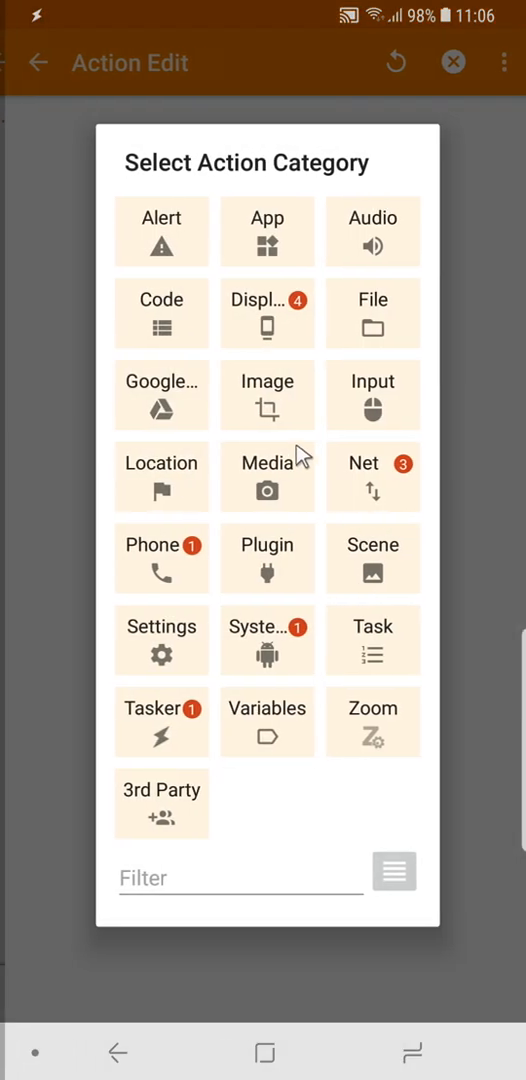
click(161, 230)
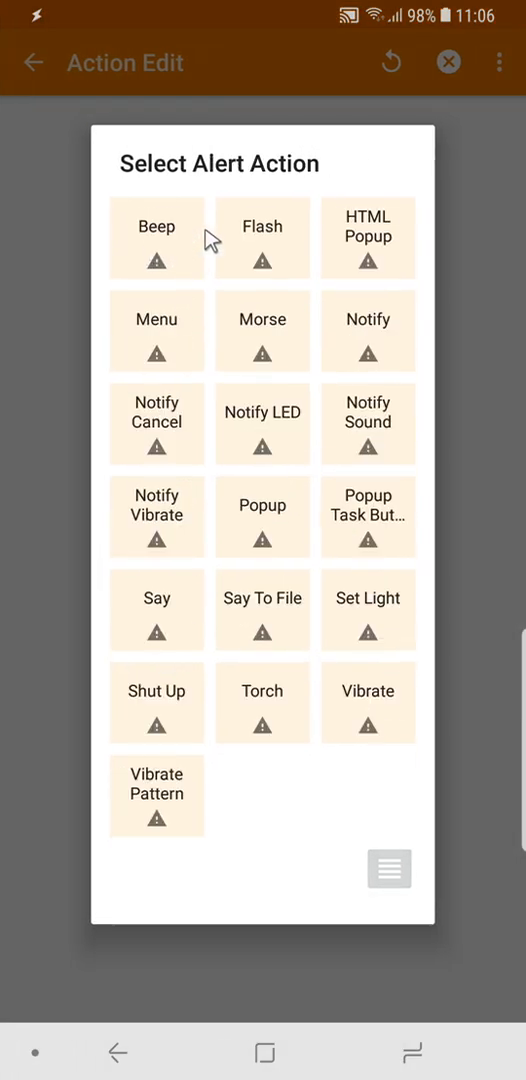
click(262, 238)
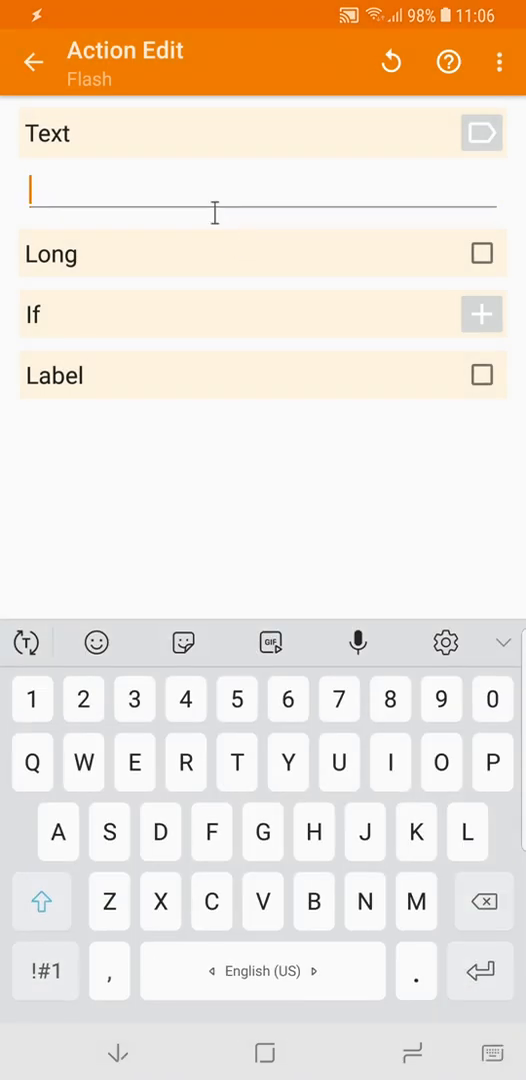
text(Im wor)
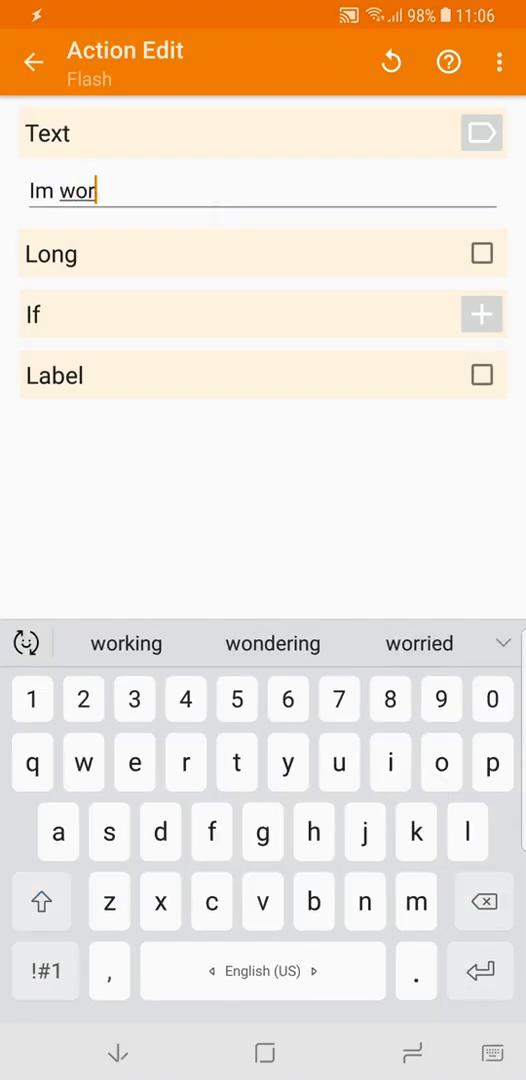
click(35, 58)
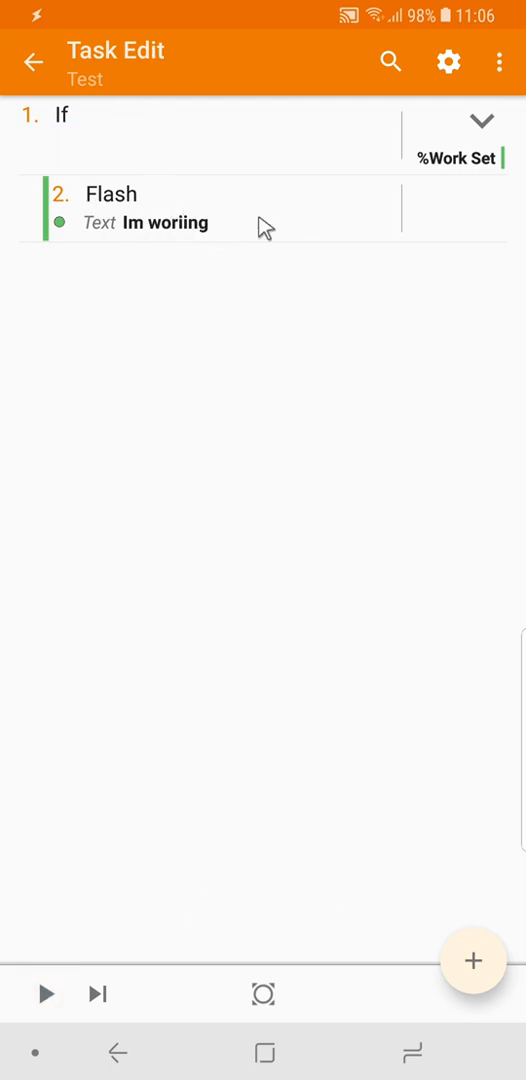
mouse_move(120, 1068)
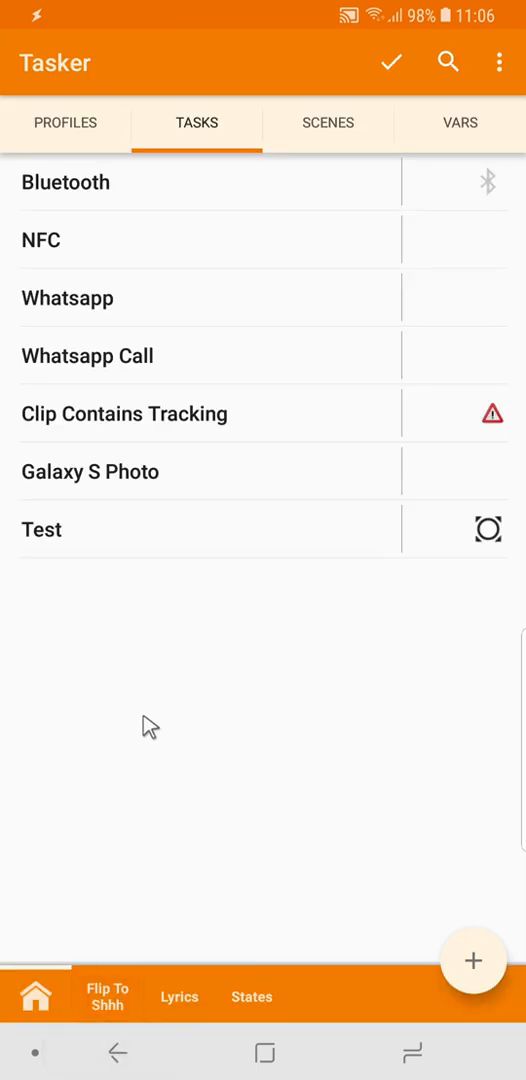
mouse_move(112, 590)
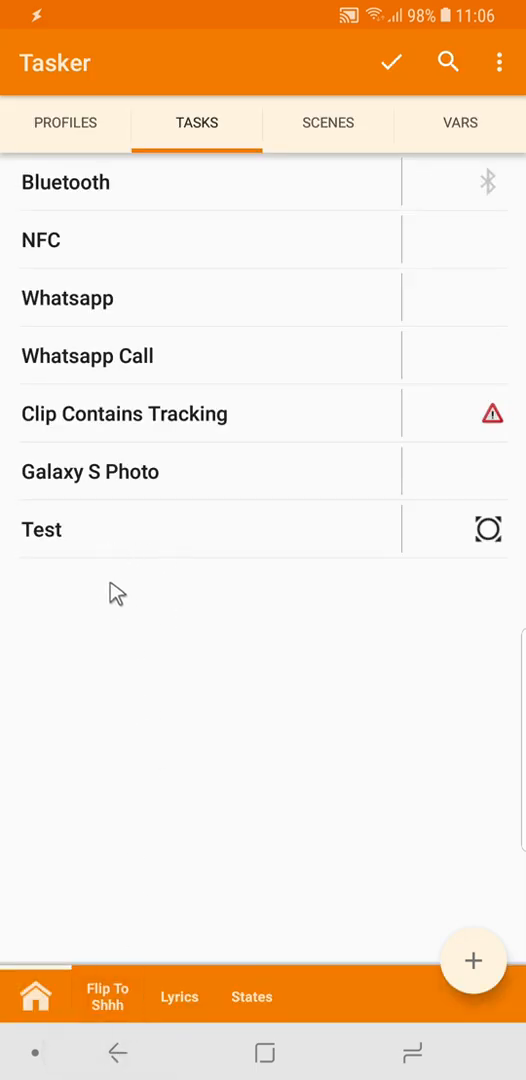
- In the States project, create a Wifi Near state profile with SSID 'Dias'
click(251, 996)
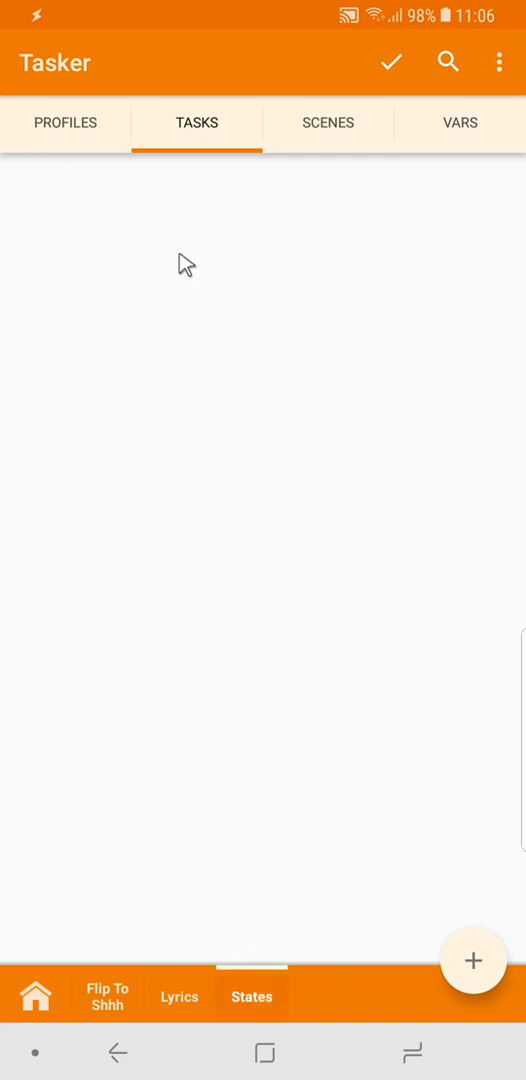
click(65, 123)
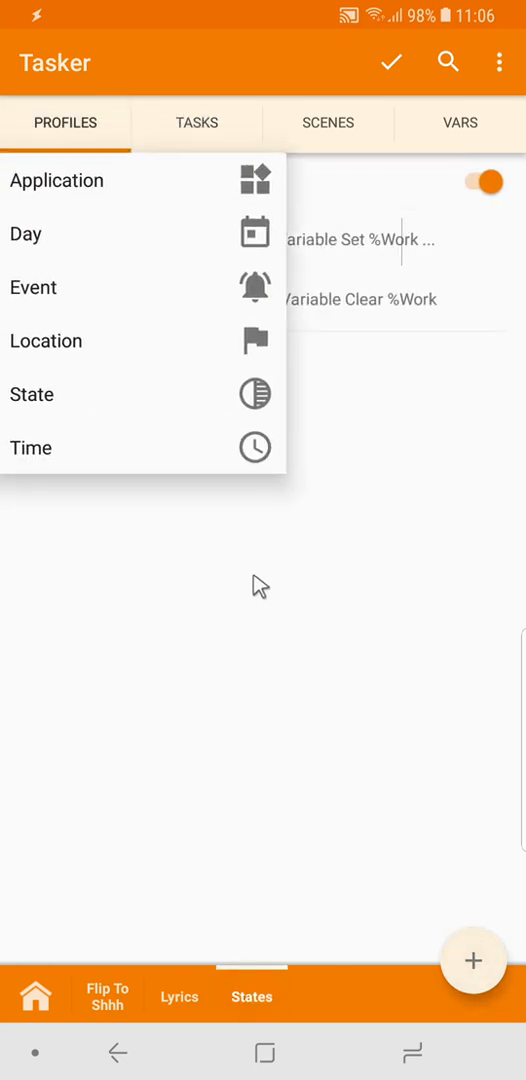
click(33, 394)
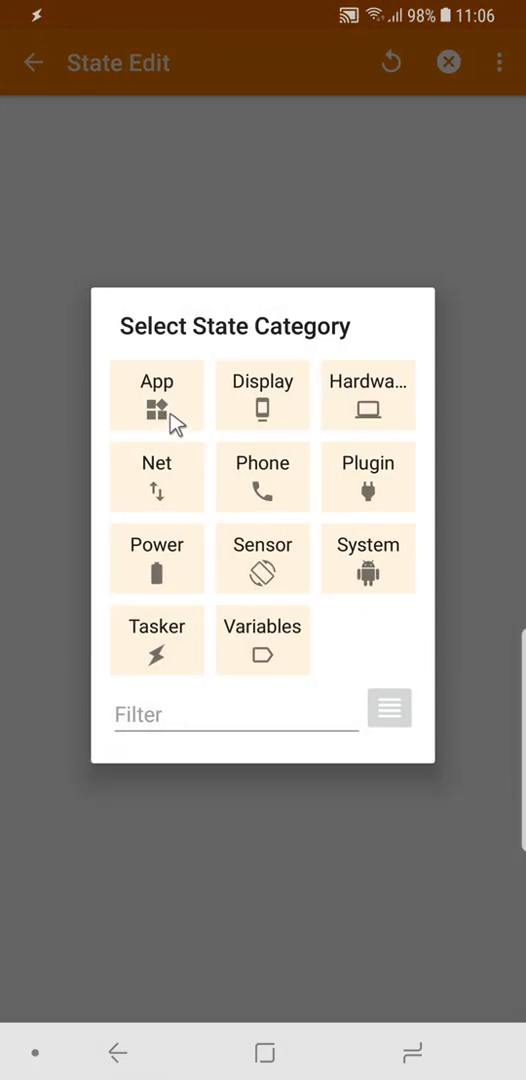
click(156, 477)
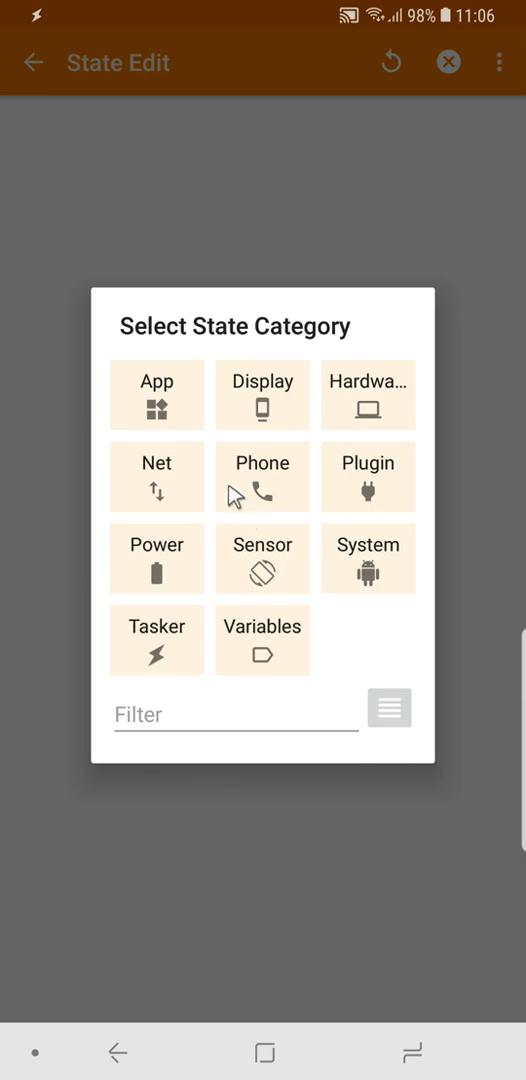
click(156, 476)
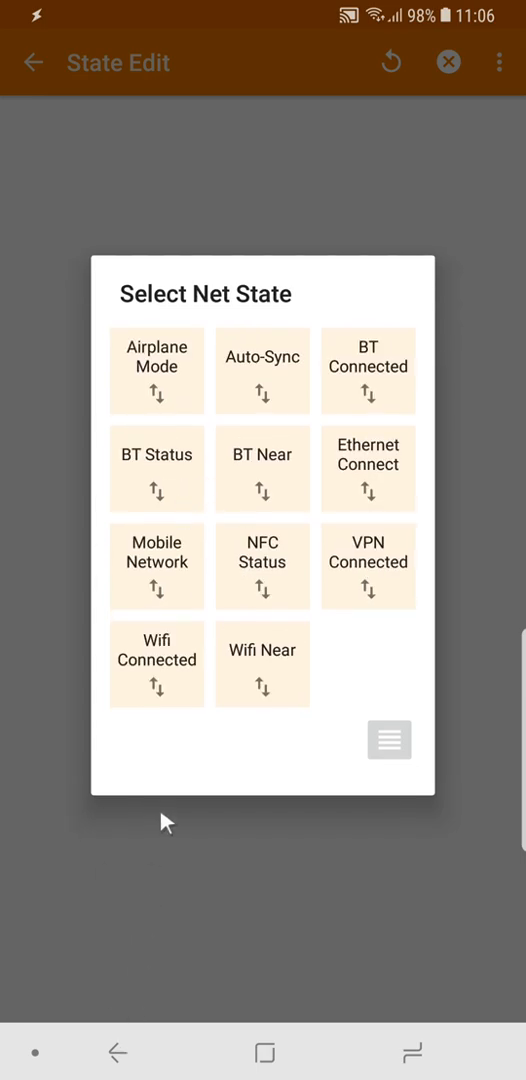
mouse_move(258, 678)
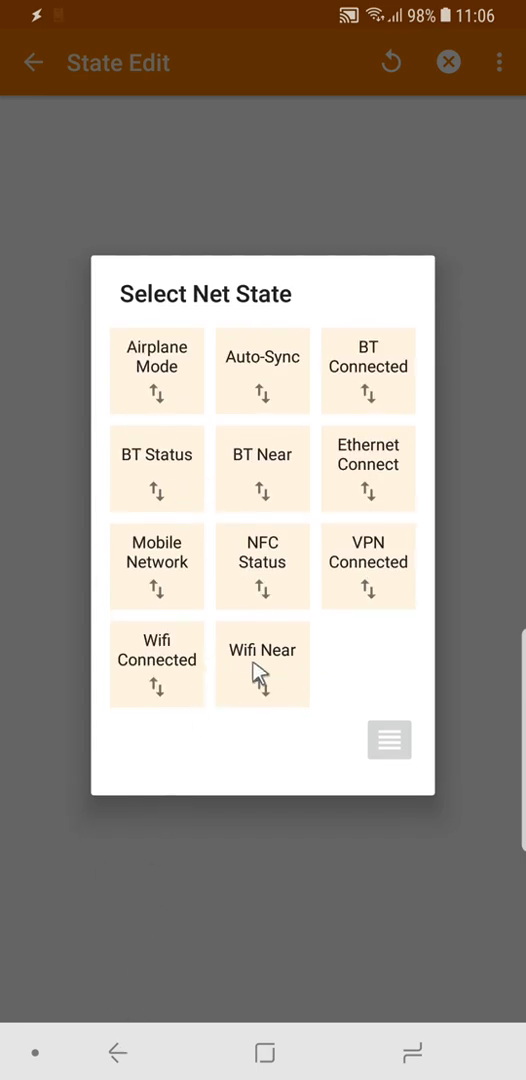
click(262, 663)
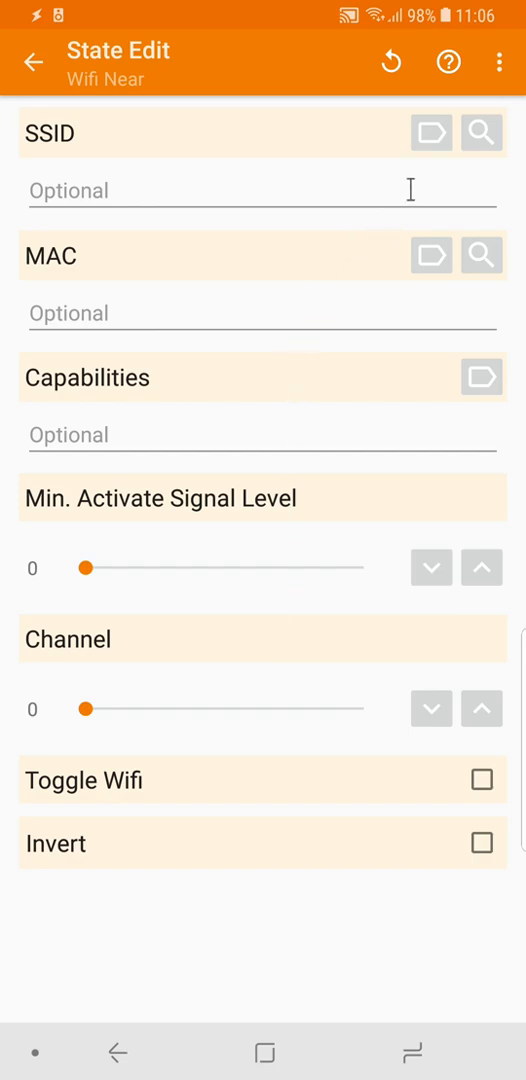
click(260, 190)
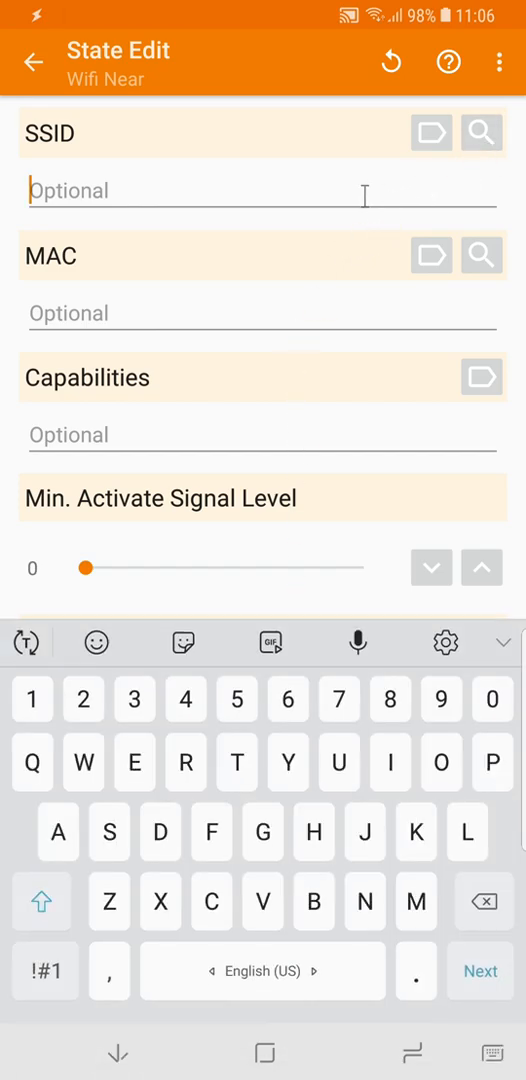
text(Dias)
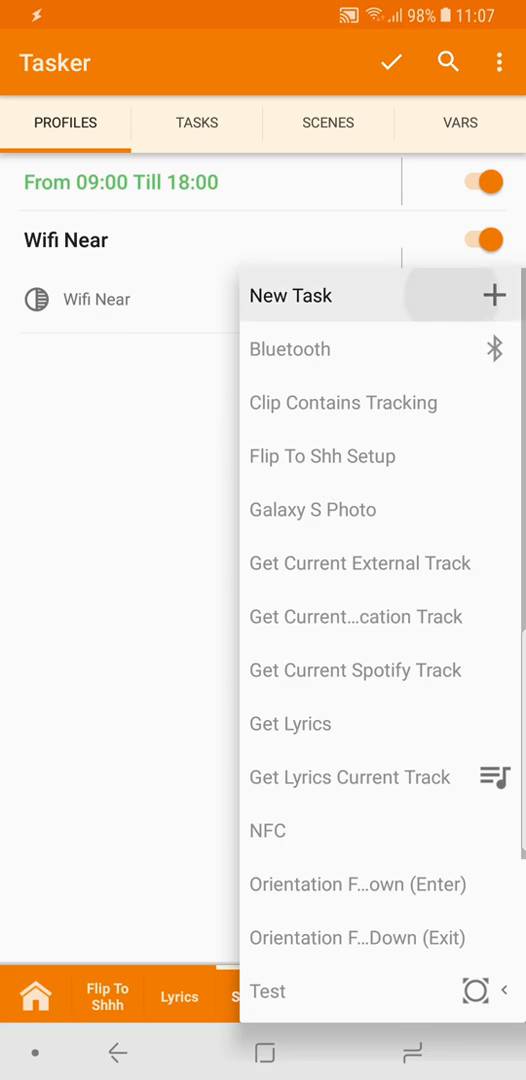
- Give the profile a new entry task with a Variable Set action for %Home
click(291, 294)
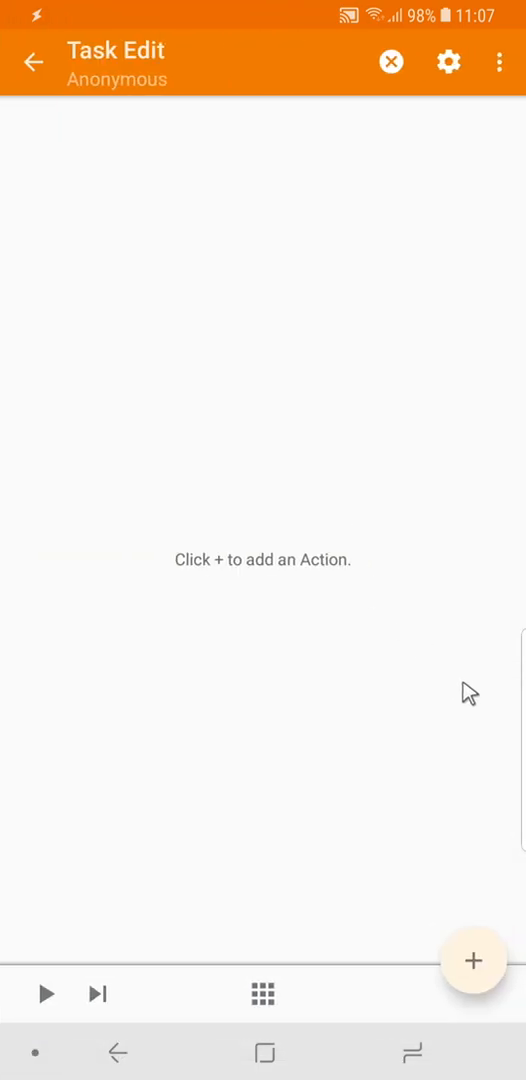
click(473, 960)
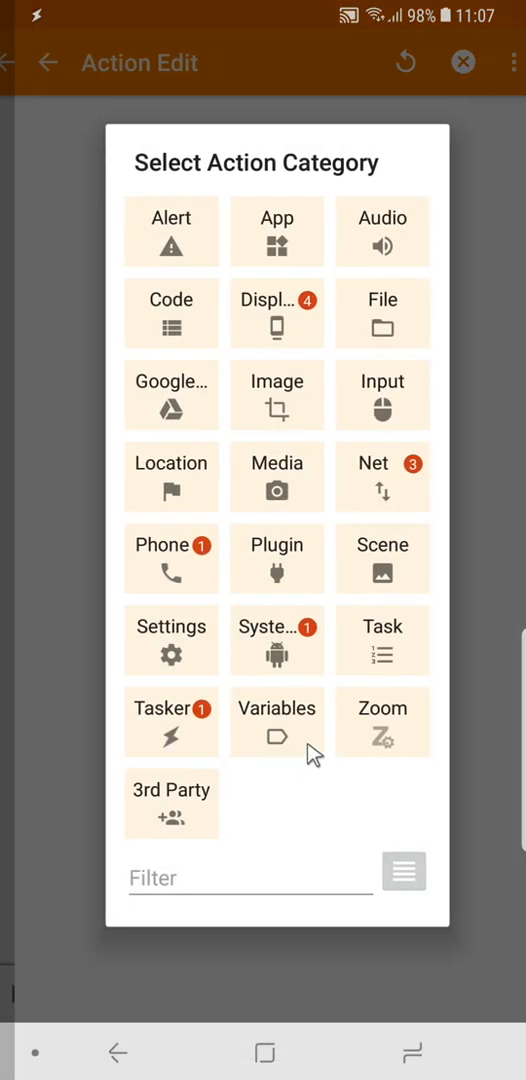
click(276, 722)
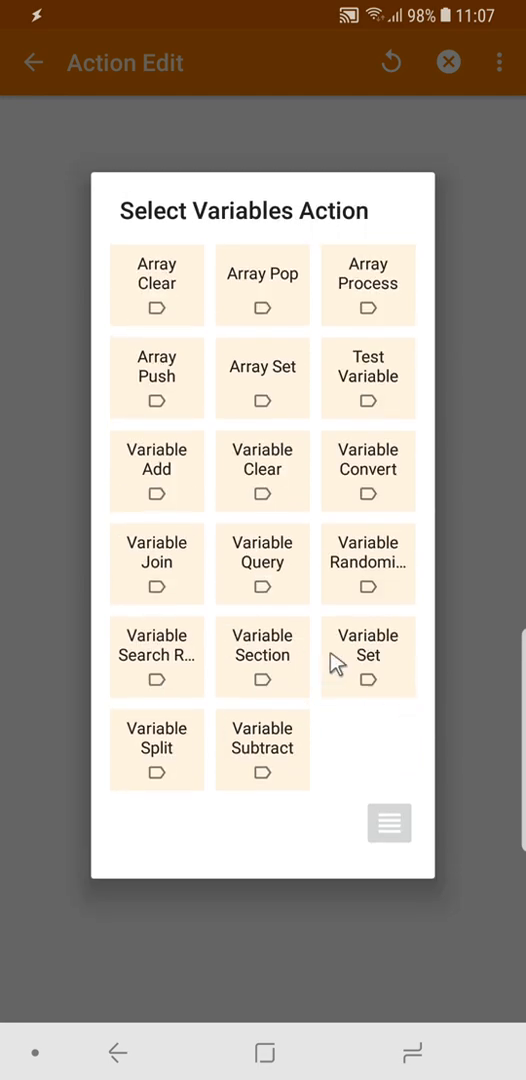
click(367, 656)
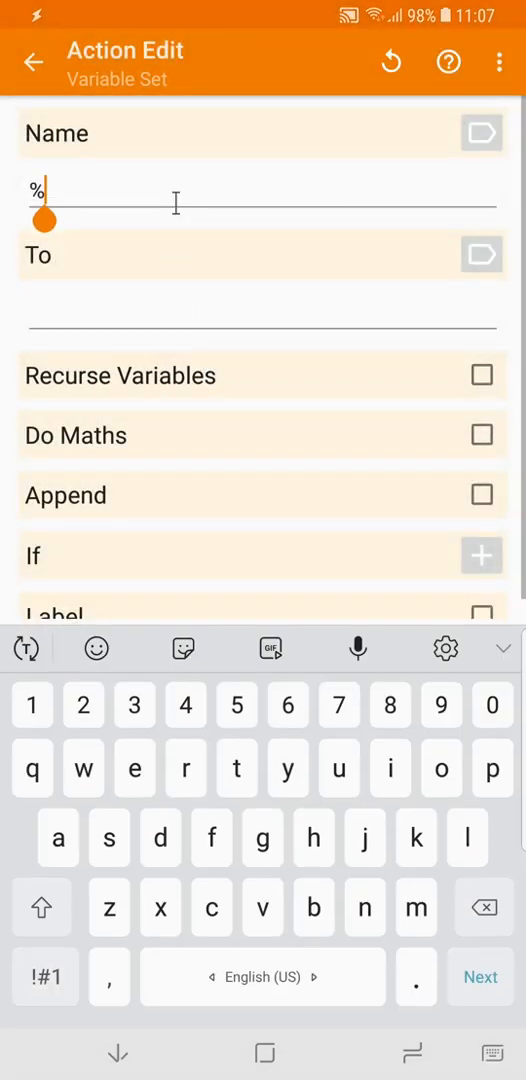
text(H)
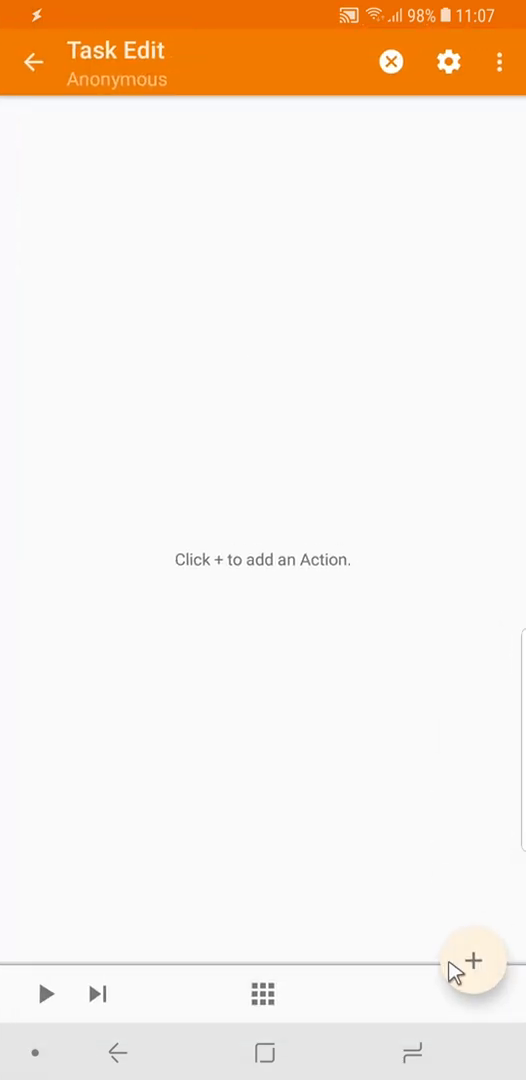
- Add a Variable Clear %Home action to the exit task and apply the changes
click(474, 961)
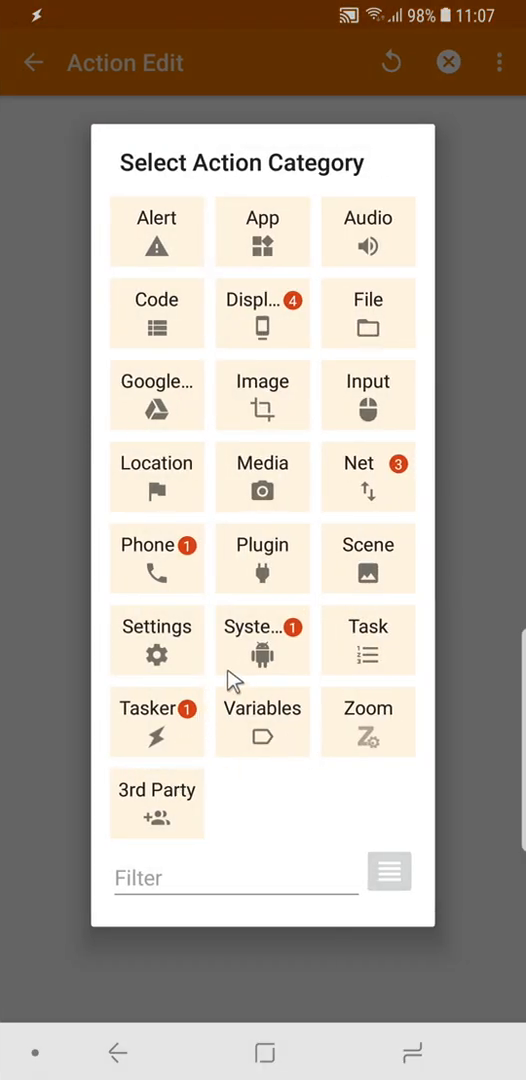
click(262, 722)
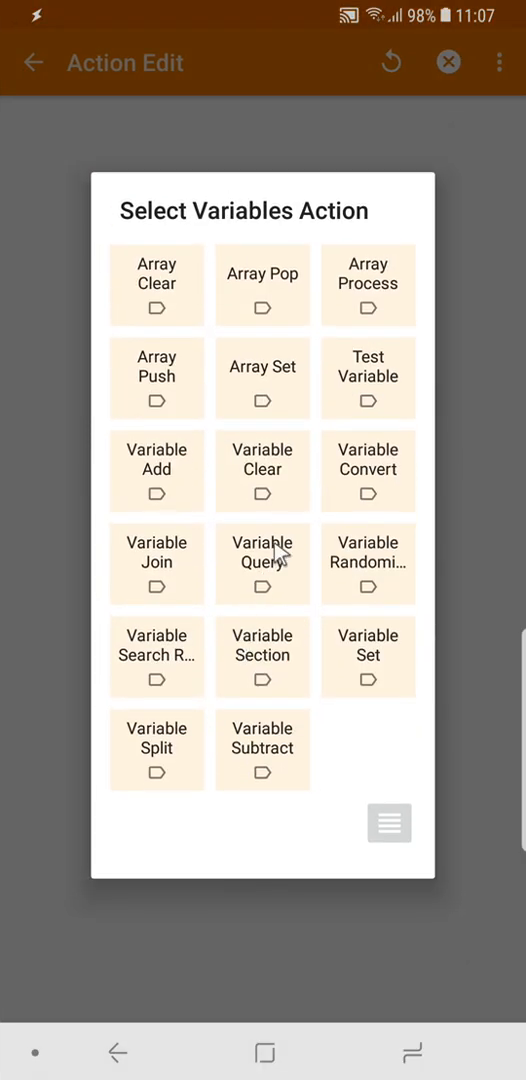
click(262, 470)
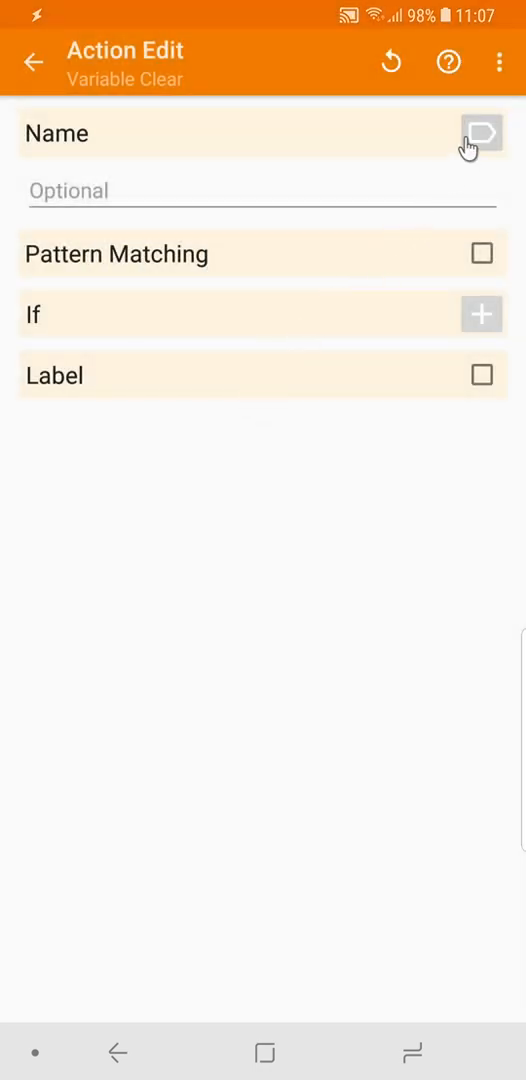
click(483, 133)
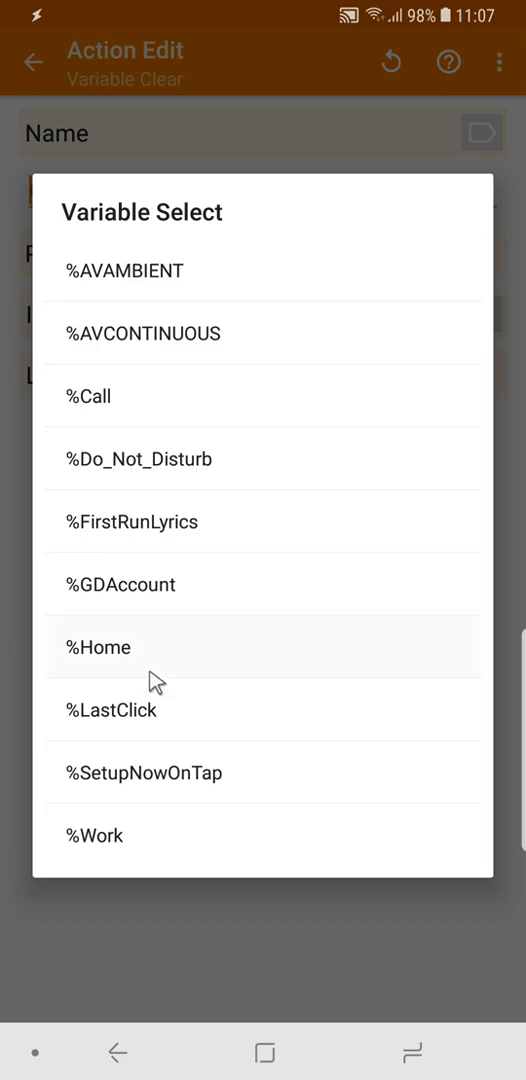
click(97, 647)
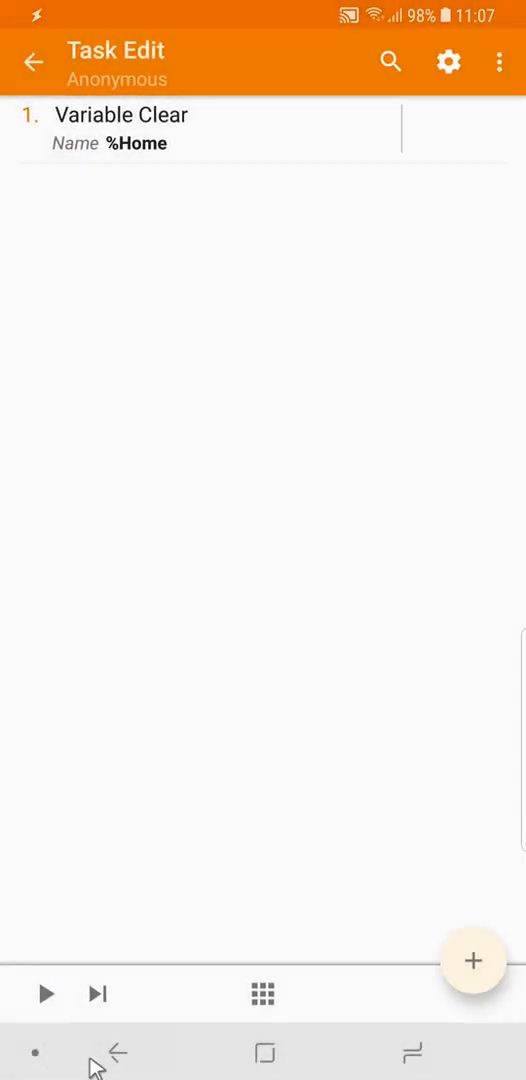
click(37, 57)
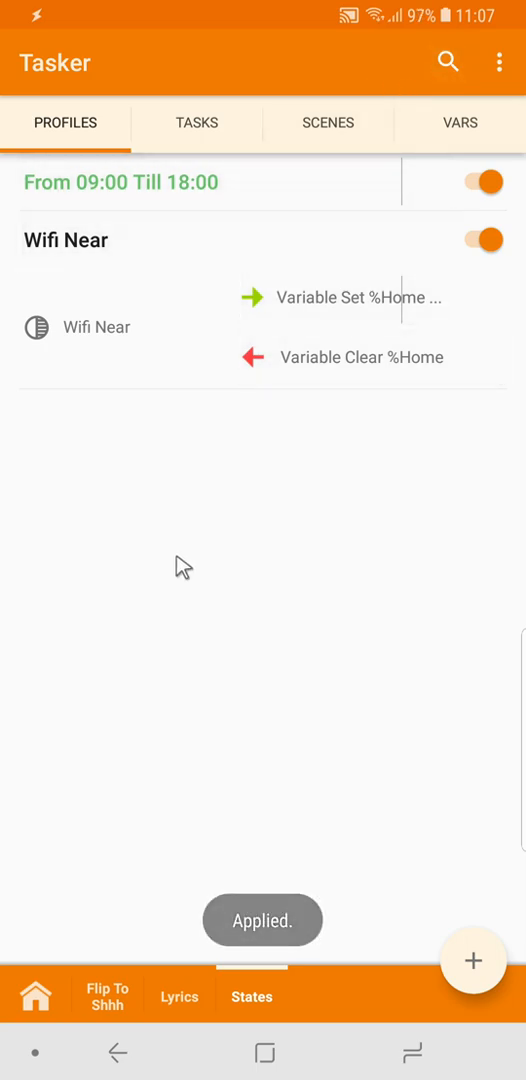
click(66, 240)
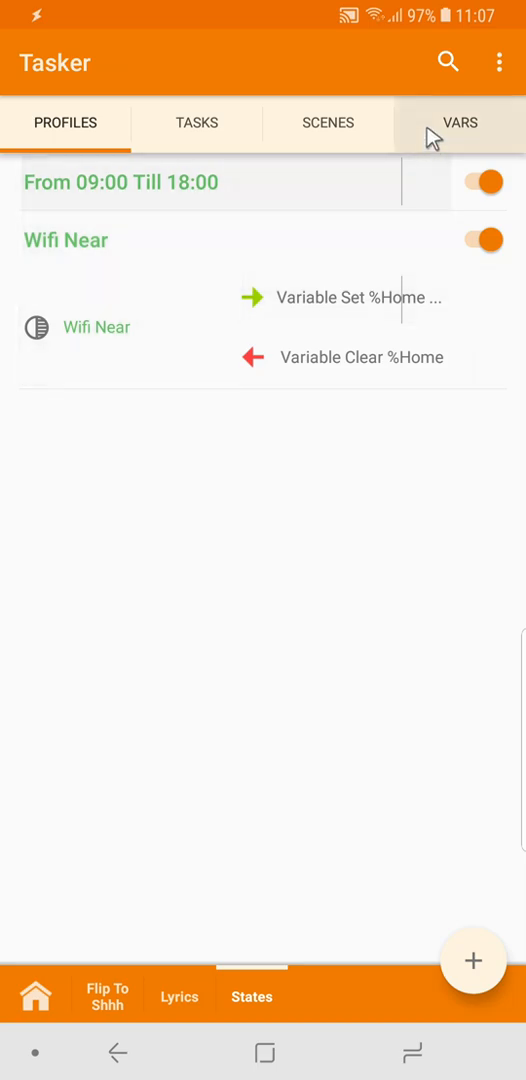
click(456, 123)
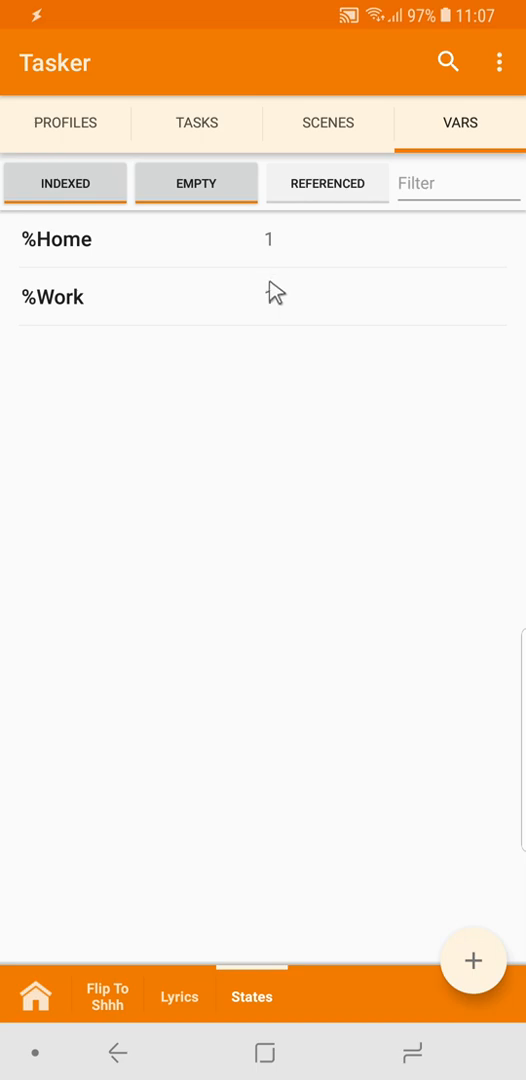
click(65, 122)
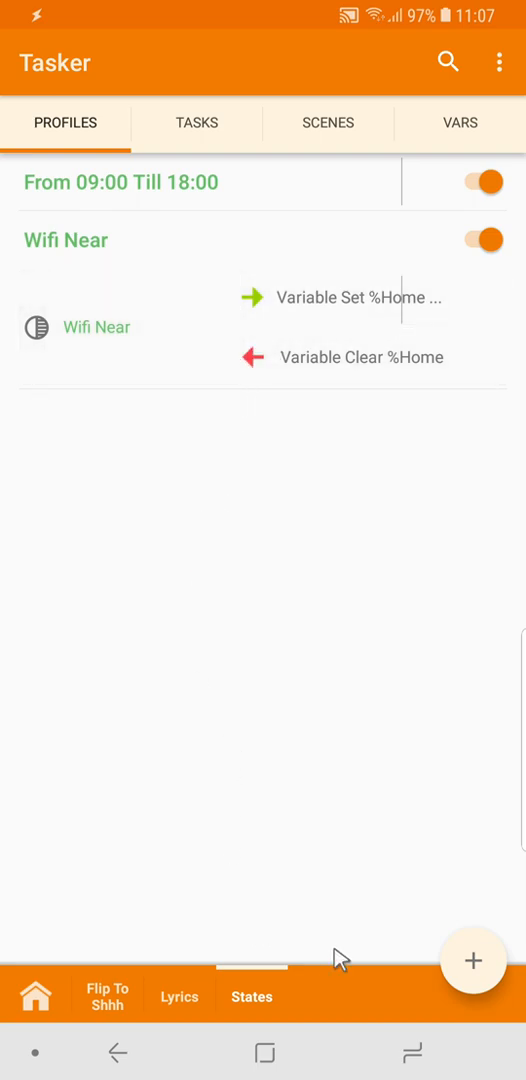
- Add a new empty project named 'Tutorial'
click(473, 960)
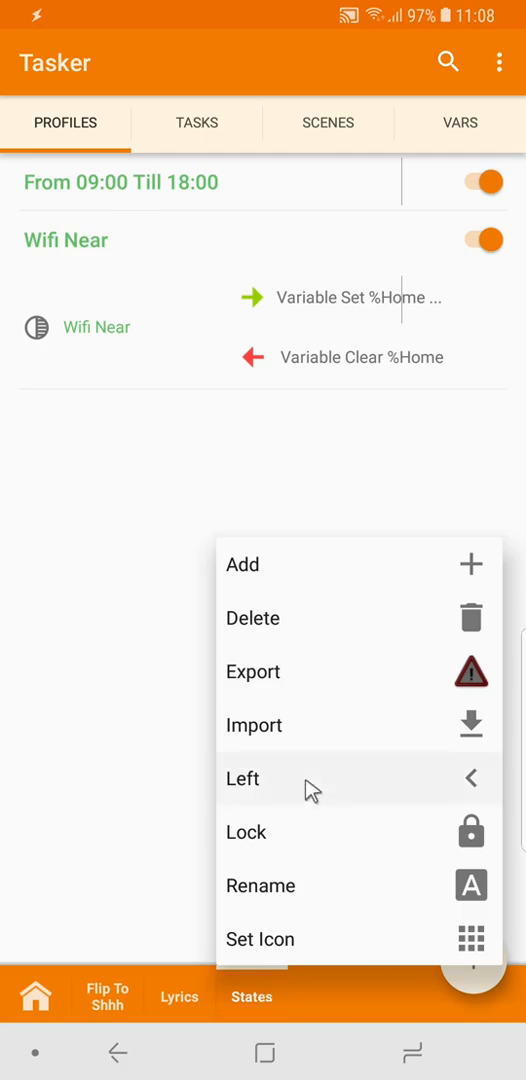
mouse_move(293, 602)
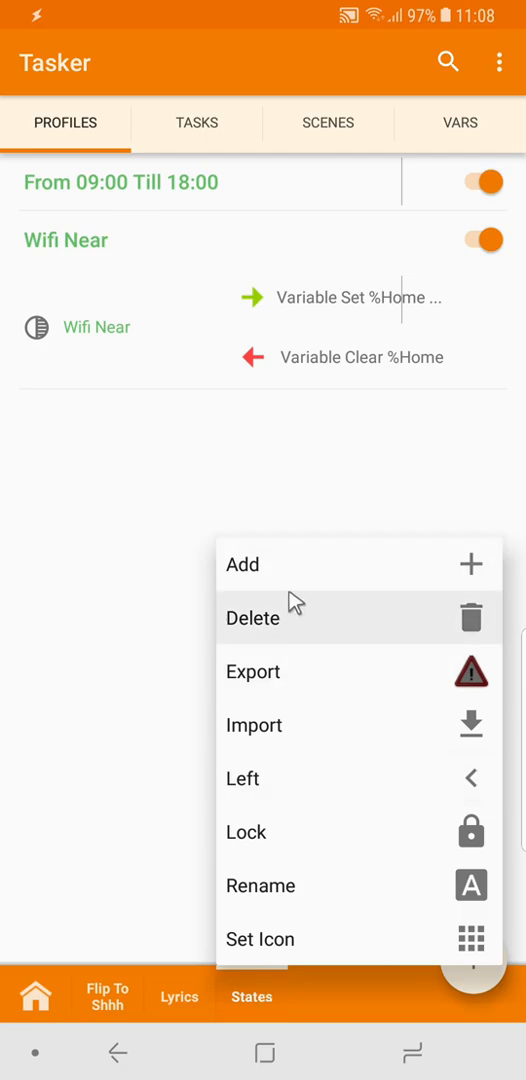
click(261, 886)
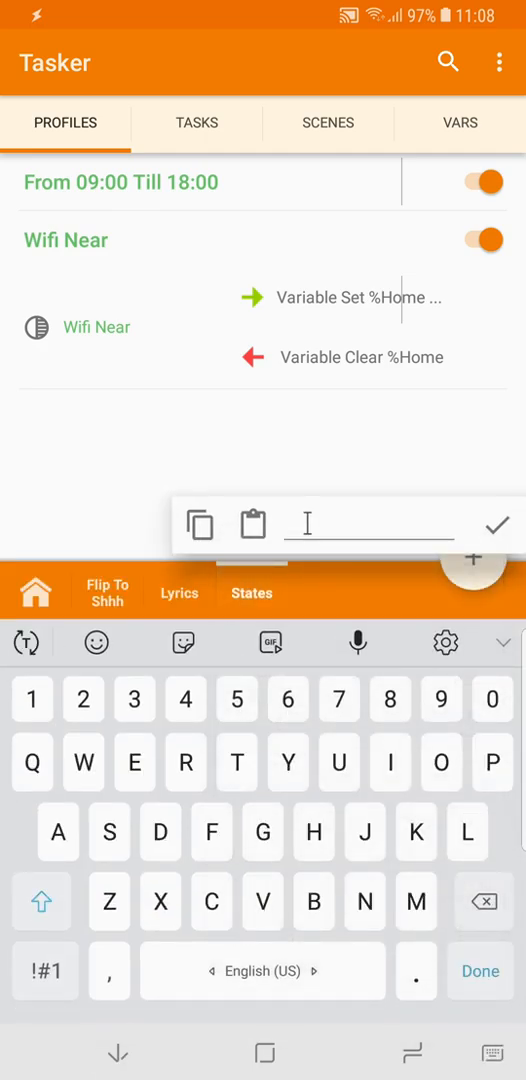
text(T)
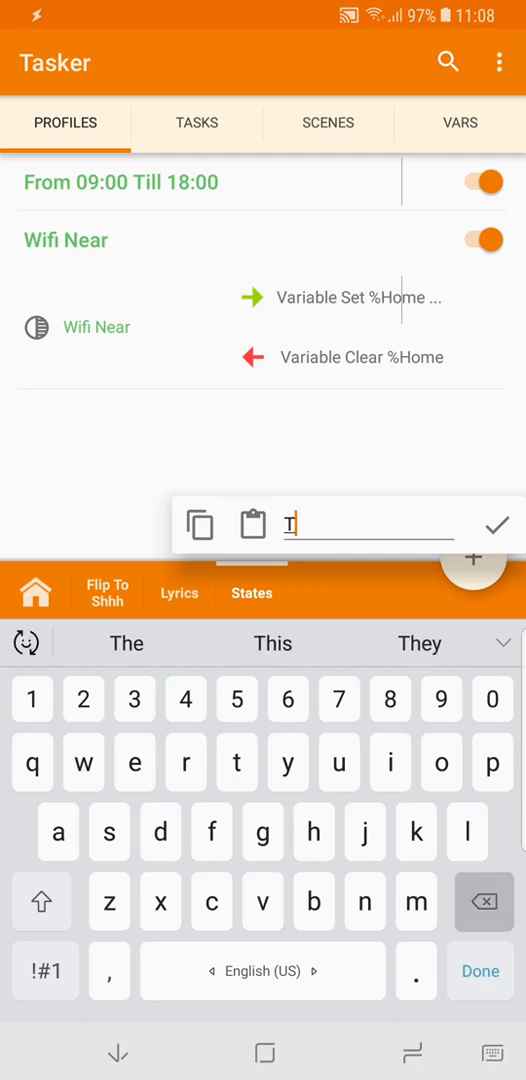
text(utorial)
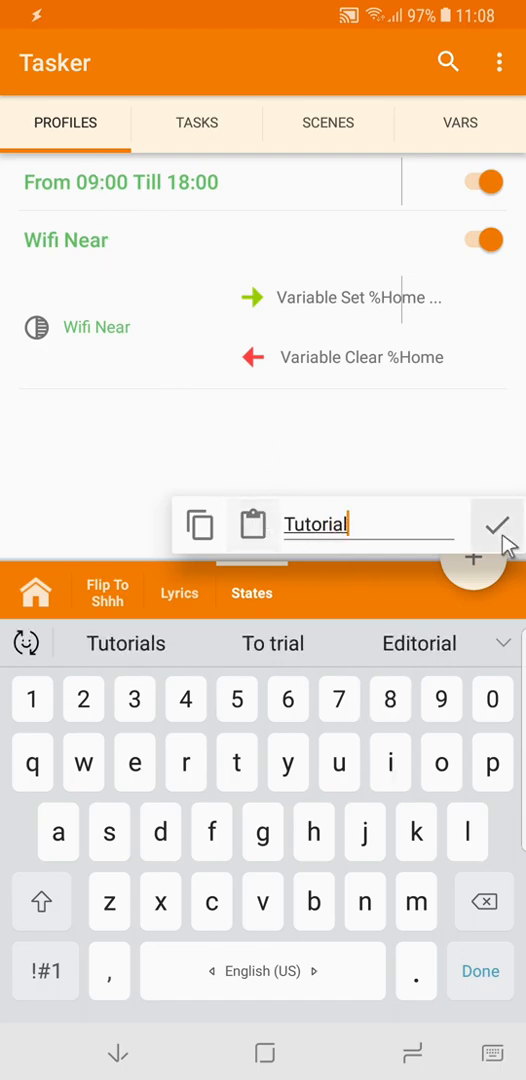
click(504, 525)
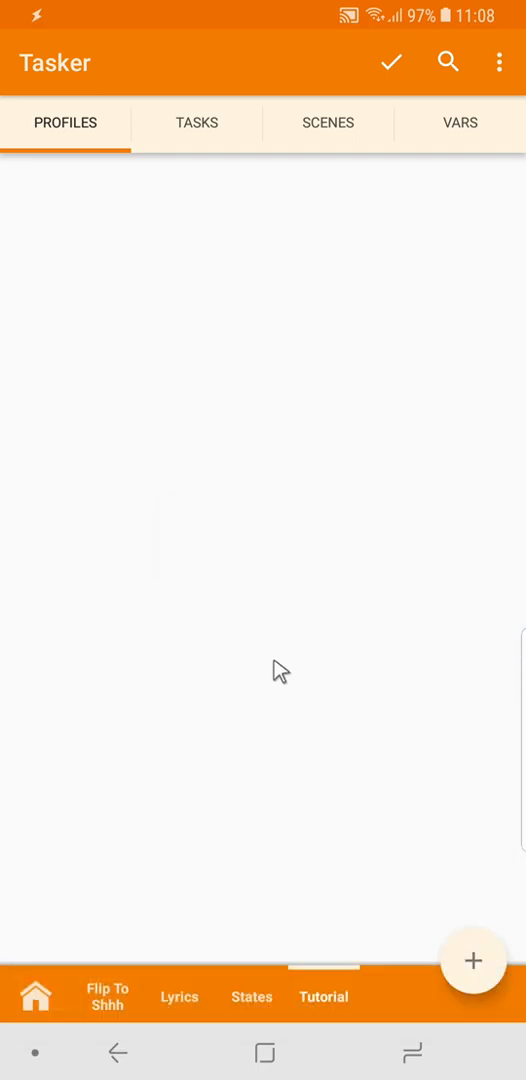
click(472, 961)
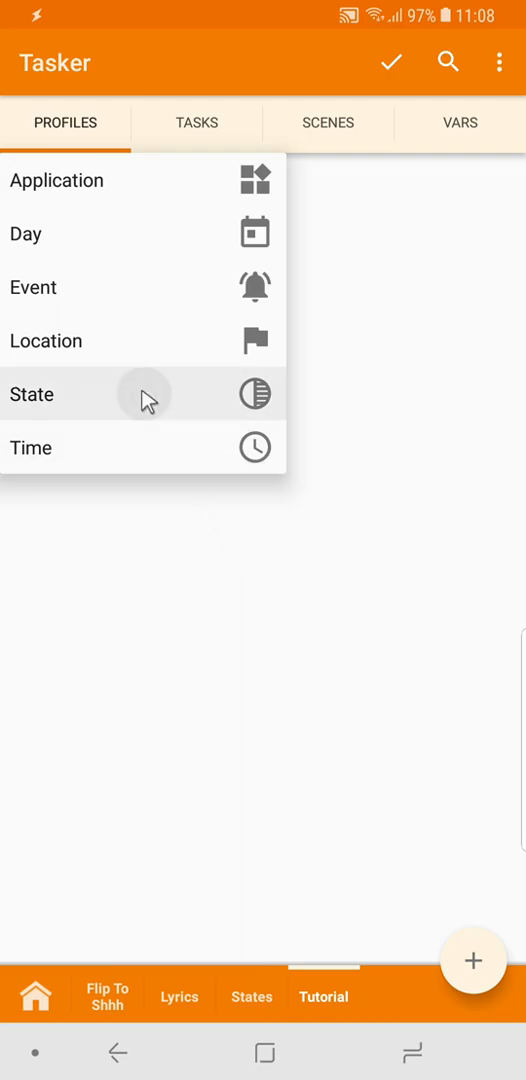
- Base the profile on a Variable Value state: %Home Is Set, plus a %Work condition
click(32, 394)
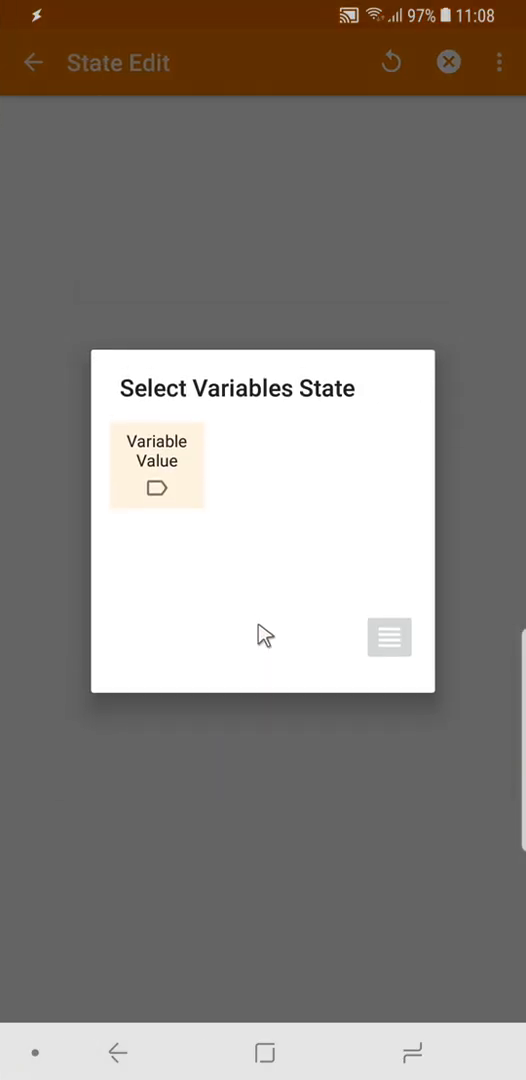
click(157, 464)
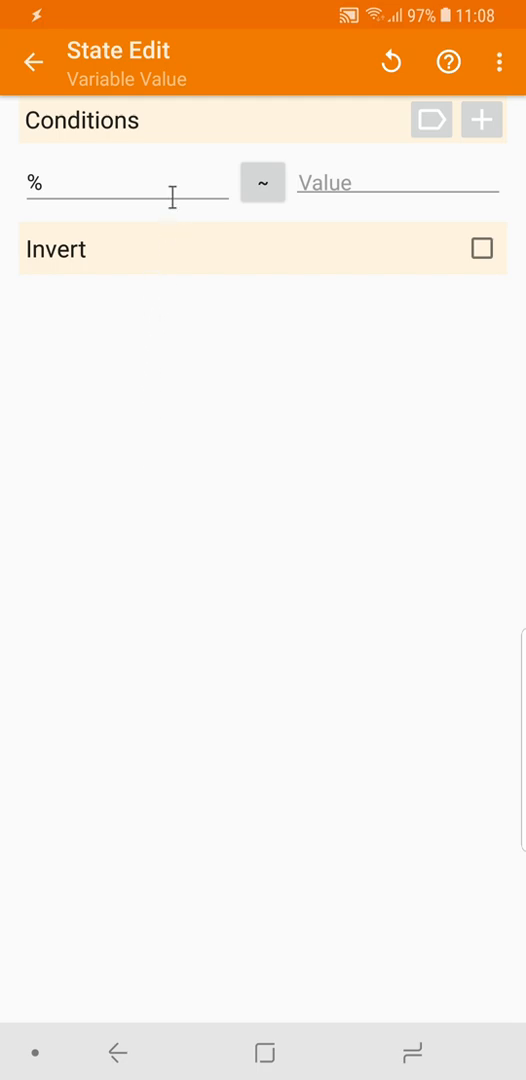
click(120, 184)
text(Home)
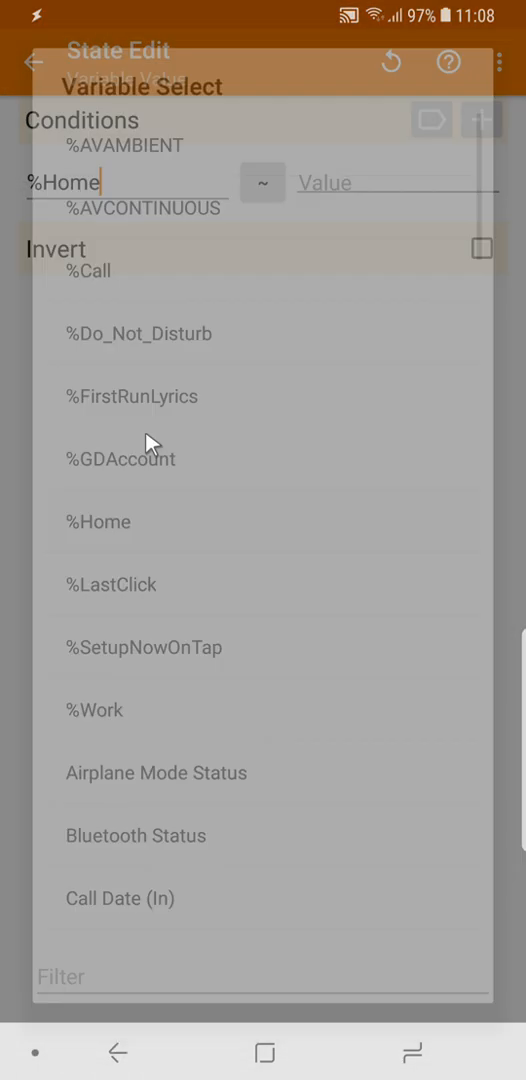
click(97, 521)
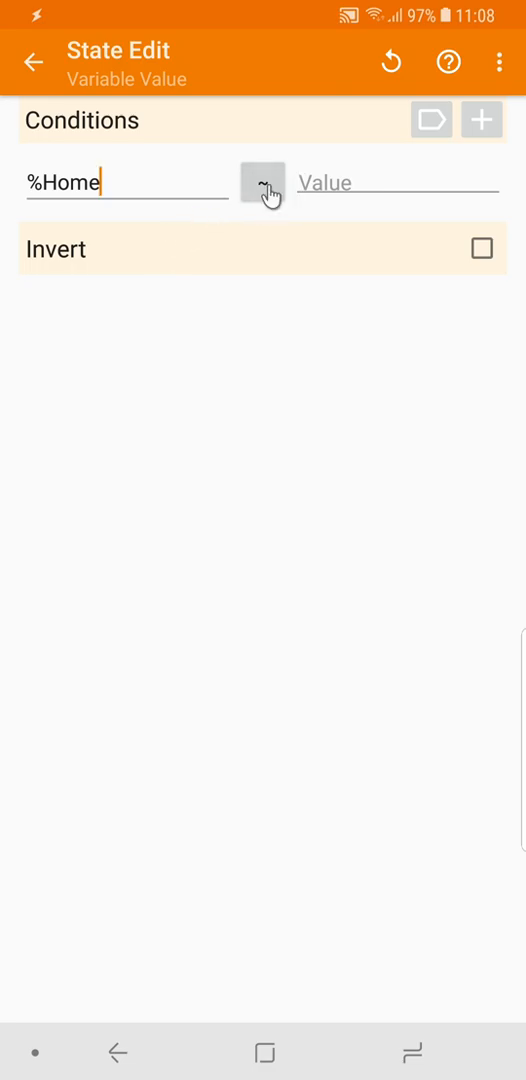
click(263, 187)
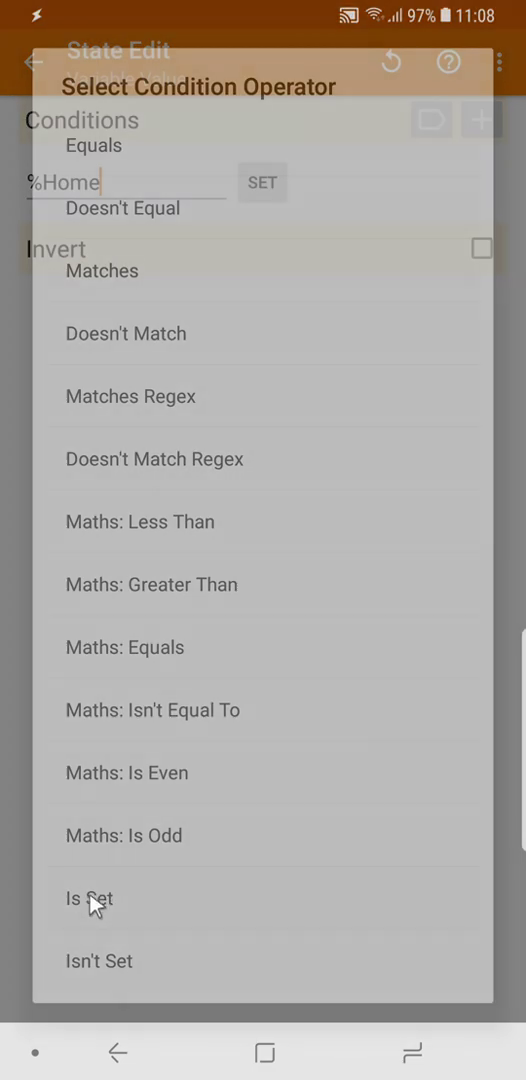
click(90, 899)
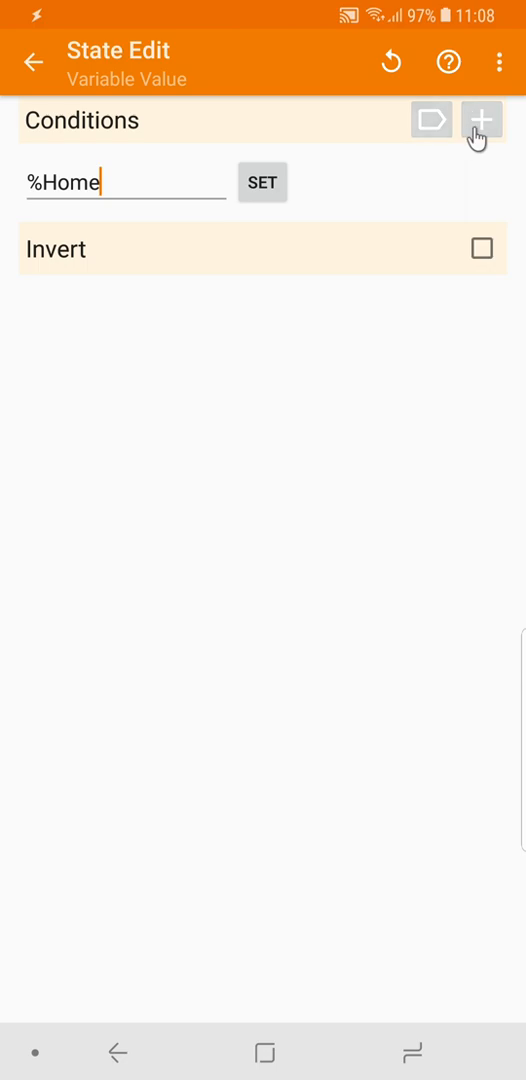
click(481, 120)
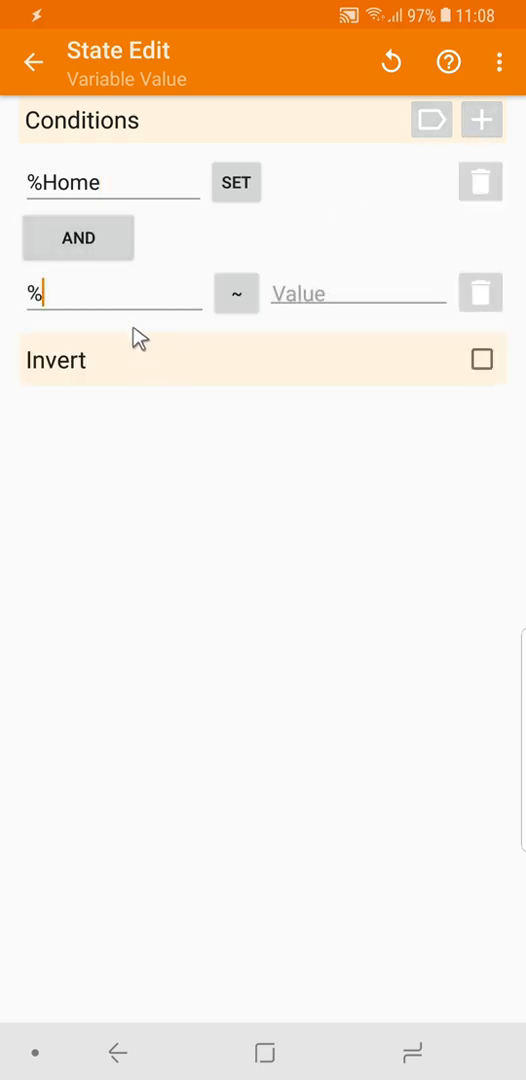
click(100, 293)
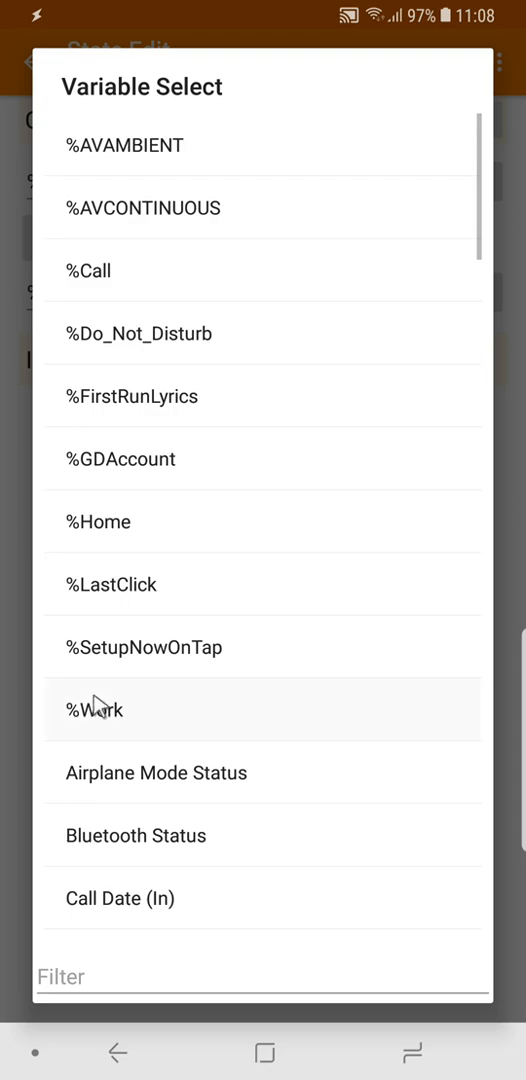
click(95, 709)
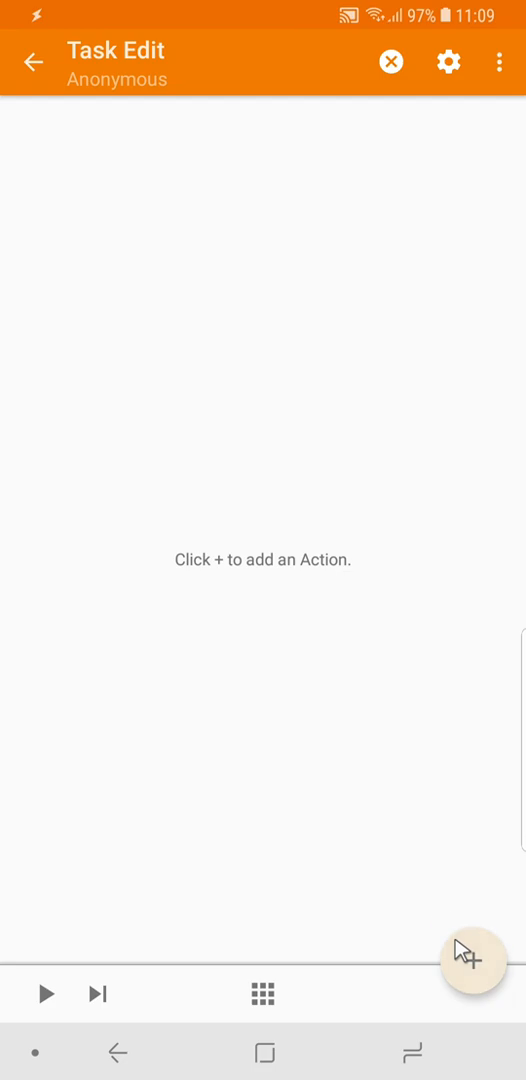
- Add a Flash 'Working at home' action to the task and apply the changes
click(471, 959)
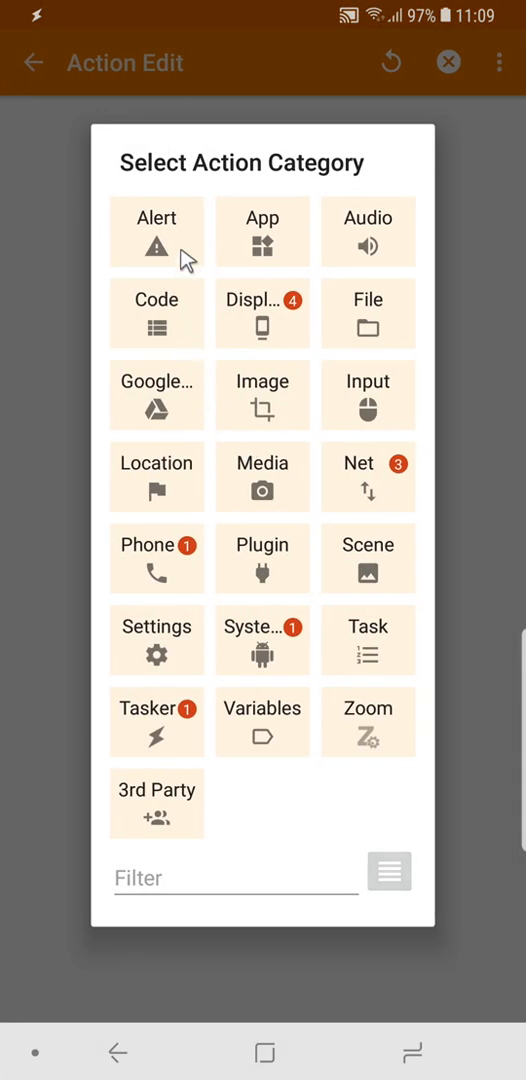
mouse_move(183, 810)
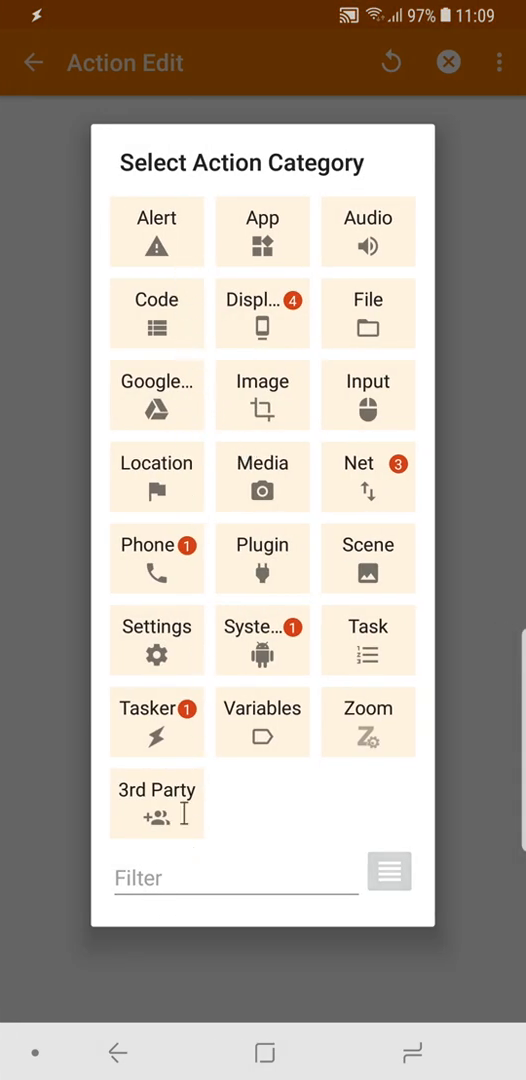
click(153, 231)
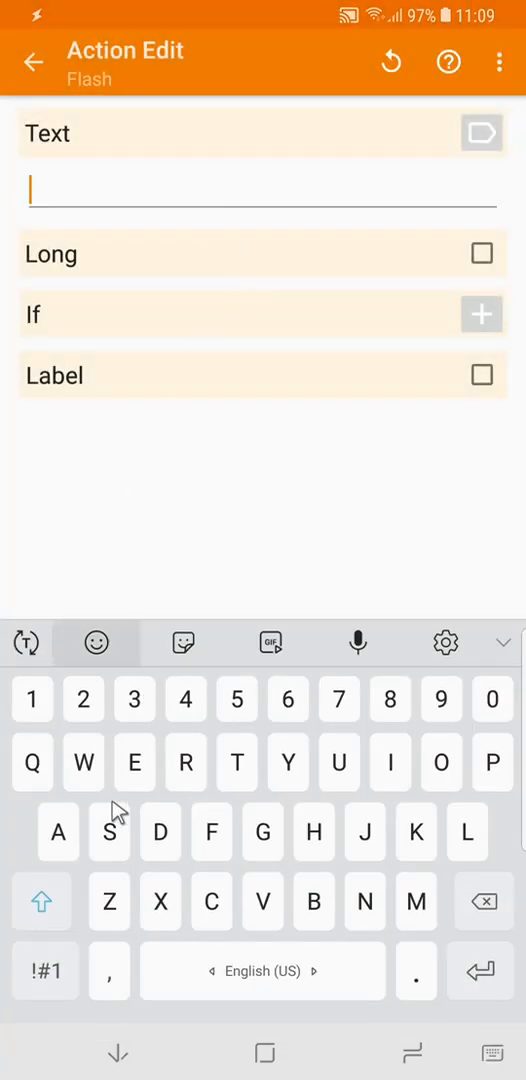
text(Work)
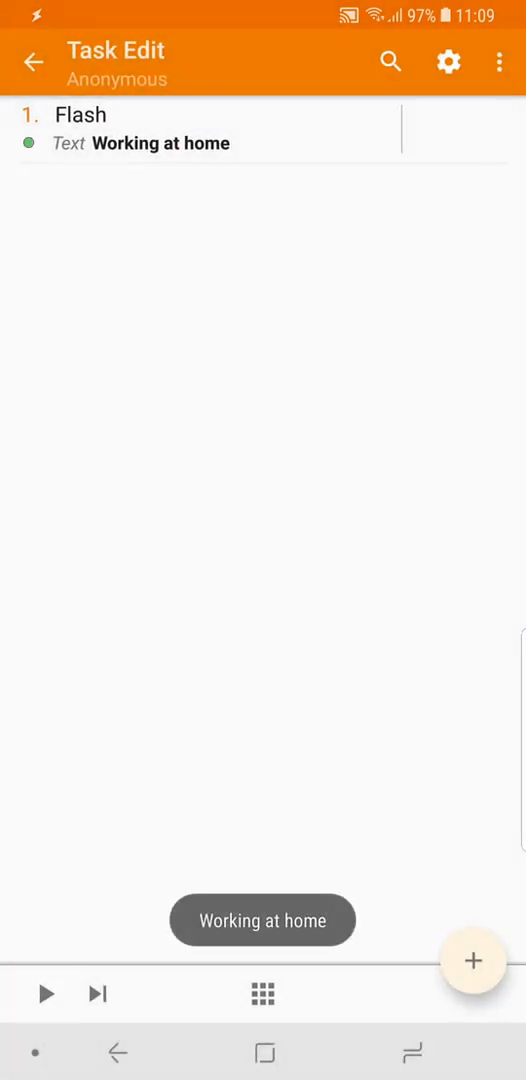
click(33, 62)
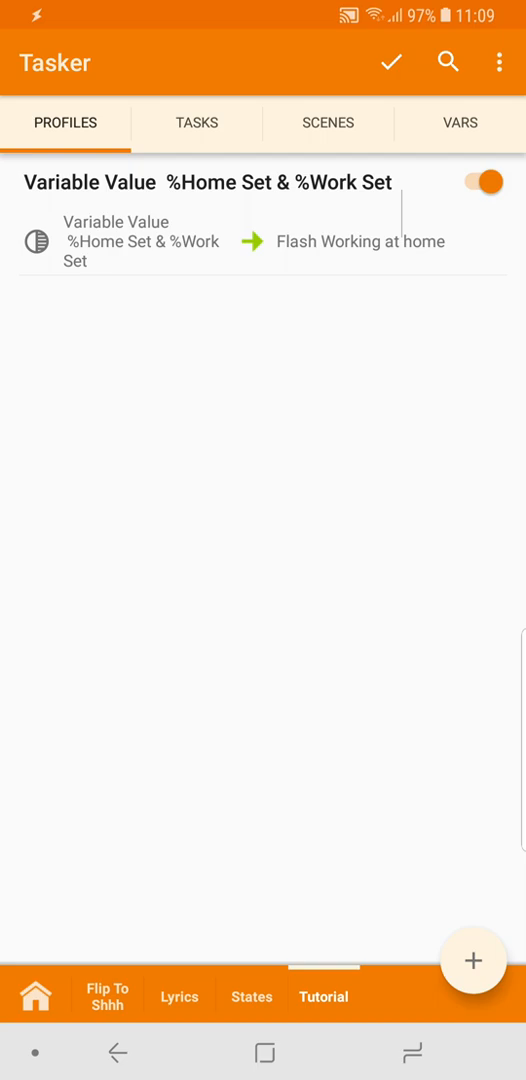
mouse_move(301, 428)
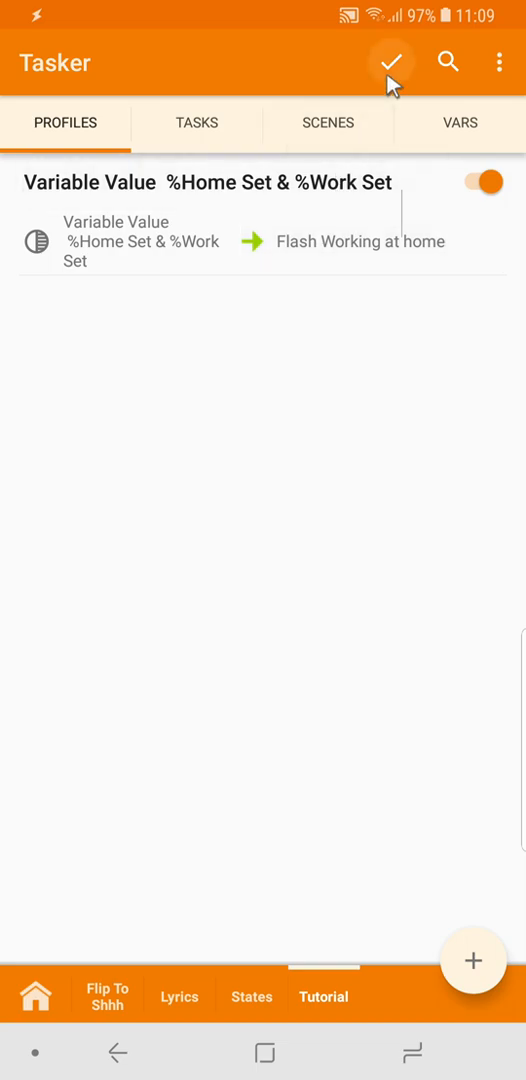
click(393, 60)
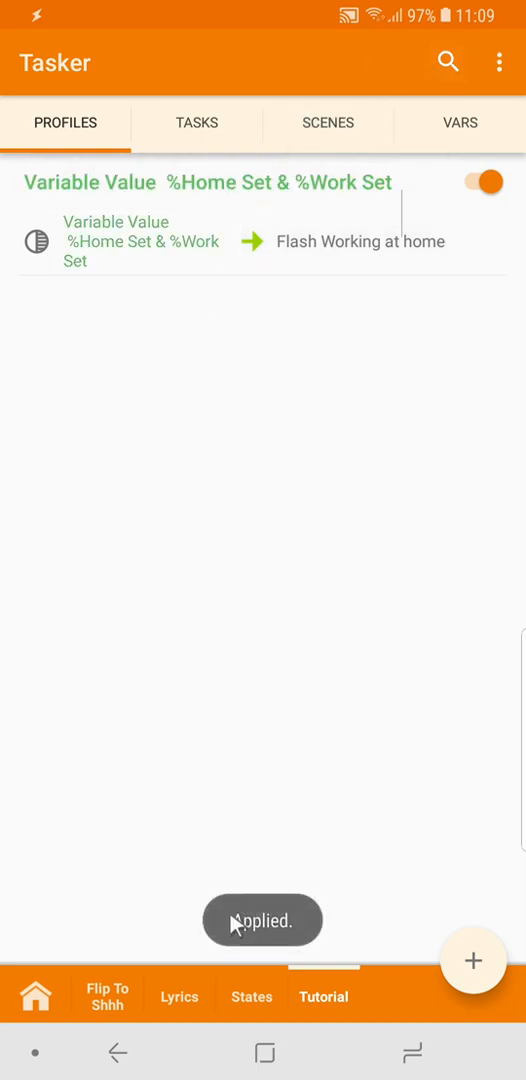
click(251, 996)
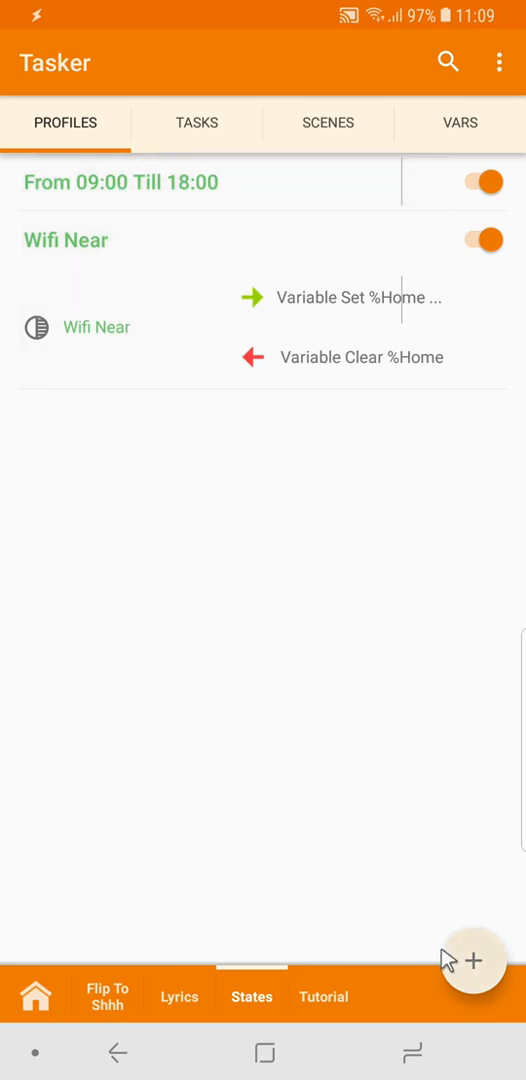
- Create a Wifi Connected state profile in States with SSID 'Office'
click(472, 959)
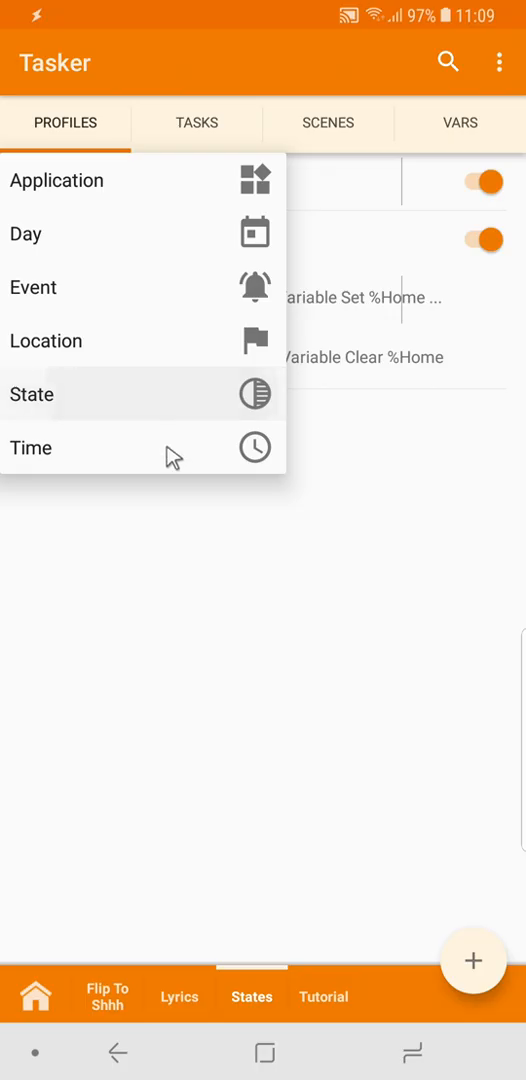
click(32, 394)
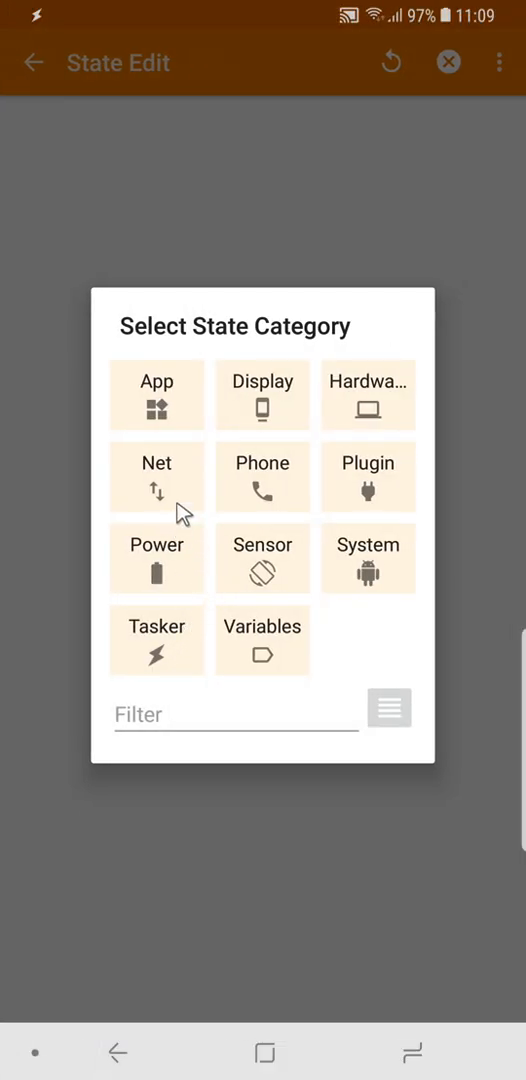
click(156, 477)
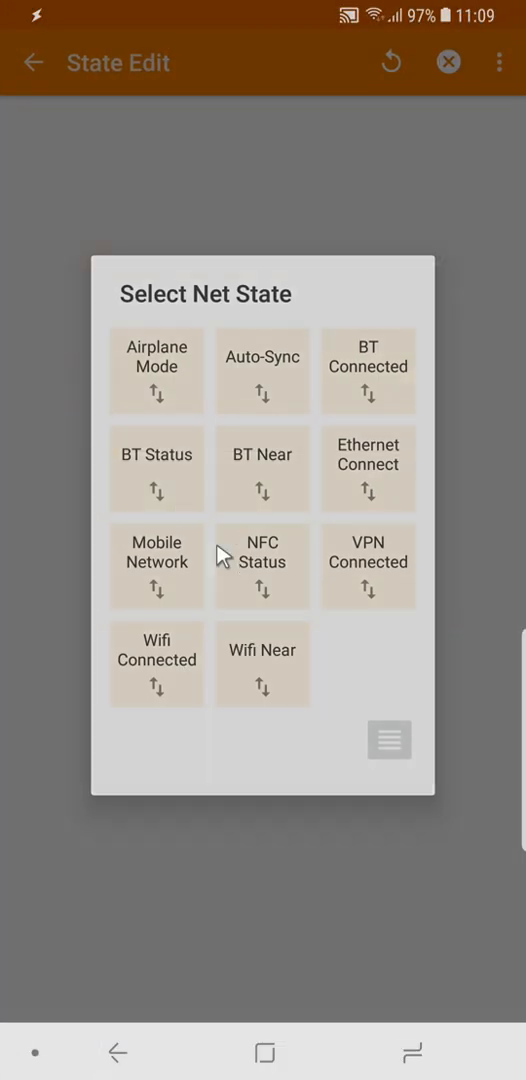
click(157, 664)
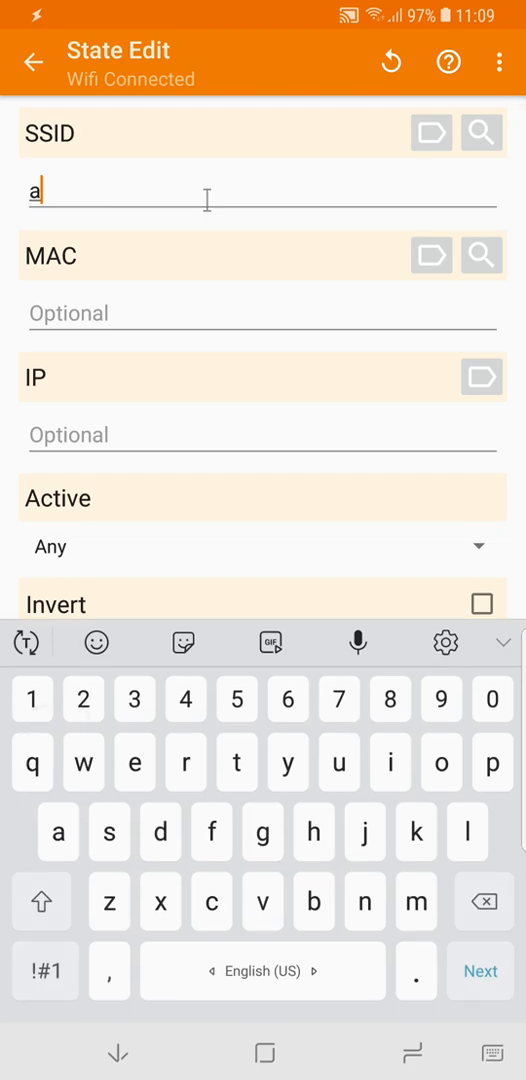
text(Office)
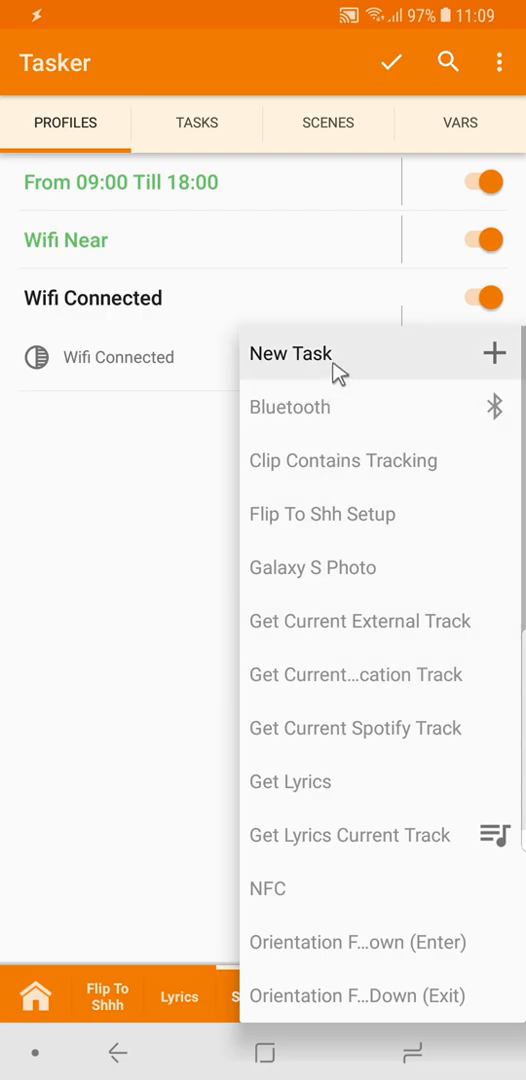
- Give it a new unnamed task with a Variable Set action setting %Work to 1
click(291, 353)
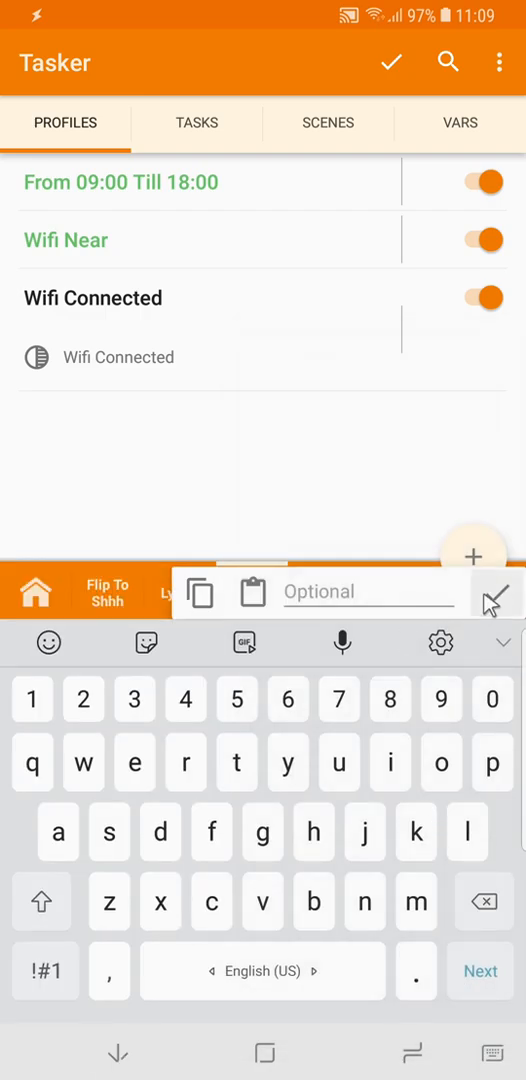
click(494, 595)
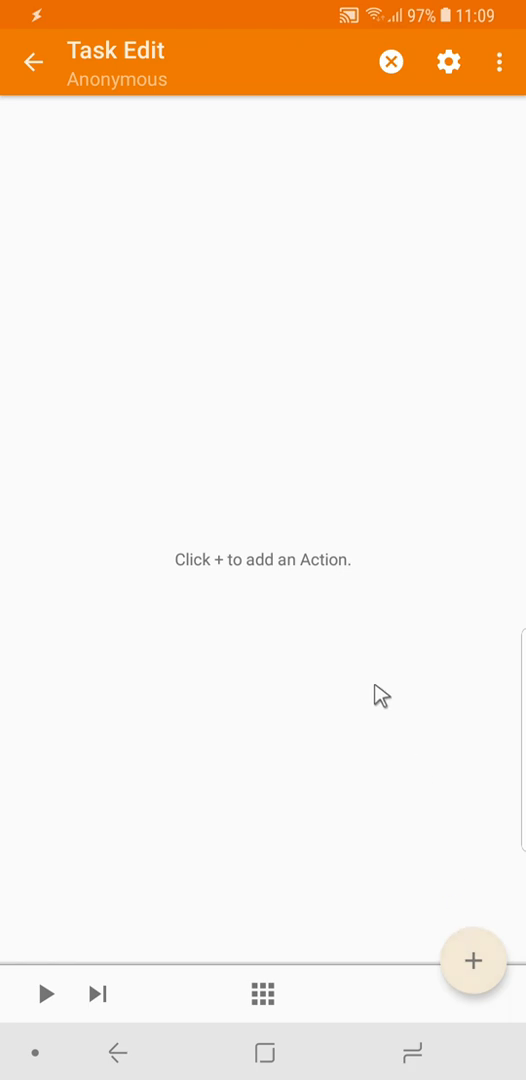
click(472, 960)
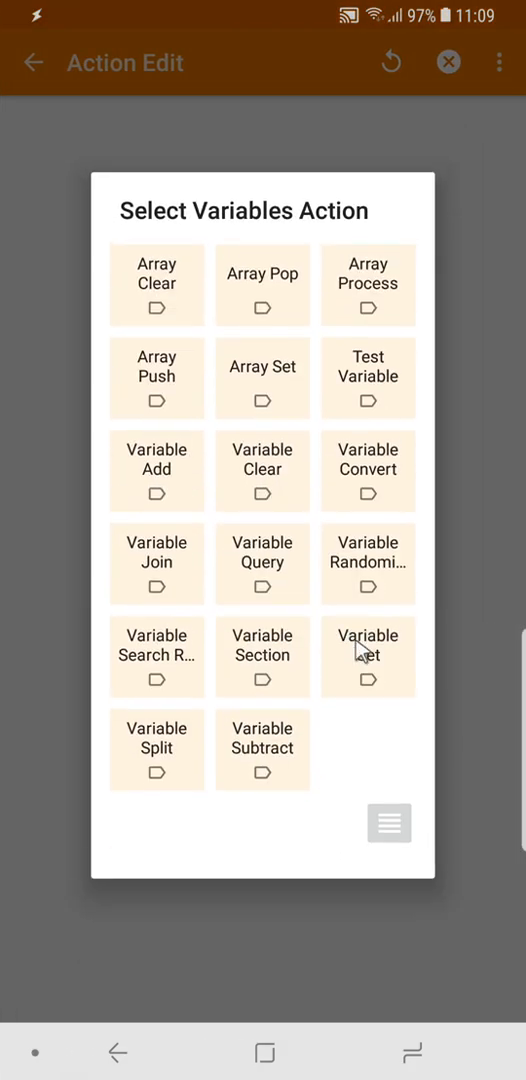
click(367, 656)
text(%Work)
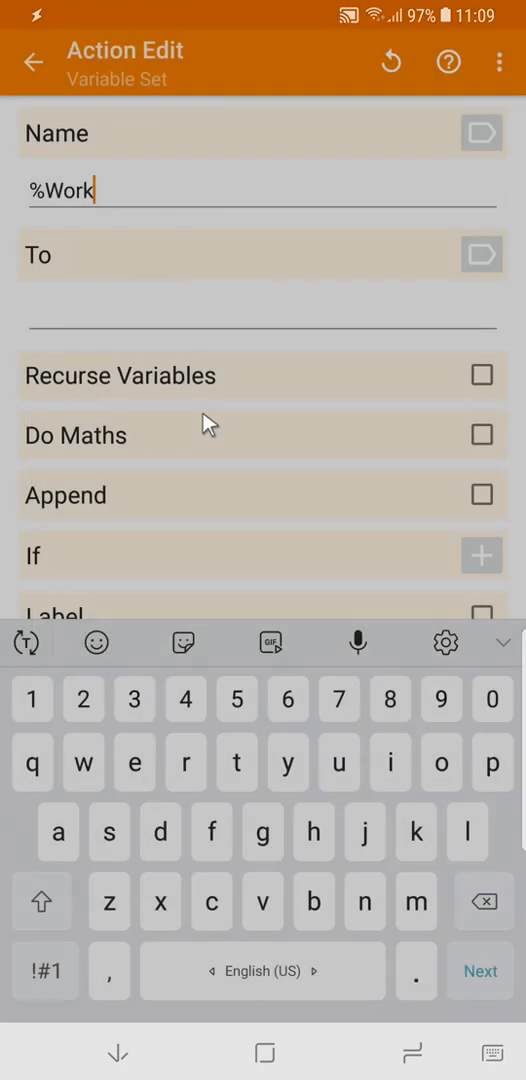
text(1)
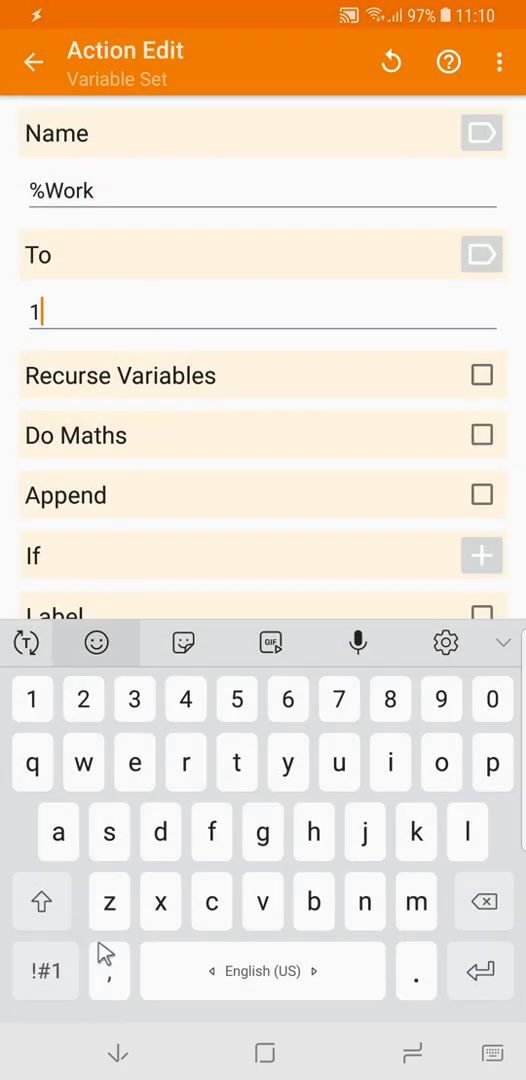
click(34, 61)
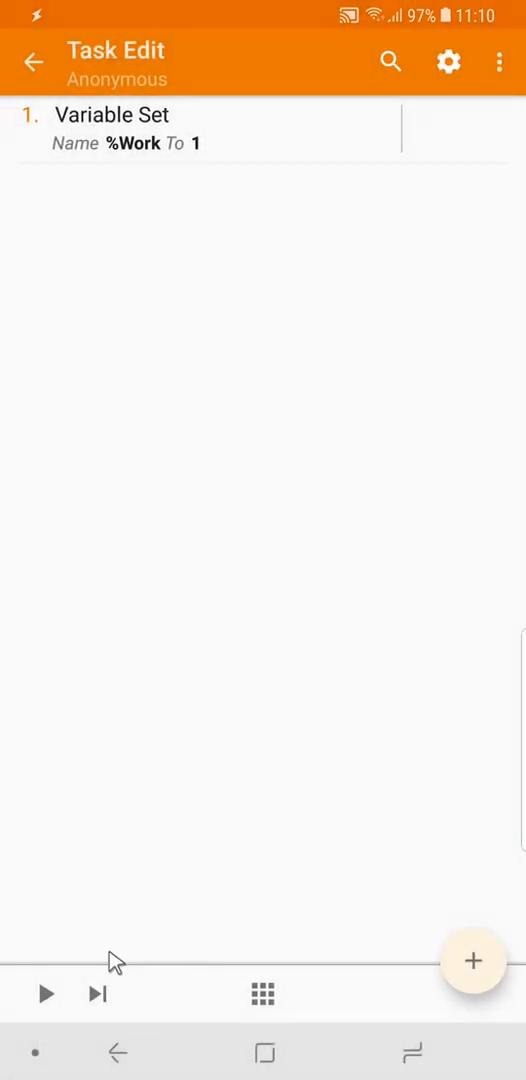
click(35, 60)
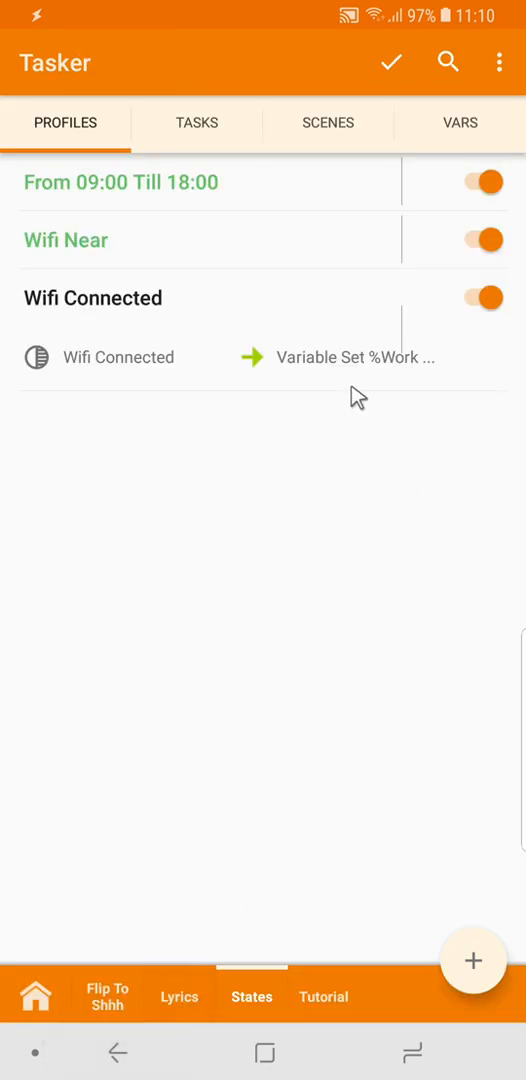
- Add an exit task clearing %Work to the Wifi Connected profile, then open Tutorial
click(350, 357)
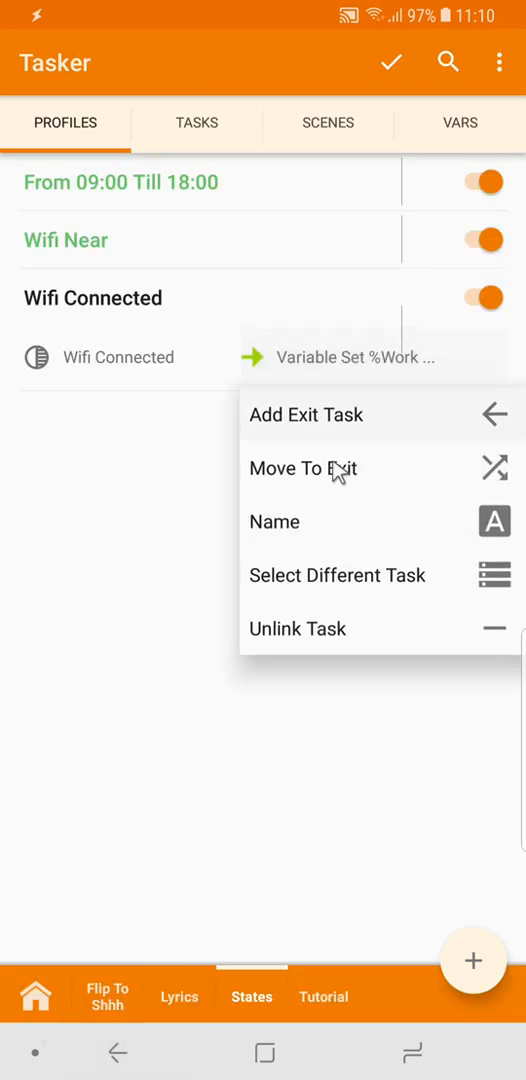
click(337, 575)
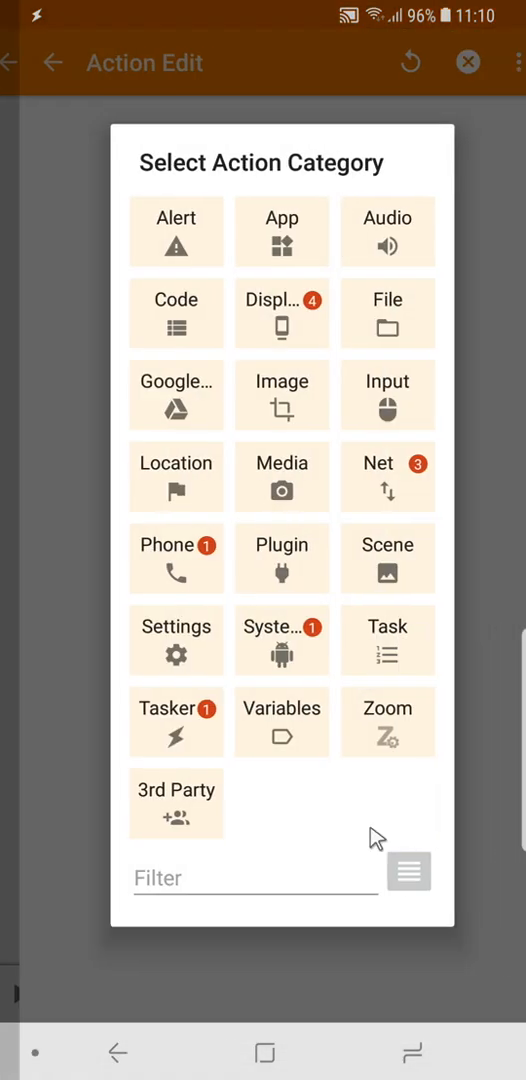
click(282, 722)
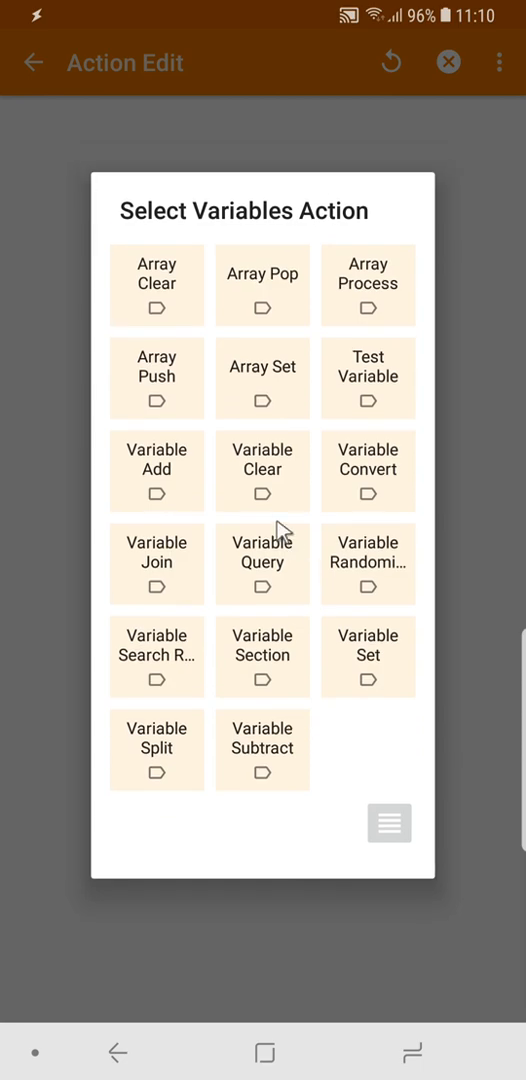
click(262, 470)
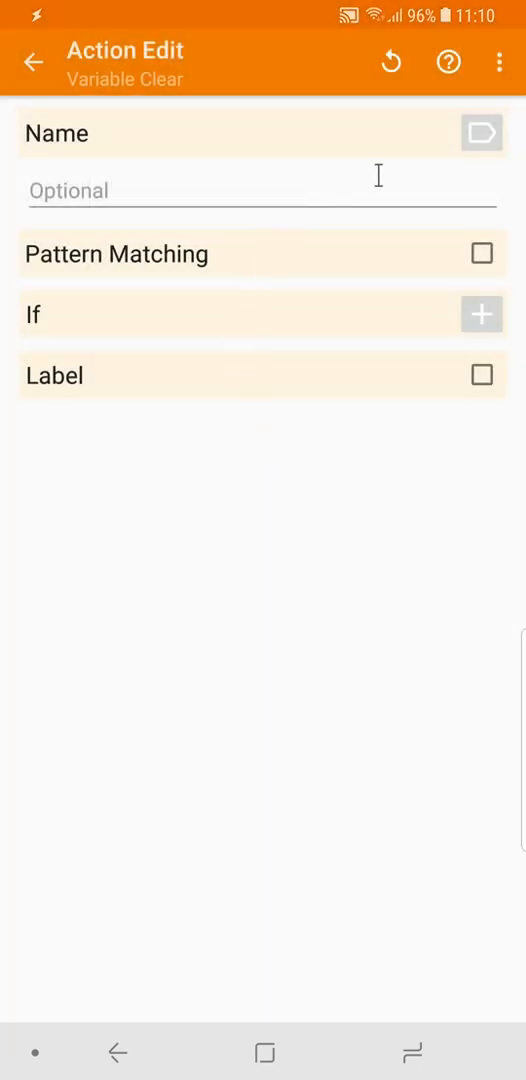
click(480, 132)
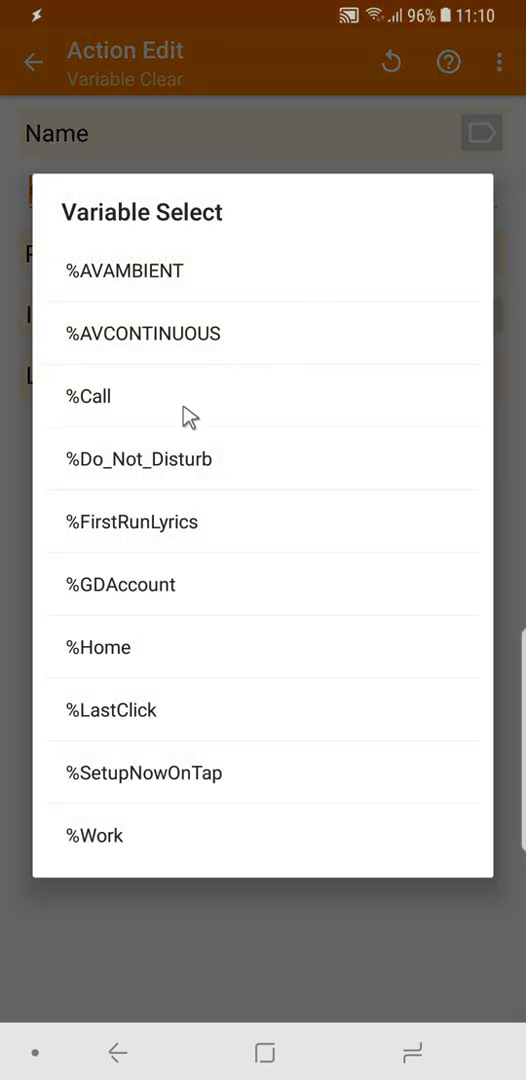
click(96, 834)
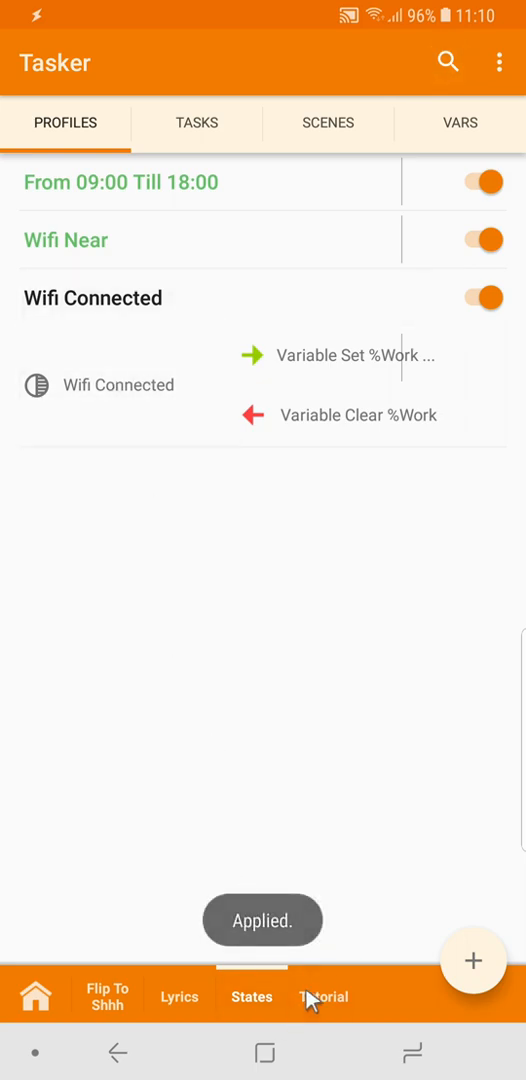
click(323, 996)
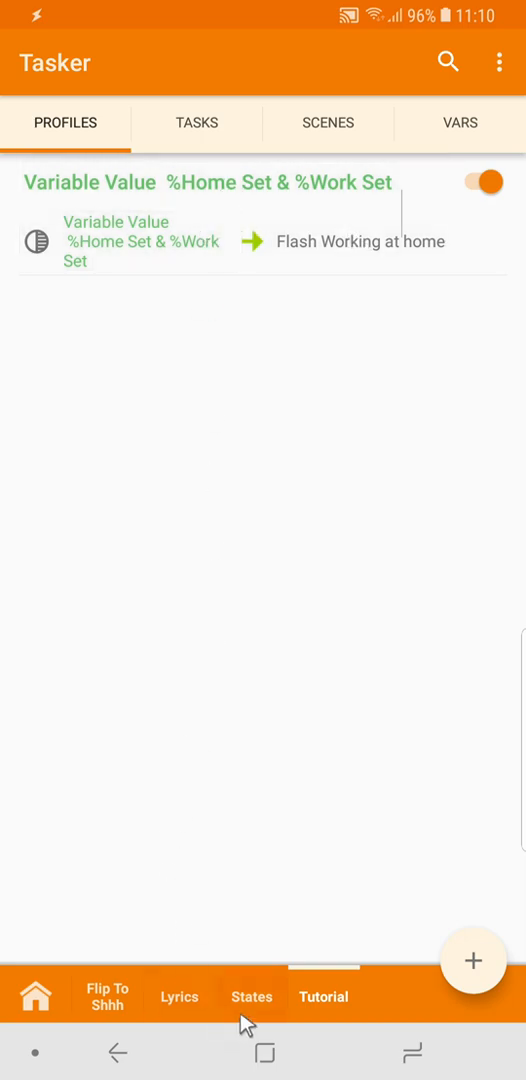
click(251, 996)
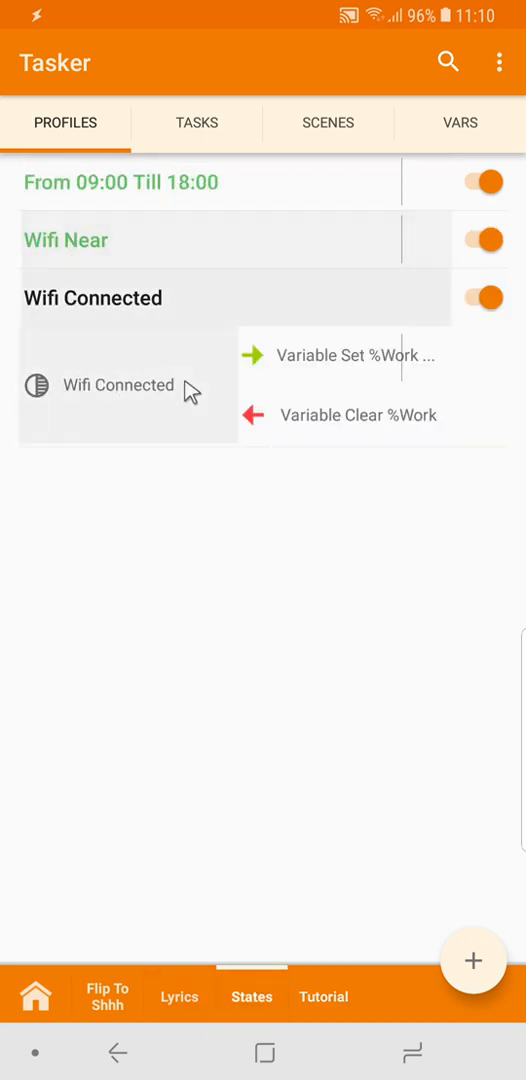
mouse_move(162, 478)
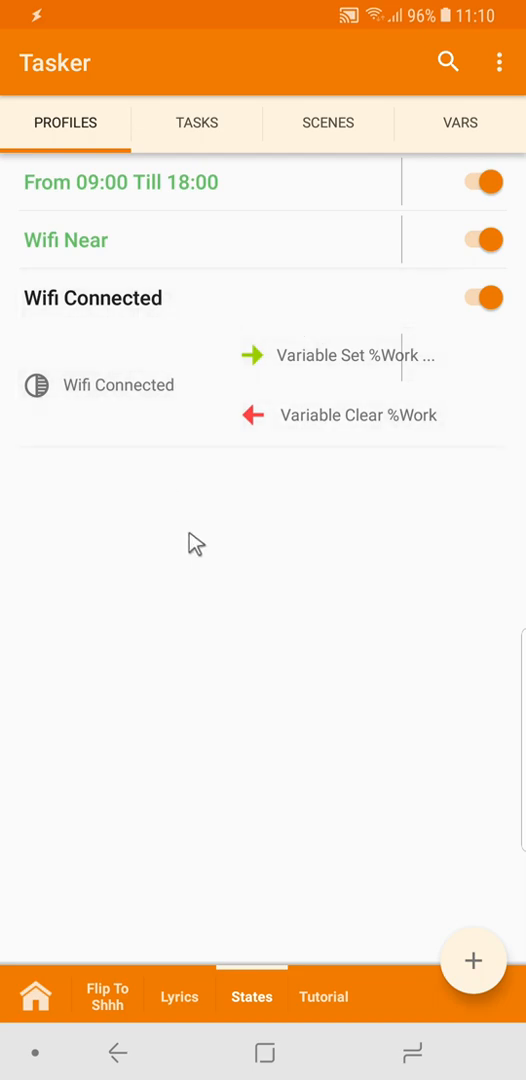
click(323, 997)
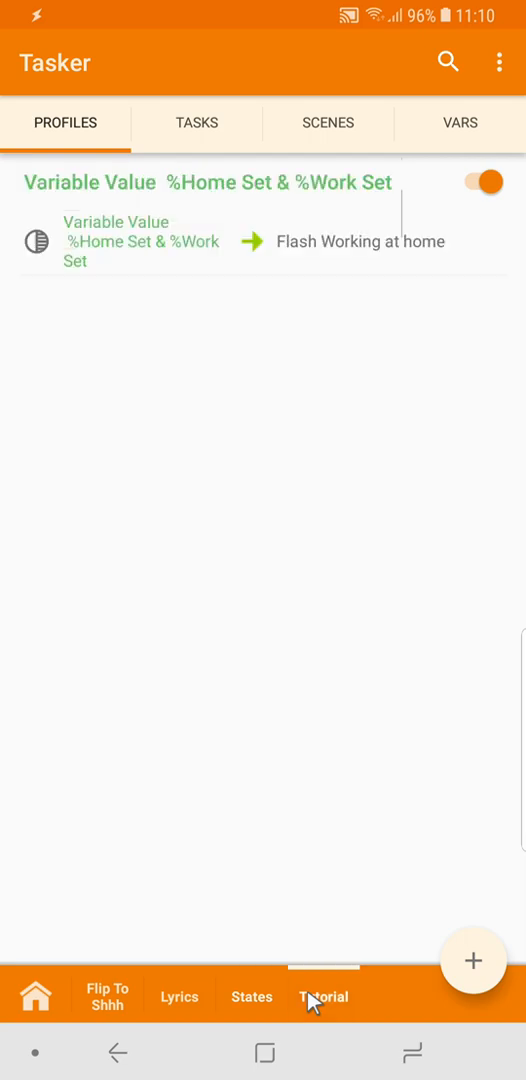
click(133, 242)
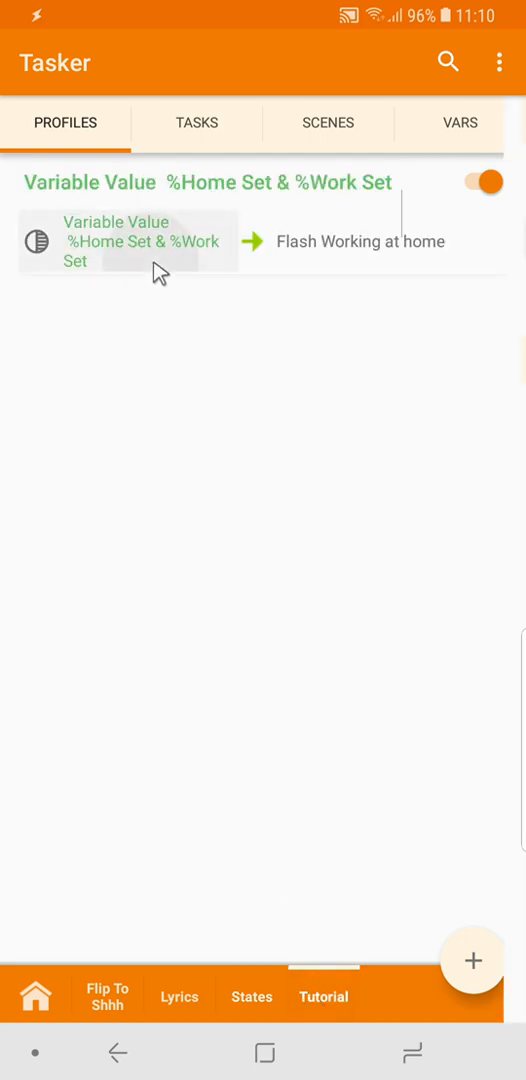
click(140, 240)
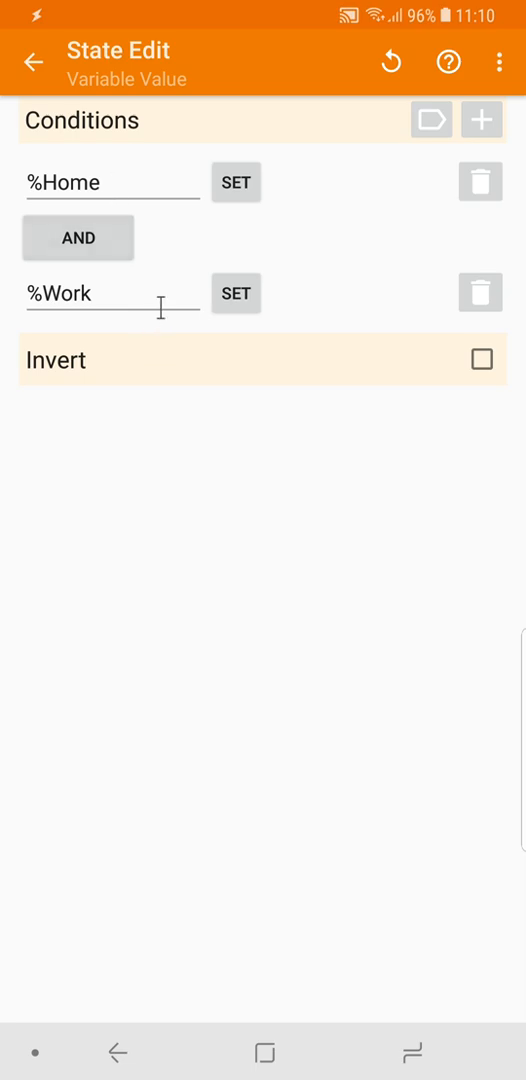
mouse_move(305, 238)
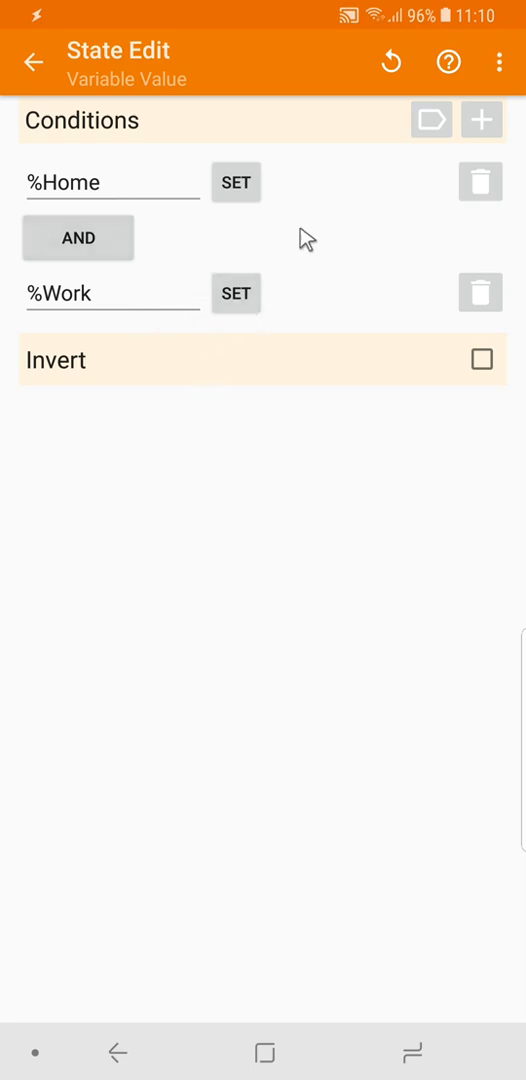
click(481, 120)
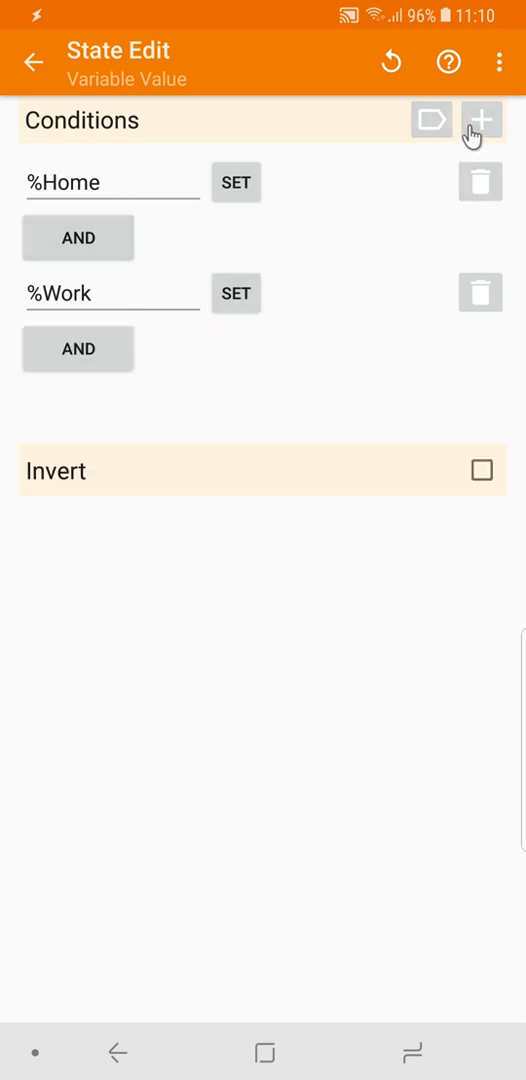
click(481, 120)
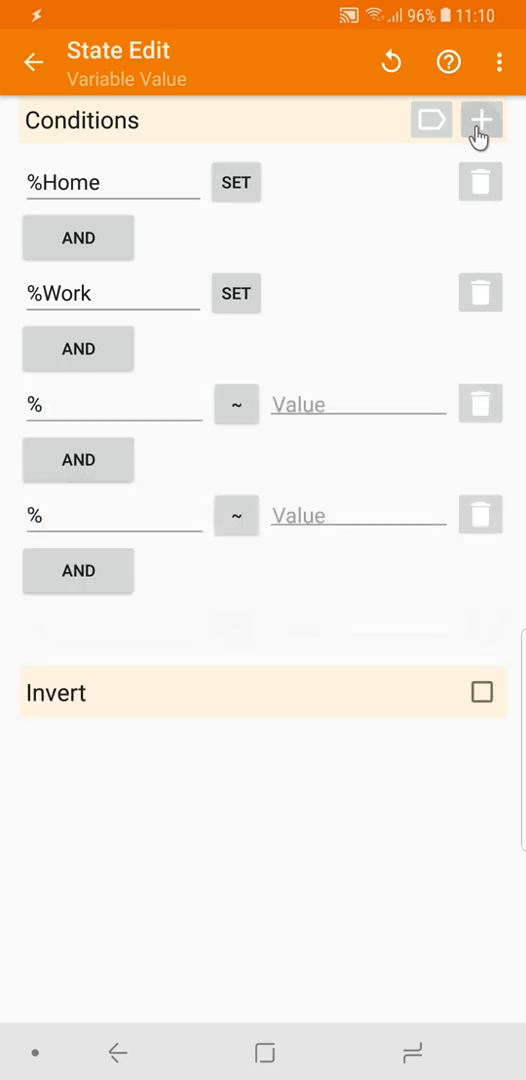
click(481, 120)
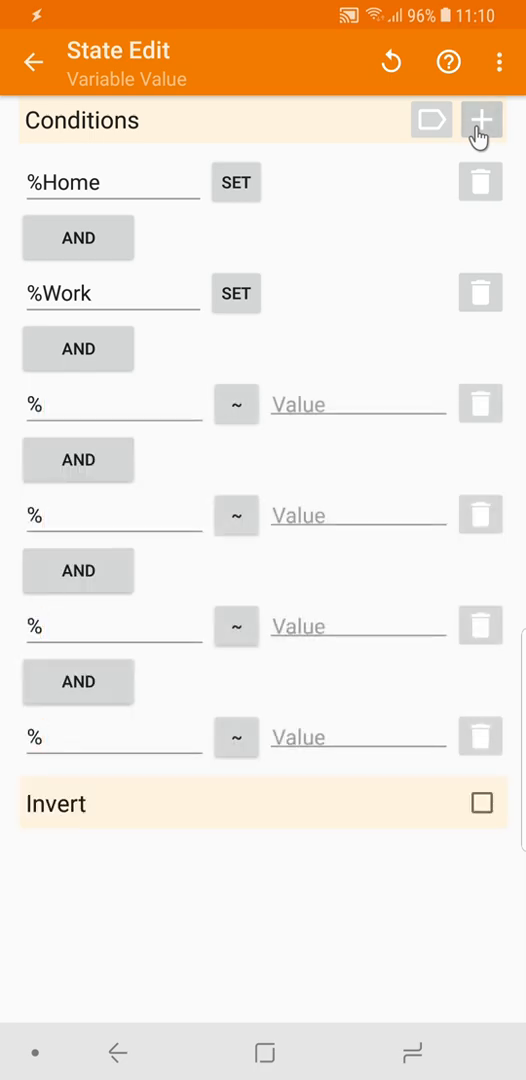
click(481, 120)
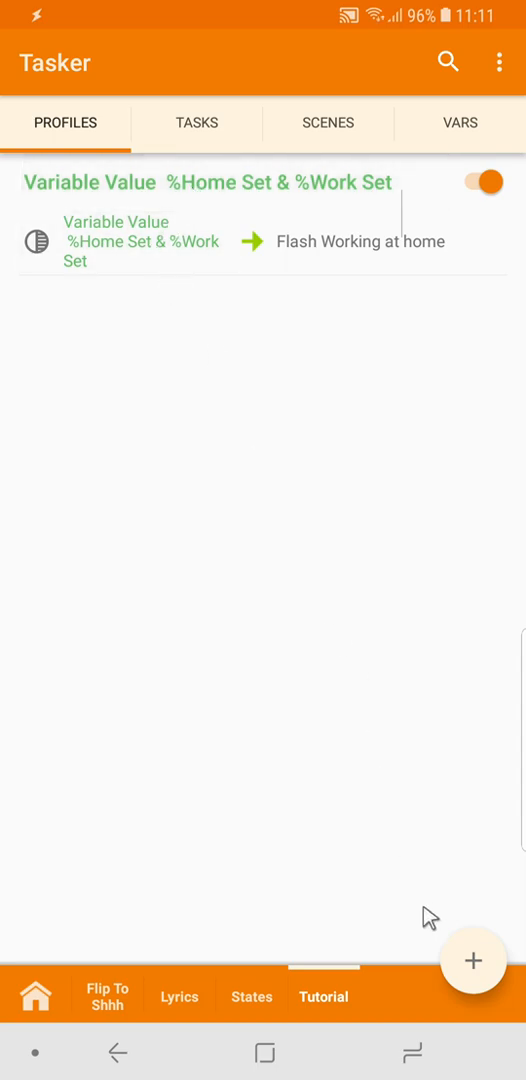
- Create a new Variable Value state profile checking the %Work variable
click(473, 960)
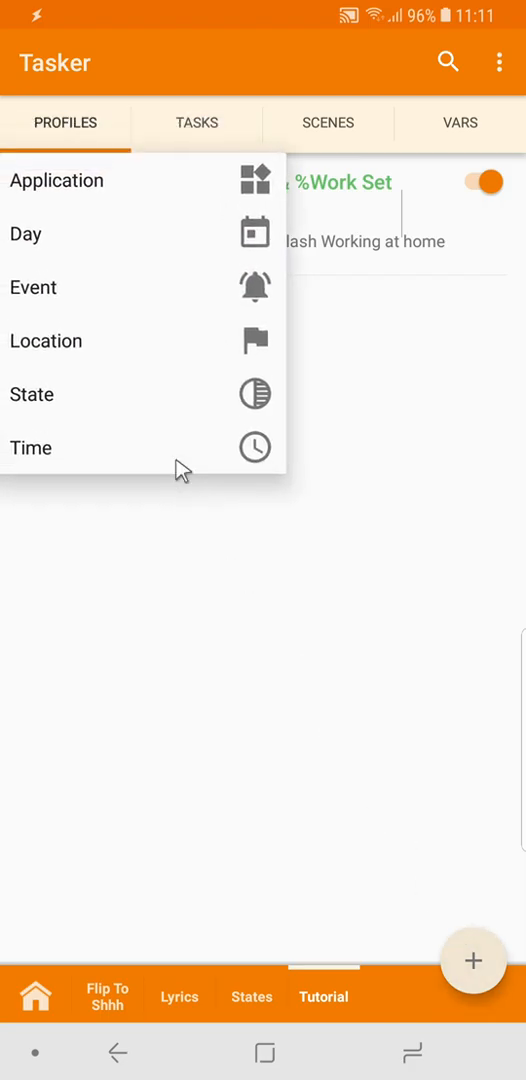
click(32, 394)
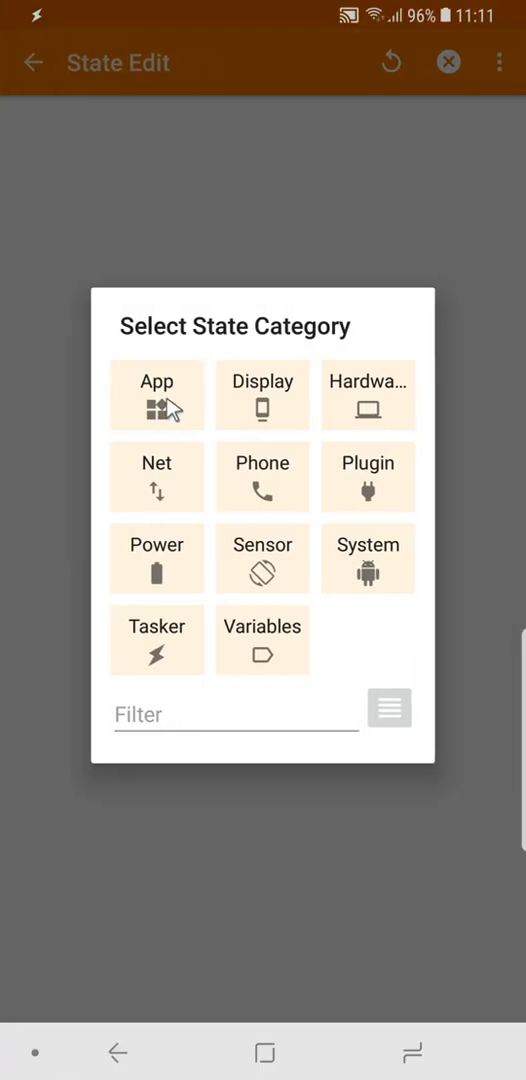
click(262, 640)
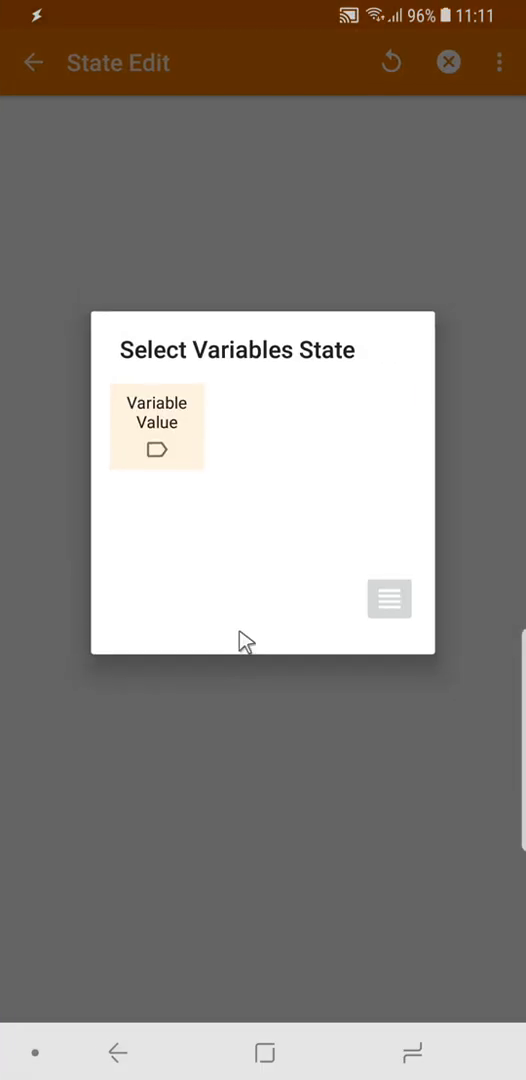
click(156, 425)
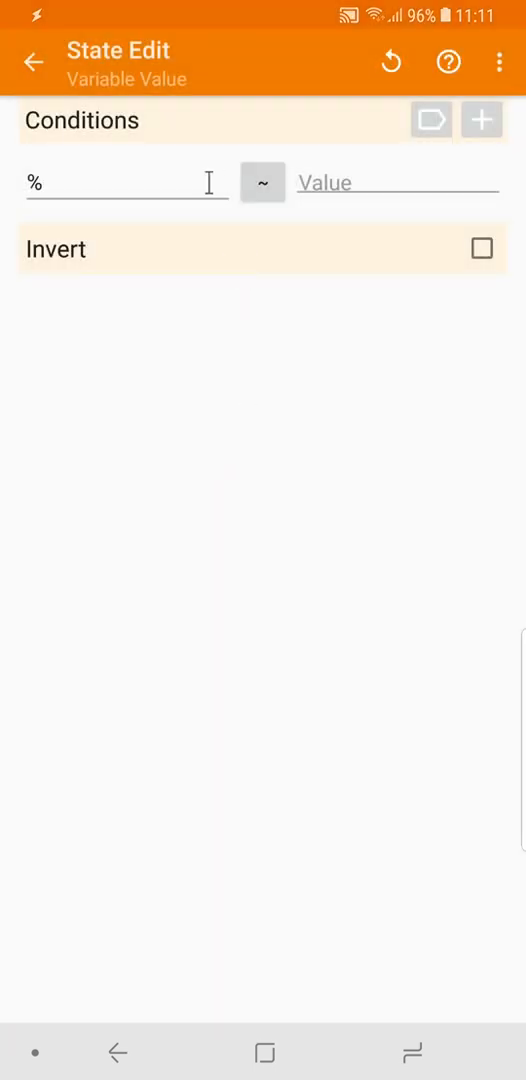
click(120, 182)
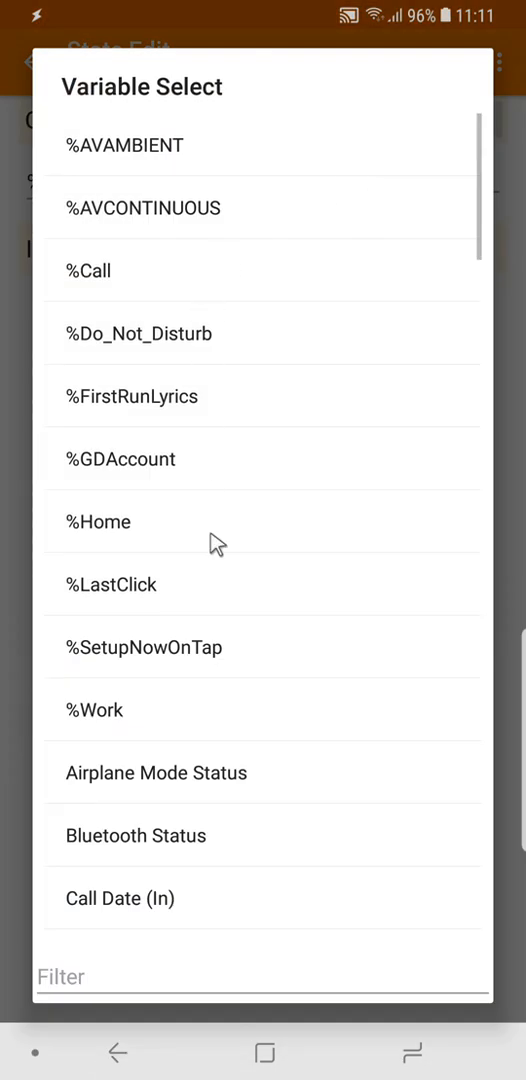
click(95, 710)
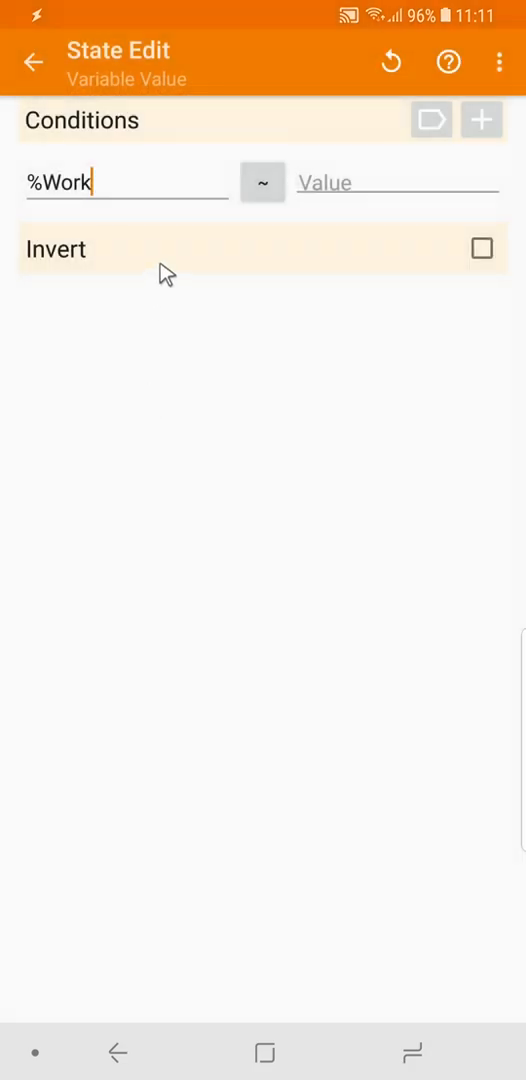
- Set %Work to Is Set and add a second condition naming %SunIsUp
click(481, 119)
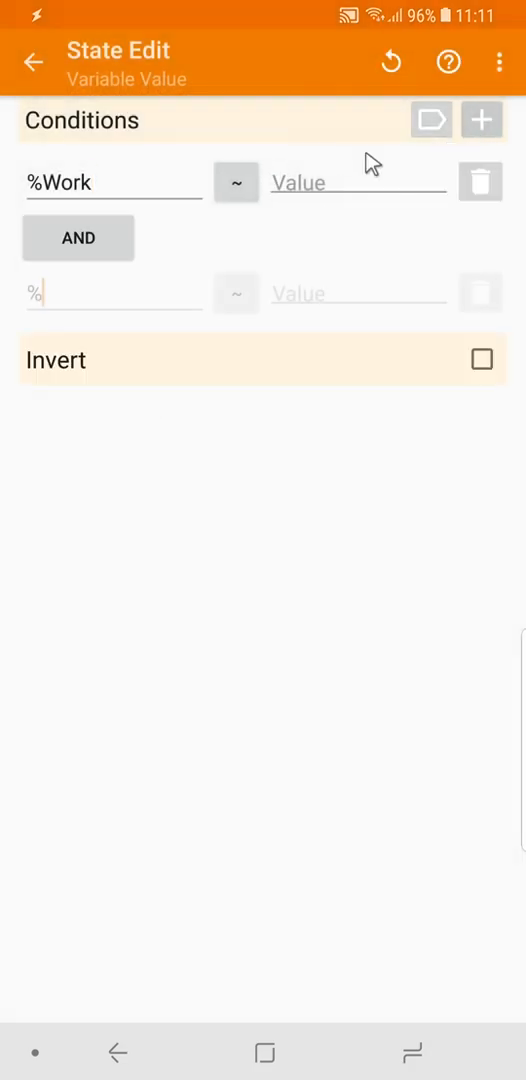
click(237, 181)
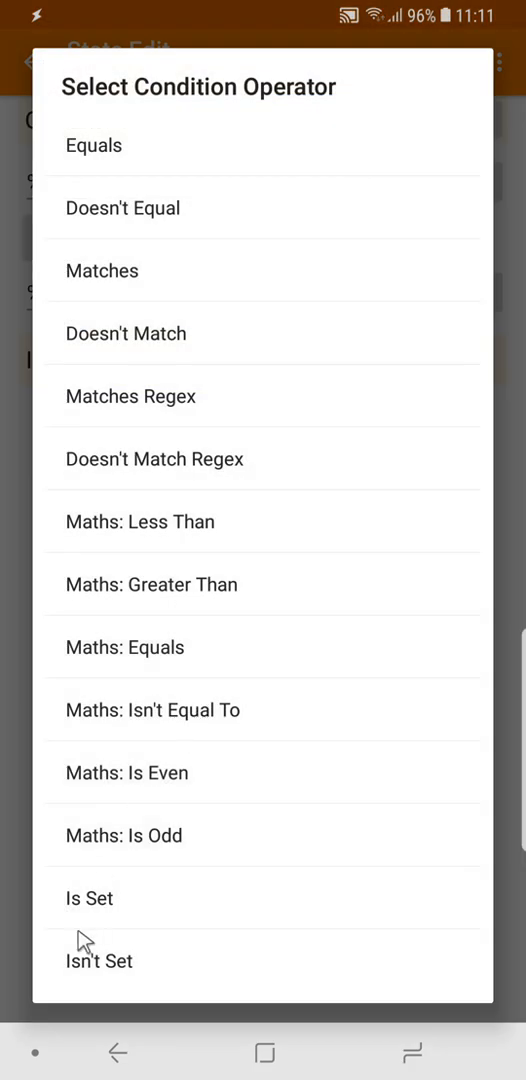
click(102, 270)
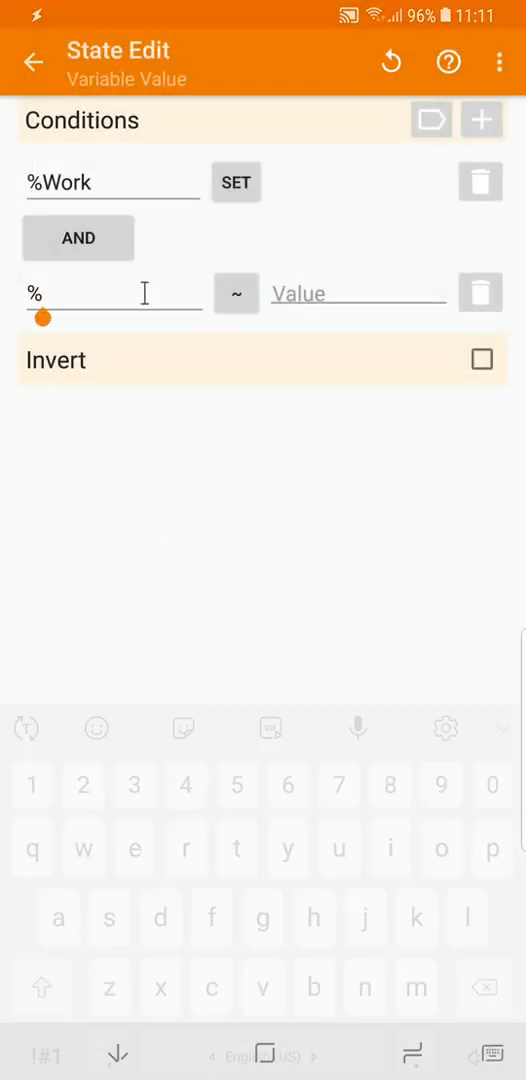
text(S)
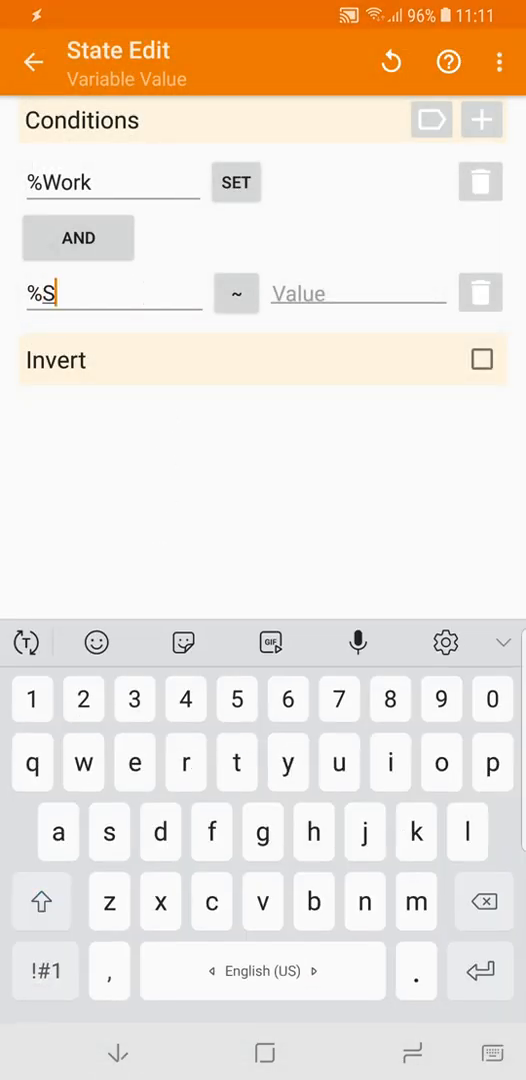
text(unIsUp)
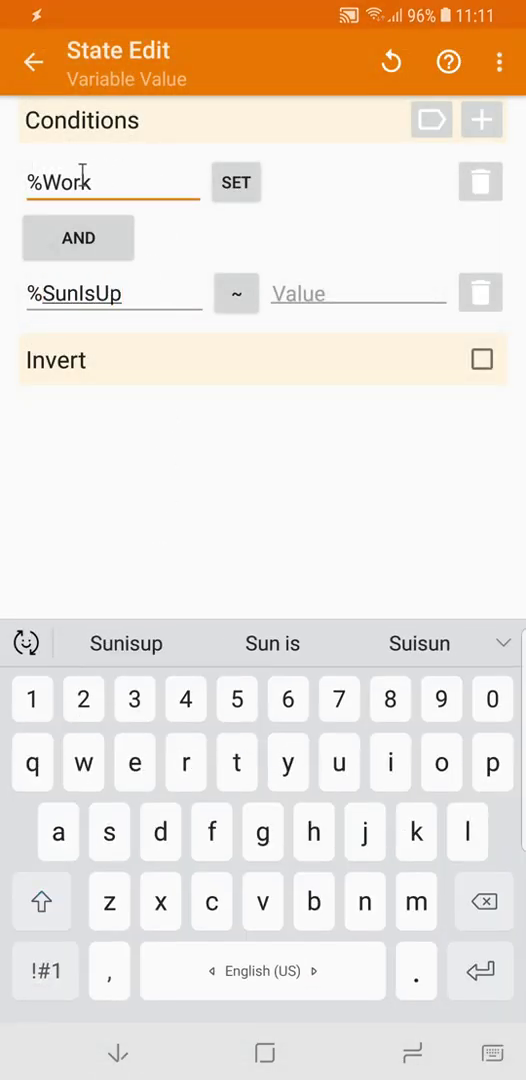
double_click(60, 181)
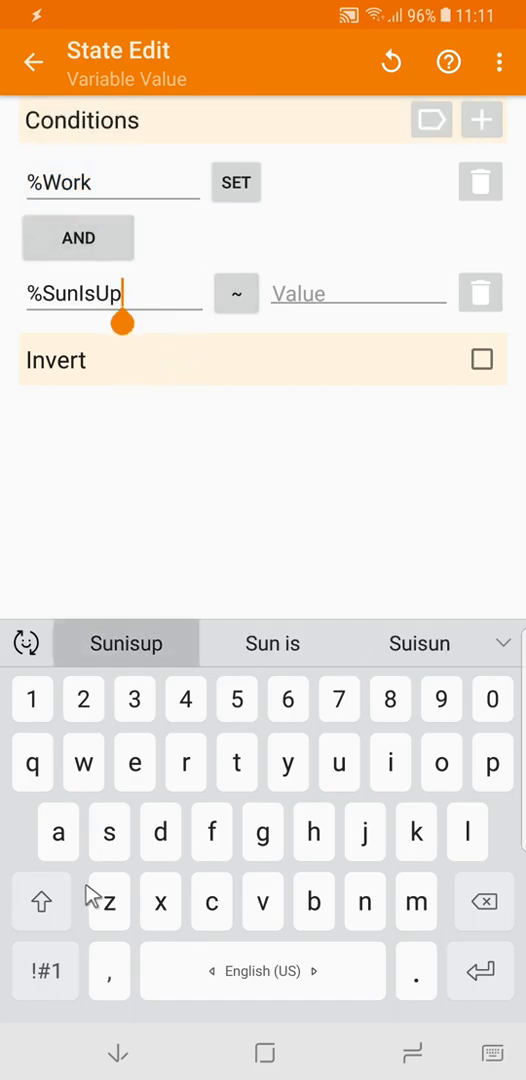
click(413, 397)
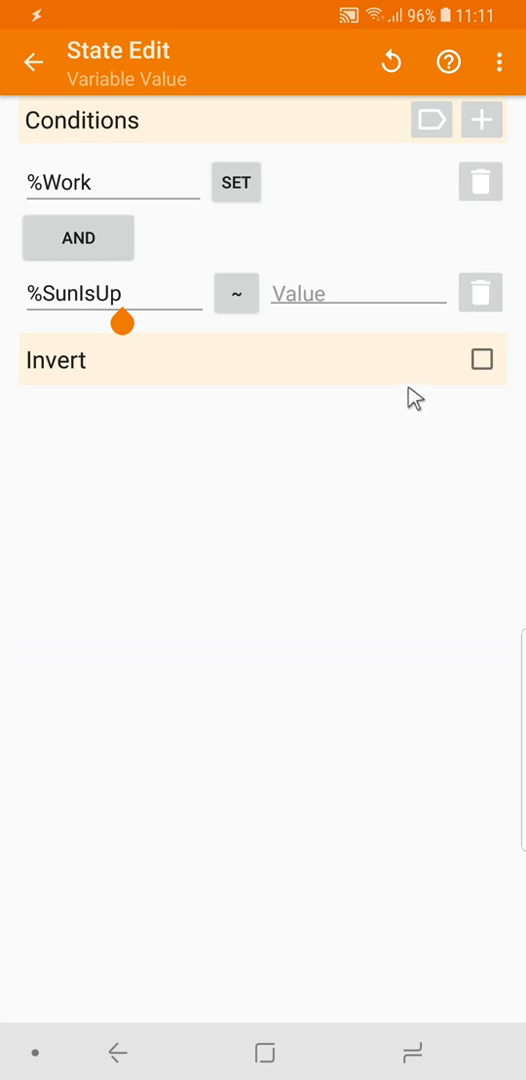
mouse_move(501, 60)
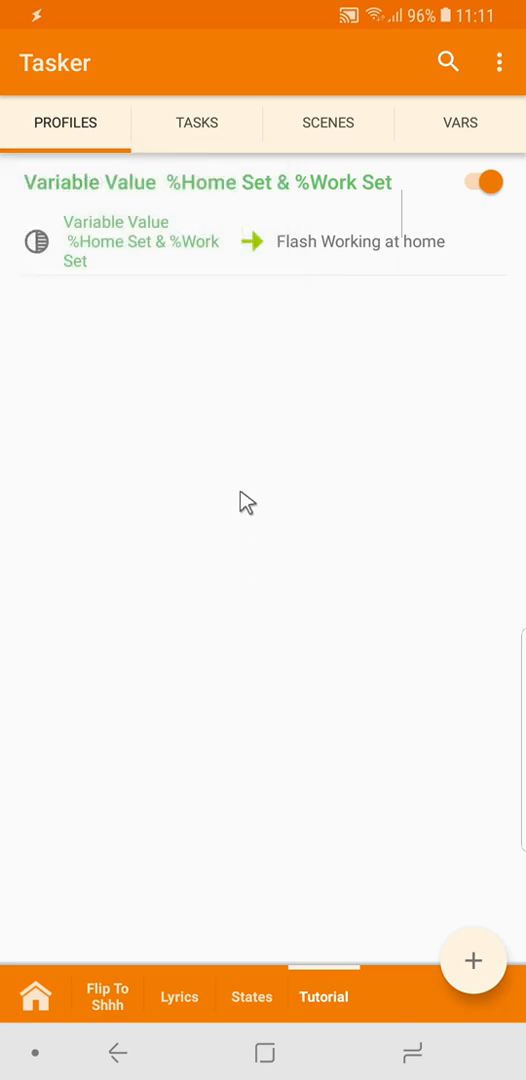
- In States, bring up the actions for the 09:00–18:00 profile's time context
click(251, 996)
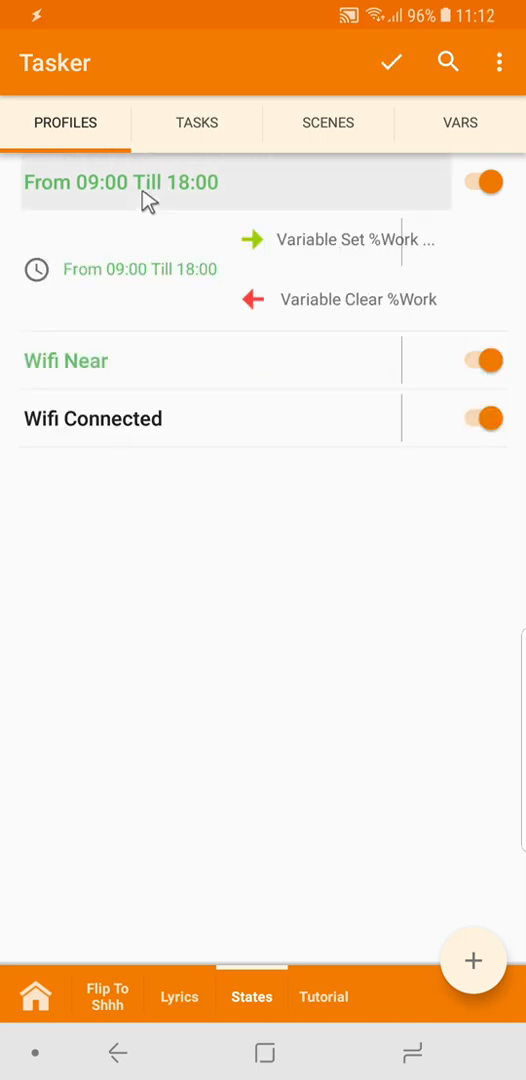
click(130, 268)
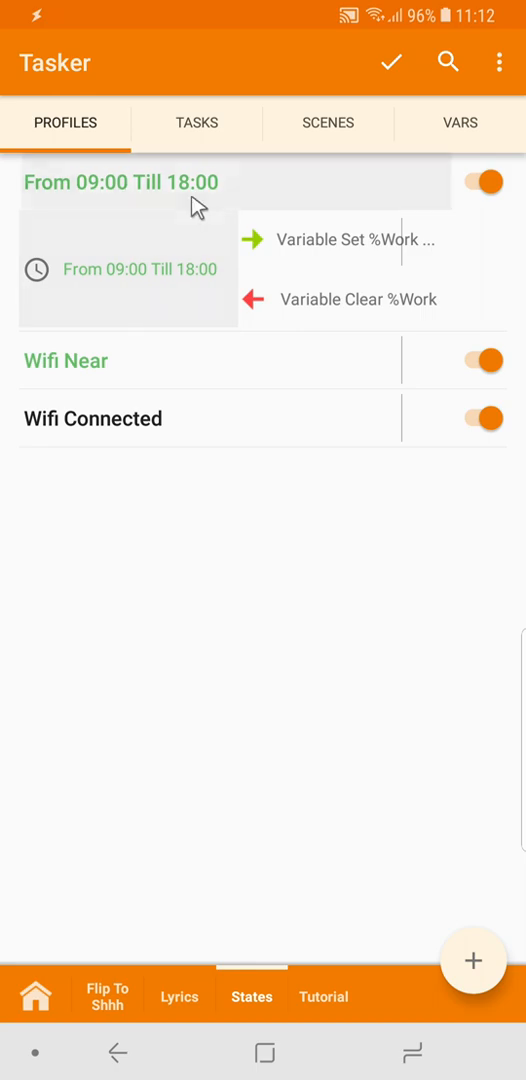
click(145, 269)
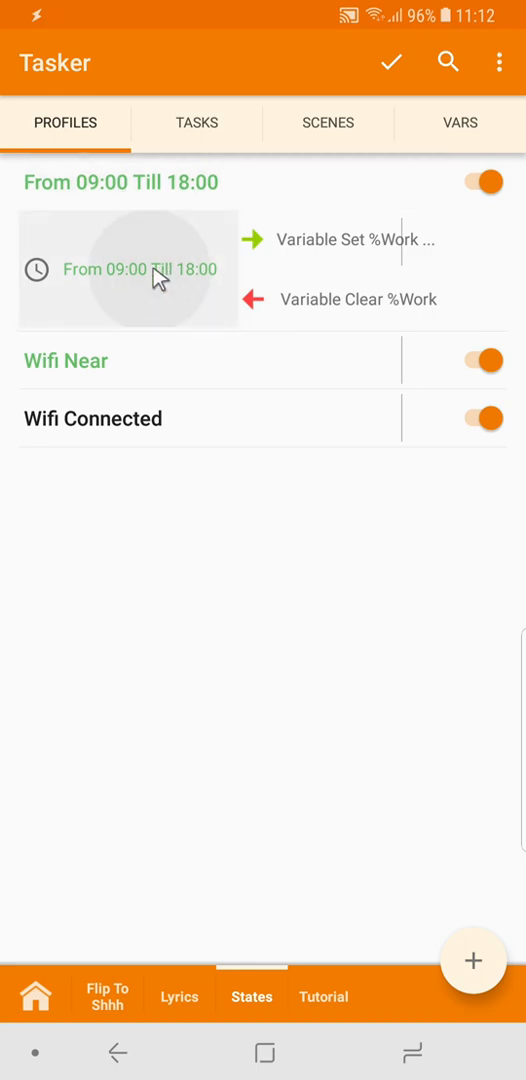
click(135, 268)
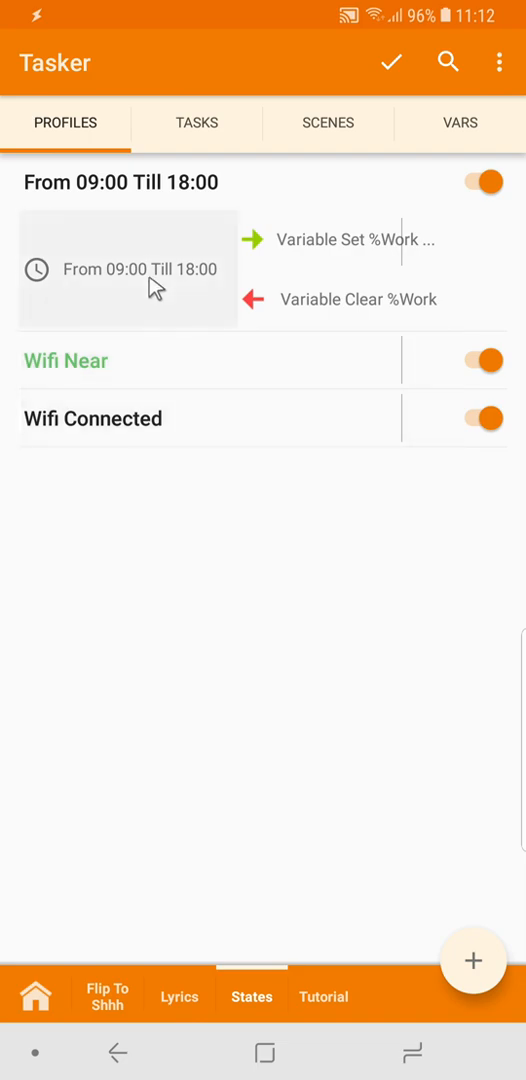
click(135, 269)
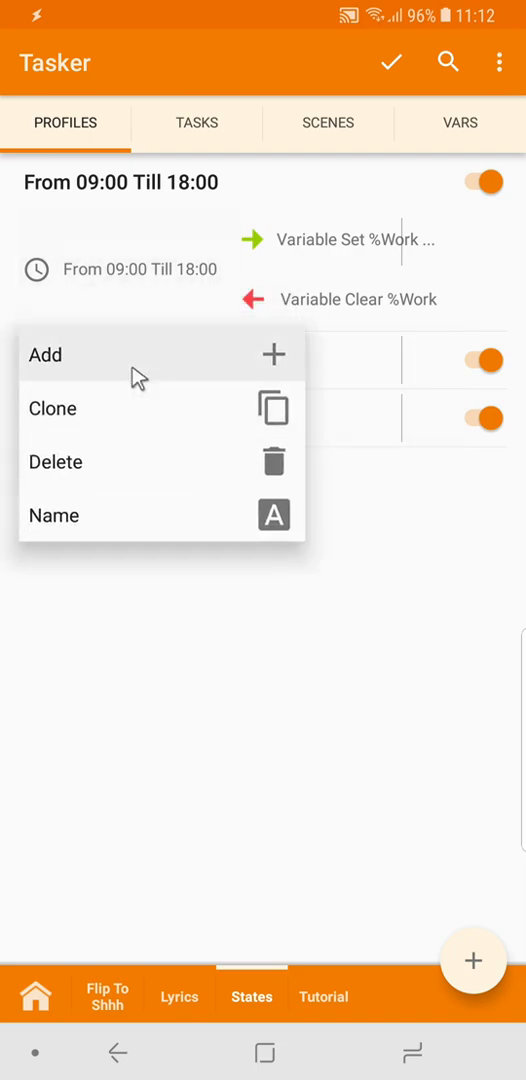
- Add a Wifi Connected state context with SSID 'Dias Quarto'
click(43, 355)
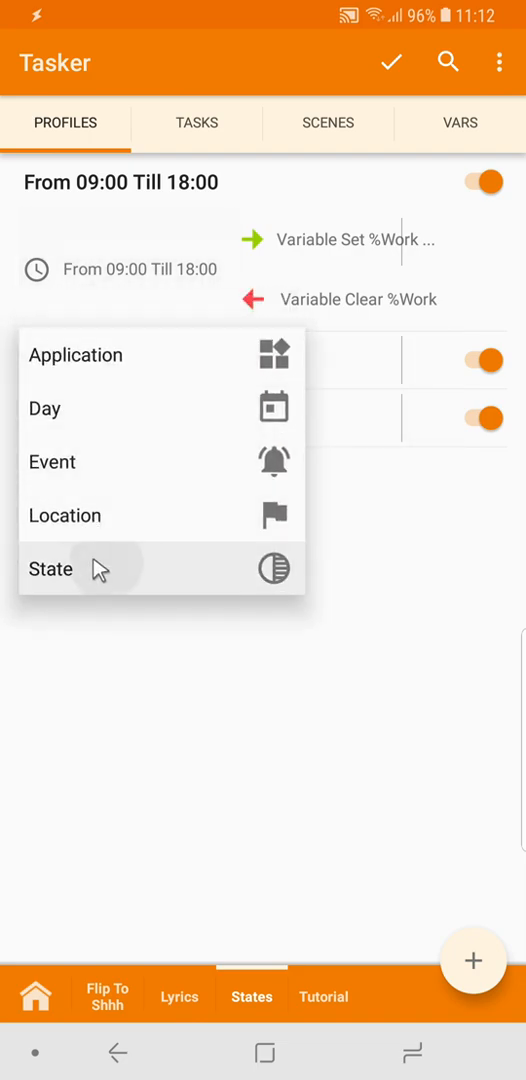
click(50, 569)
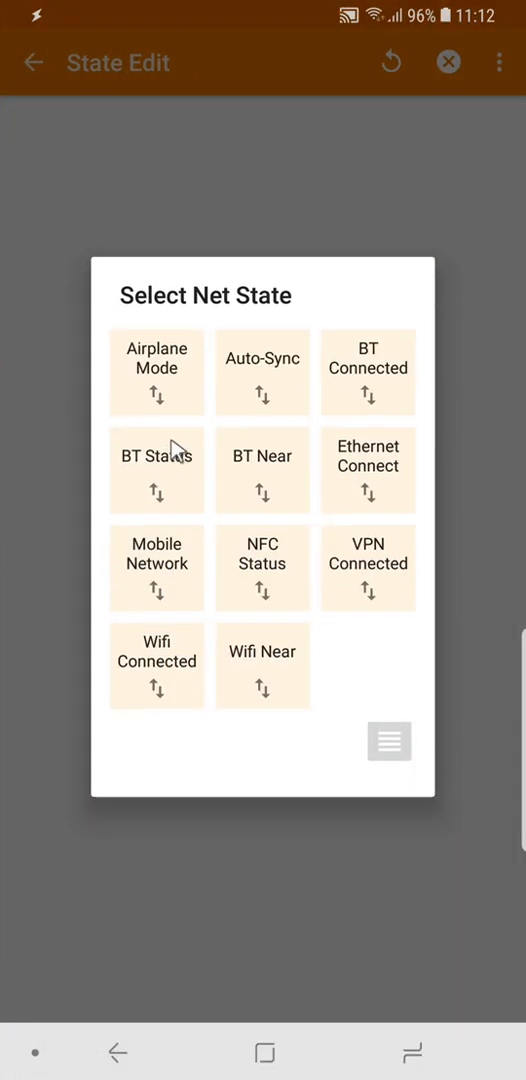
click(156, 665)
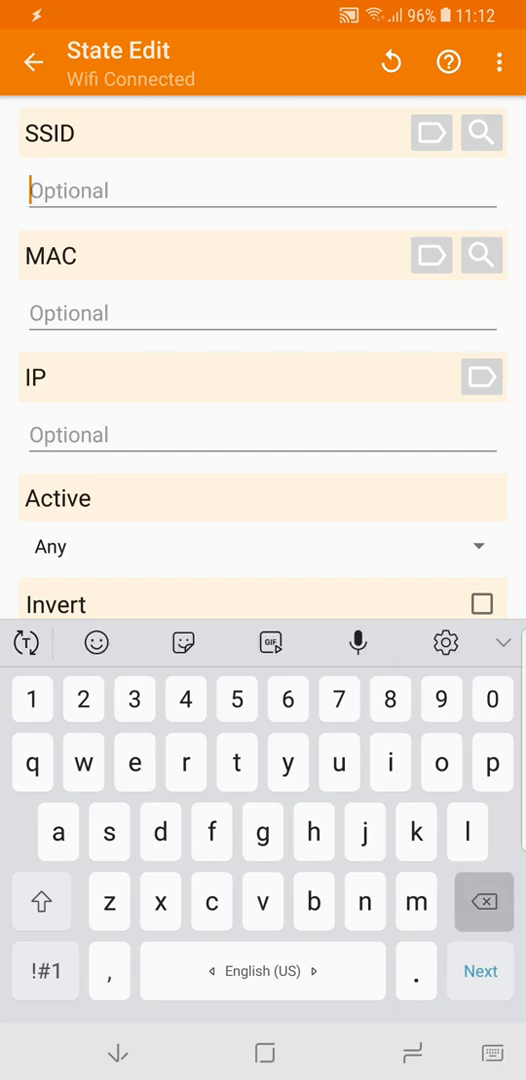
text(Dias Quarto)
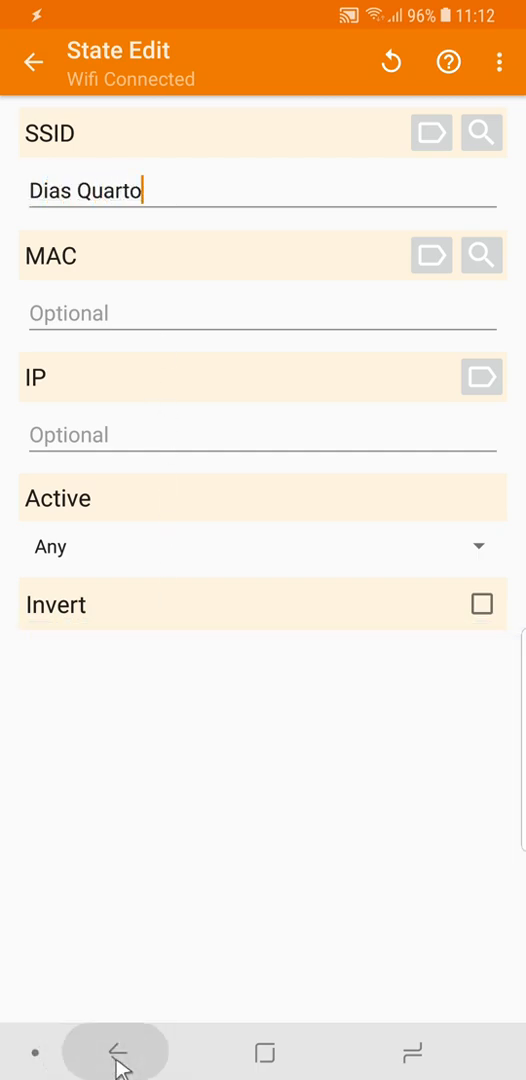
- Delete the 09:00–18:00 time context so %Work triggers on Wifi alone, and apply
click(115, 1079)
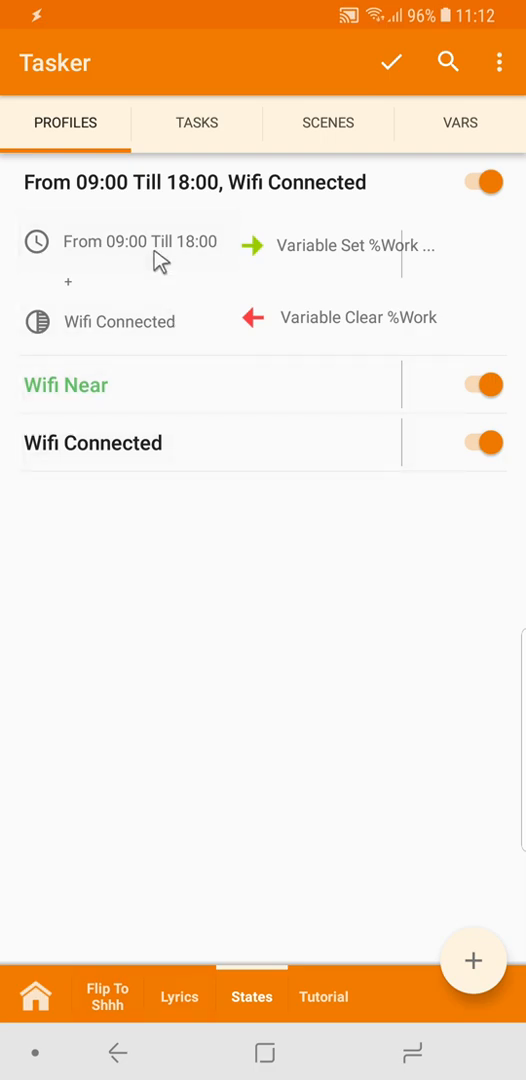
click(133, 241)
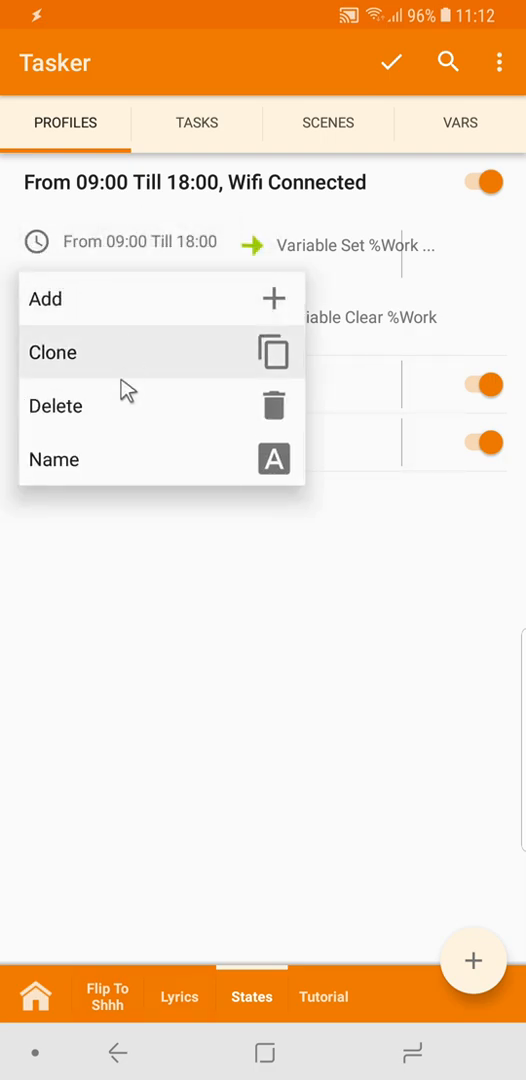
click(55, 405)
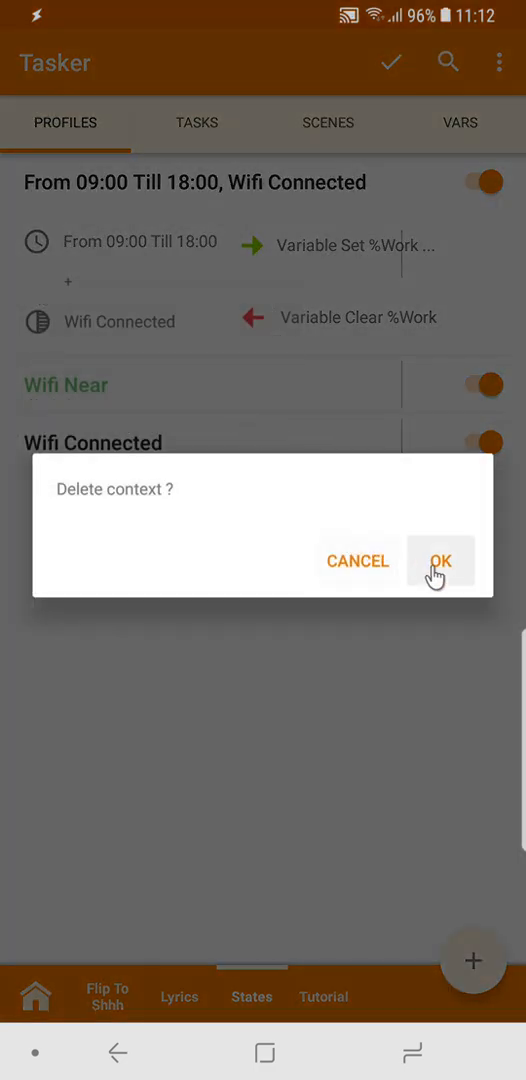
click(452, 561)
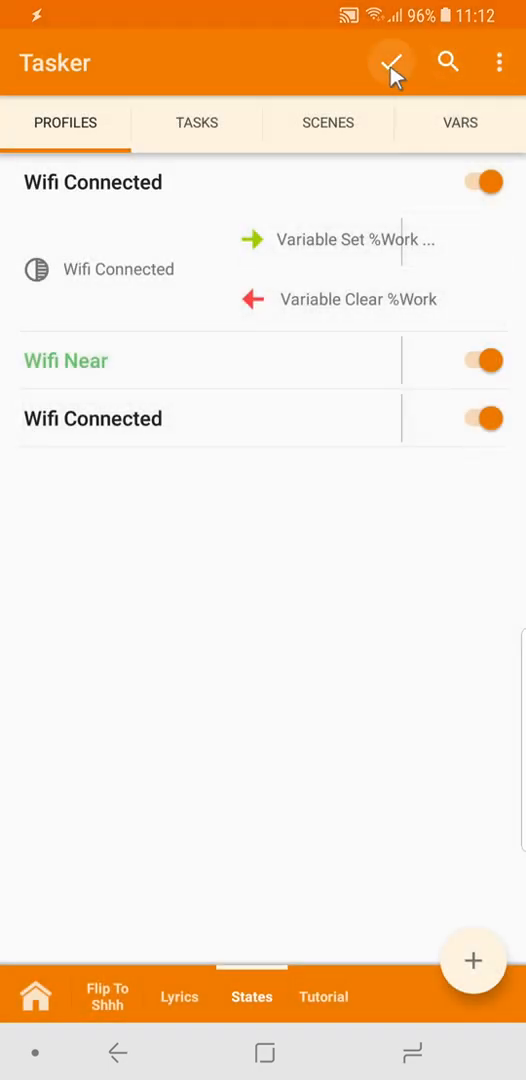
click(394, 60)
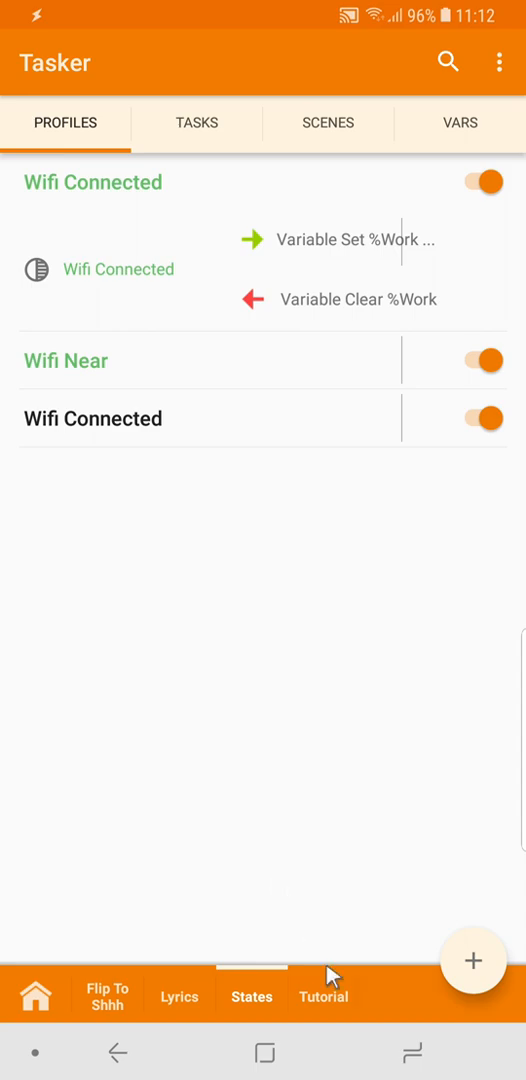
click(323, 996)
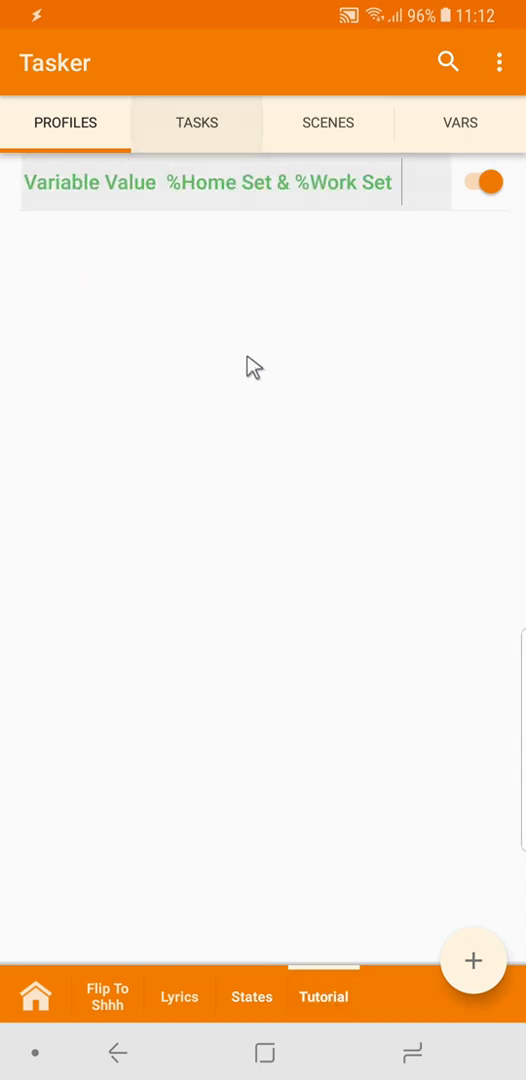
mouse_move(217, 557)
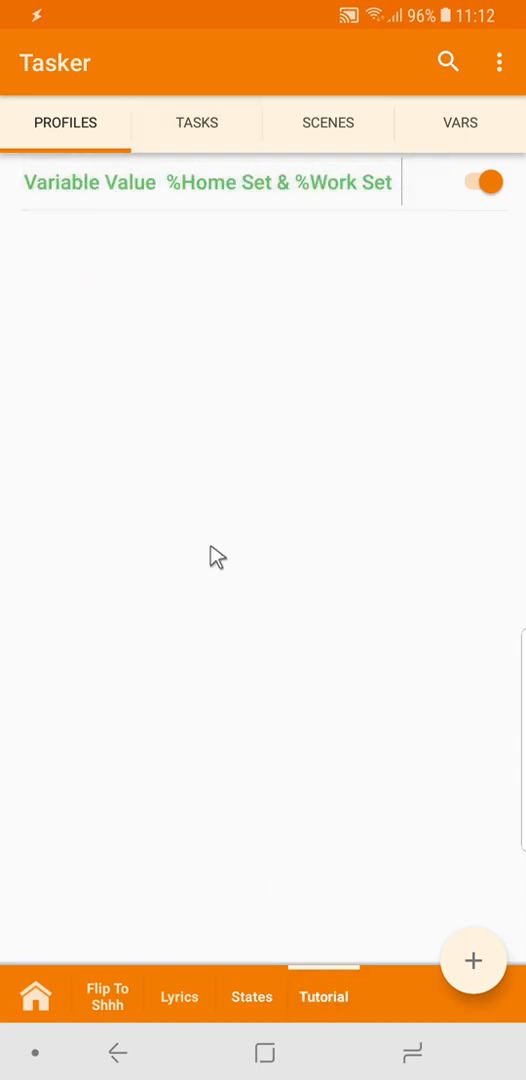
mouse_move(202, 229)
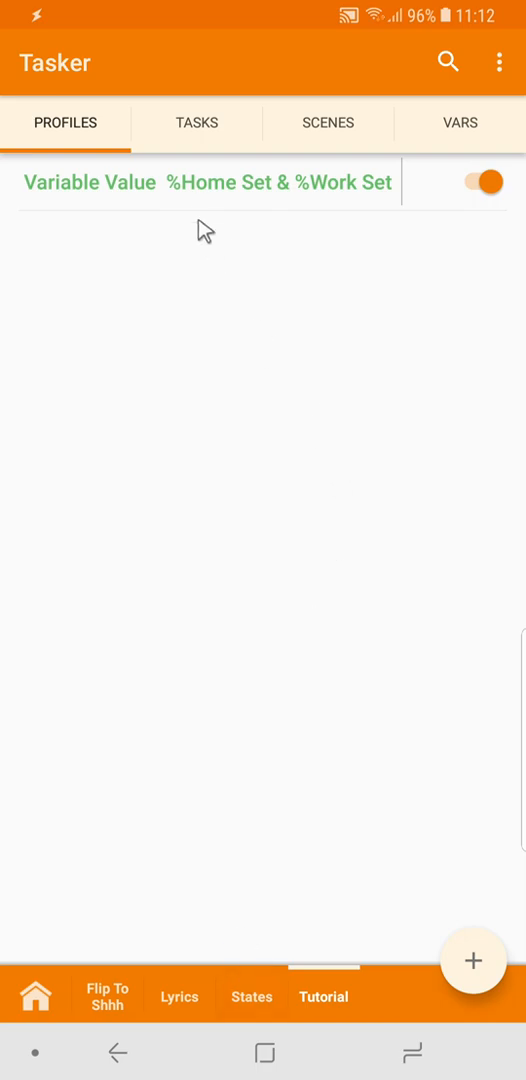
click(251, 996)
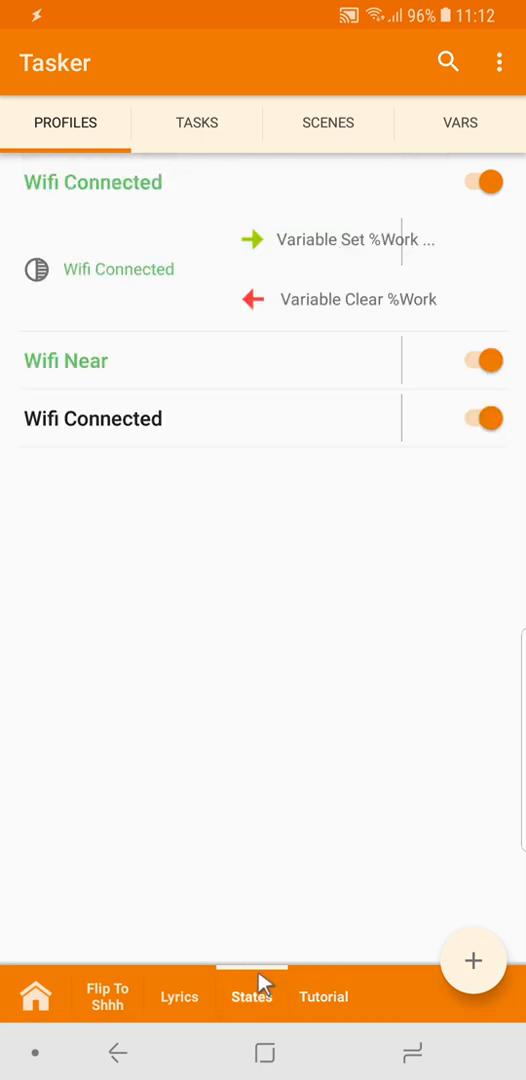
mouse_move(240, 472)
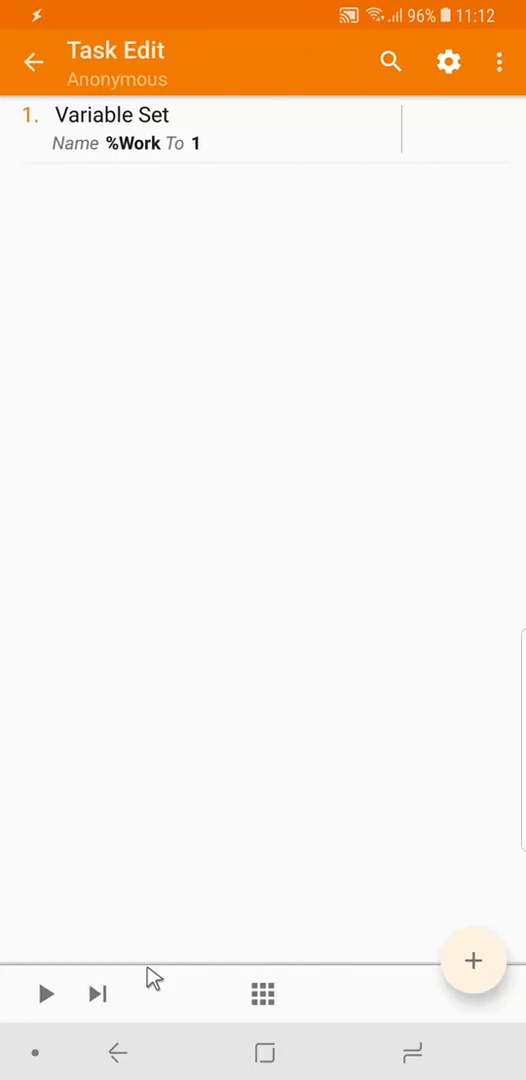
- Inspect the Variable Set %Work task, apply changes, and view global variables %Home and %Work
click(37, 58)
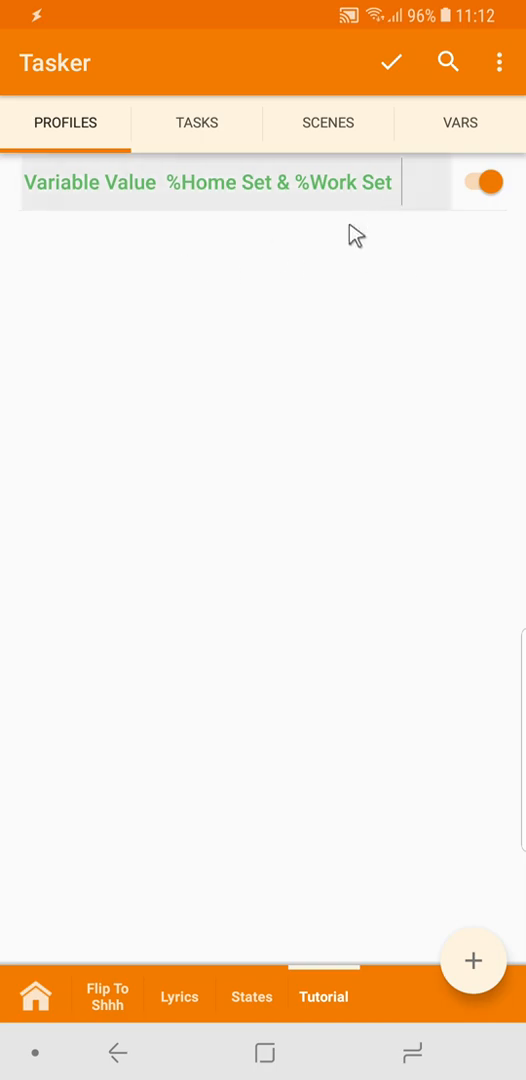
mouse_move(307, 393)
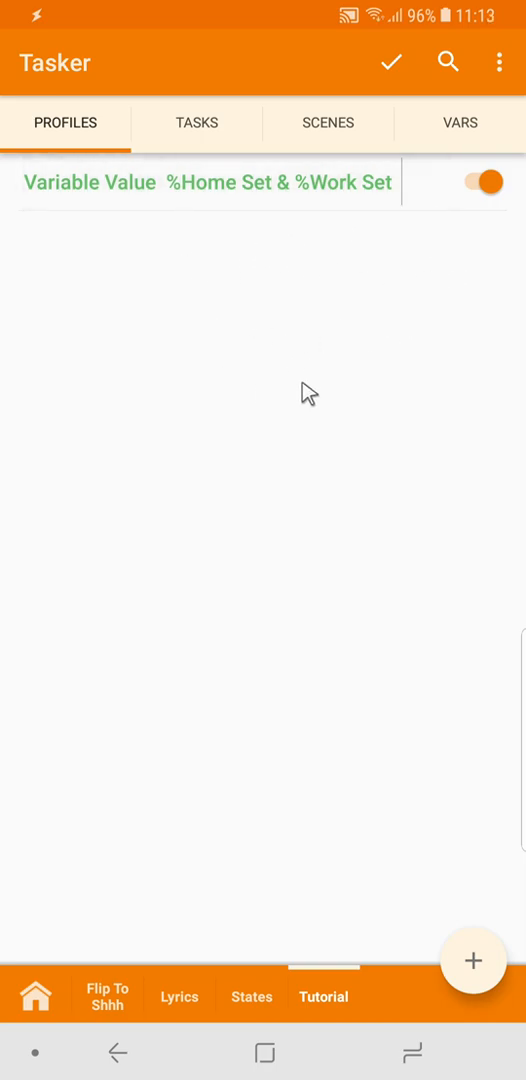
mouse_move(251, 900)
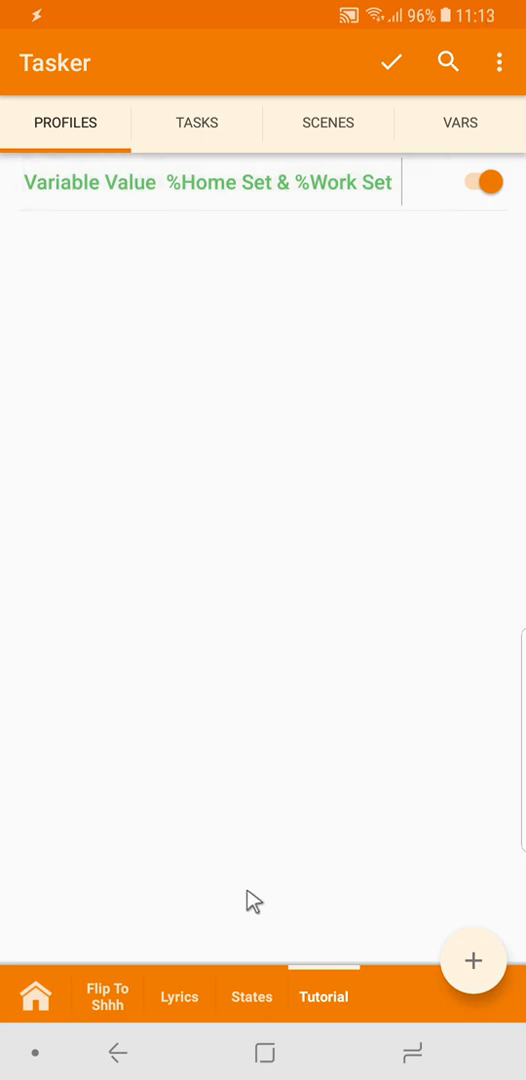
click(251, 996)
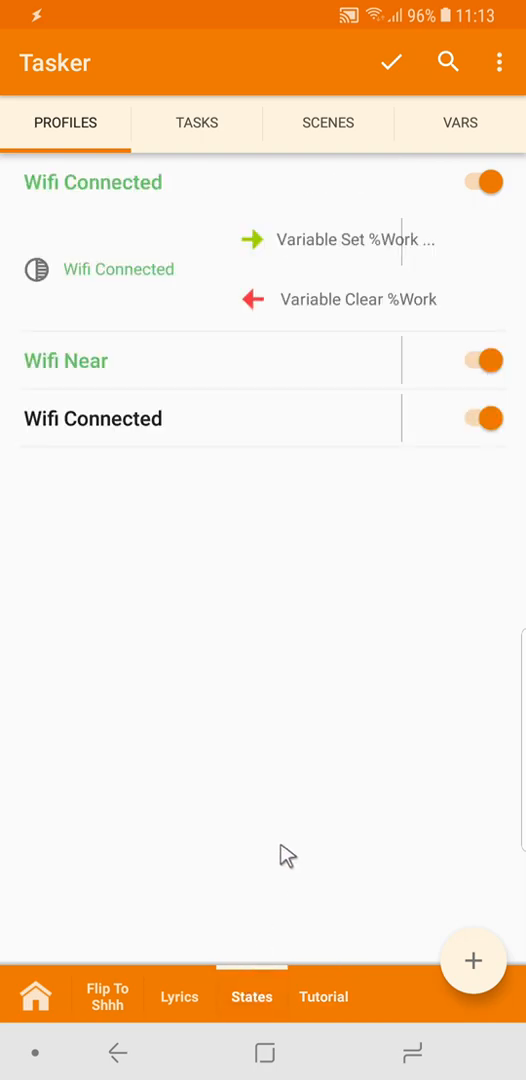
mouse_move(302, 535)
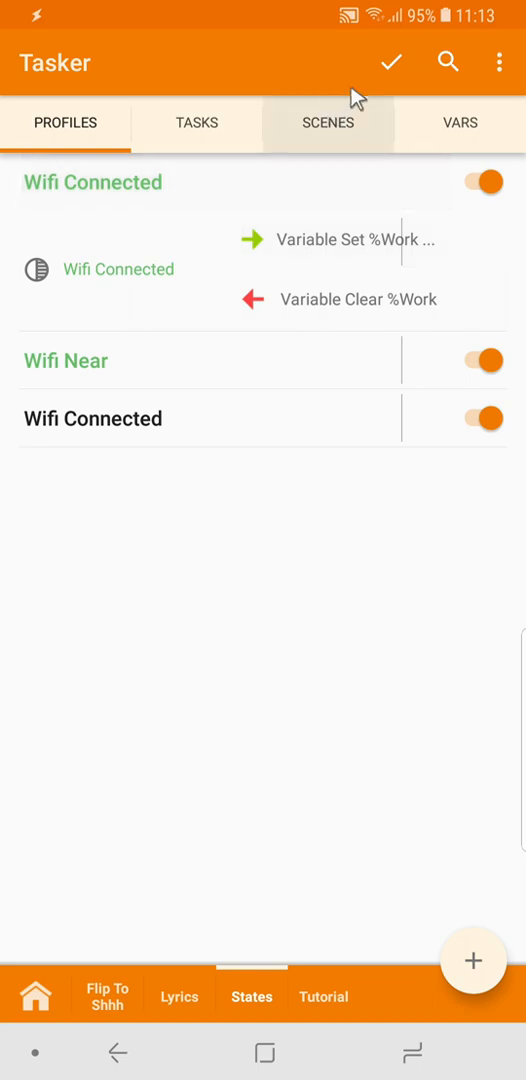
click(393, 59)
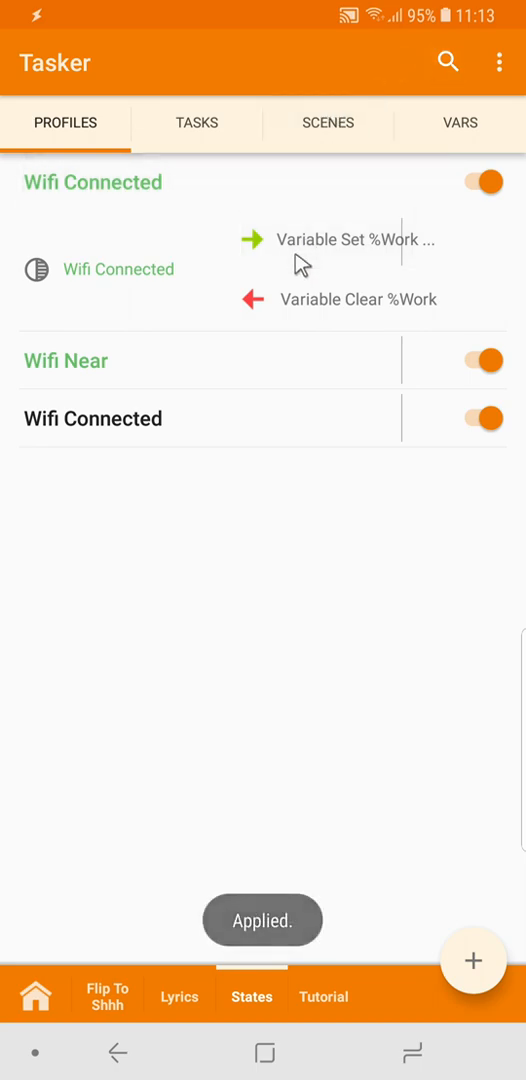
click(356, 239)
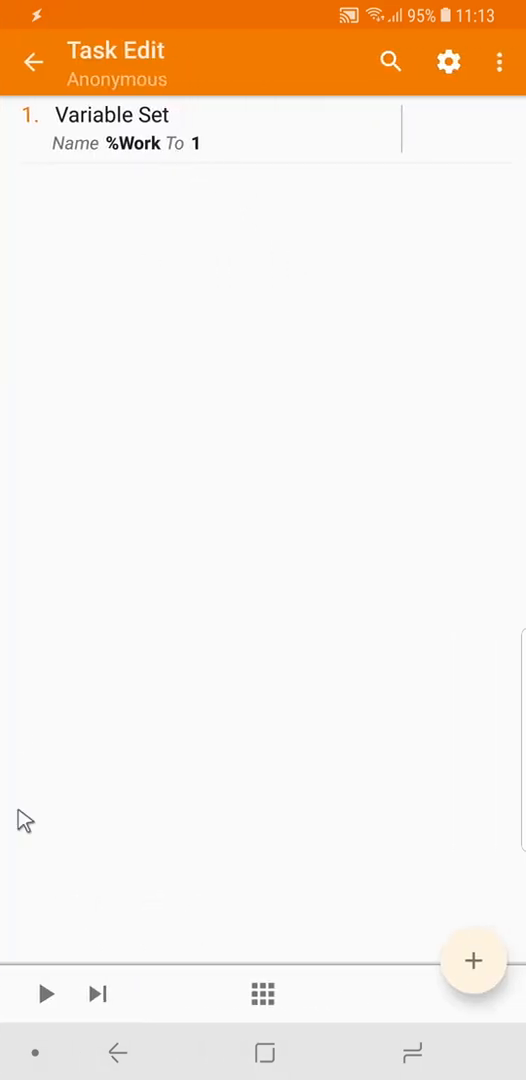
click(35, 58)
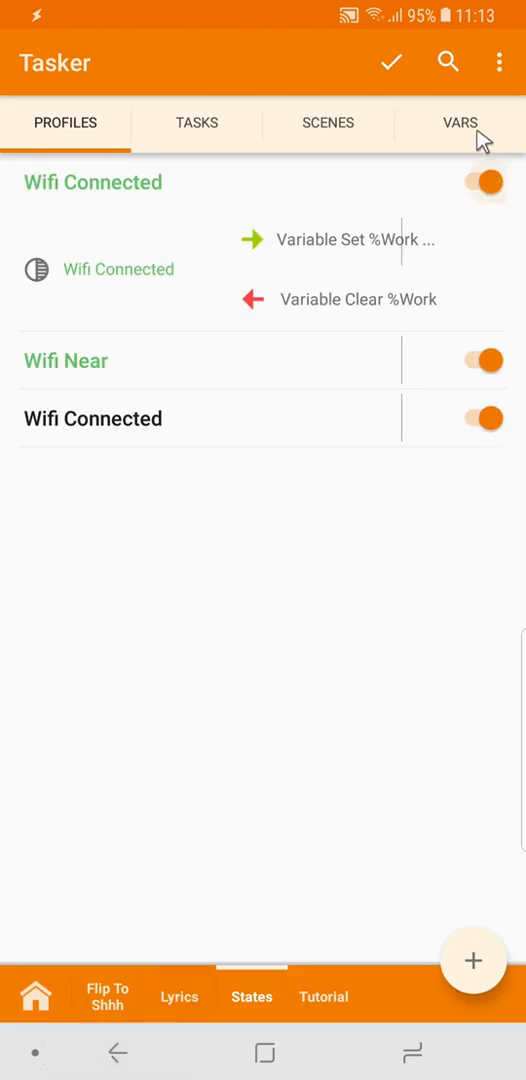
click(460, 122)
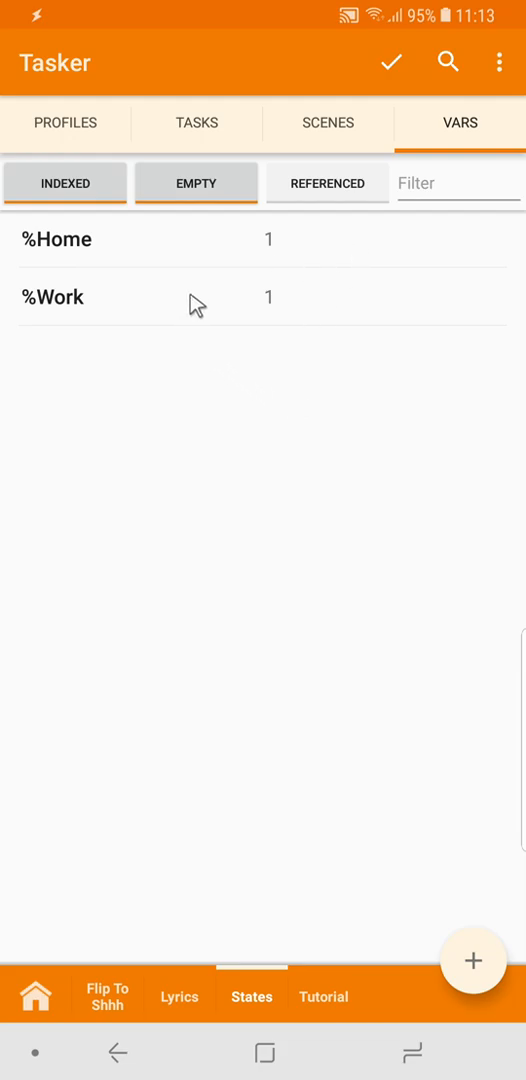
mouse_move(232, 383)
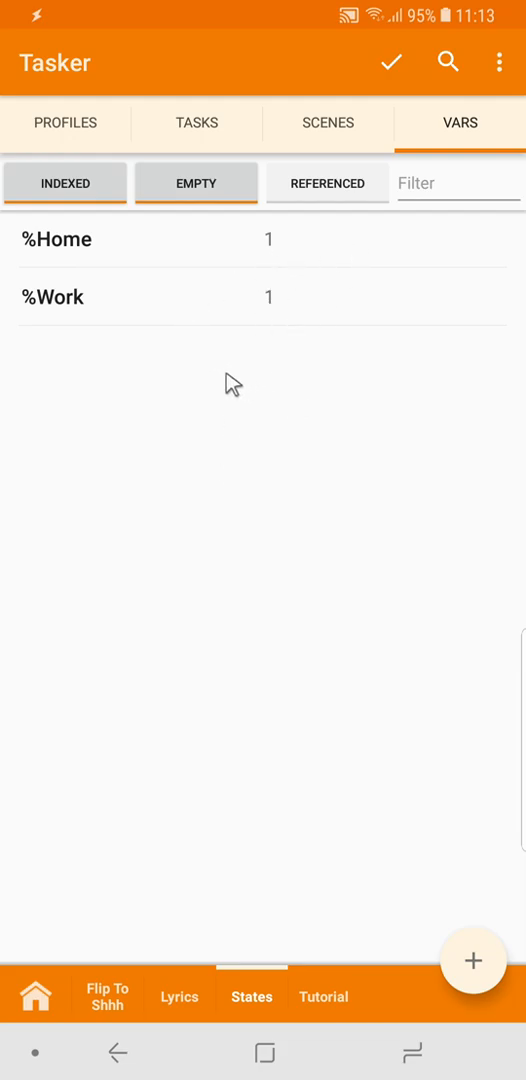
mouse_move(140, 472)
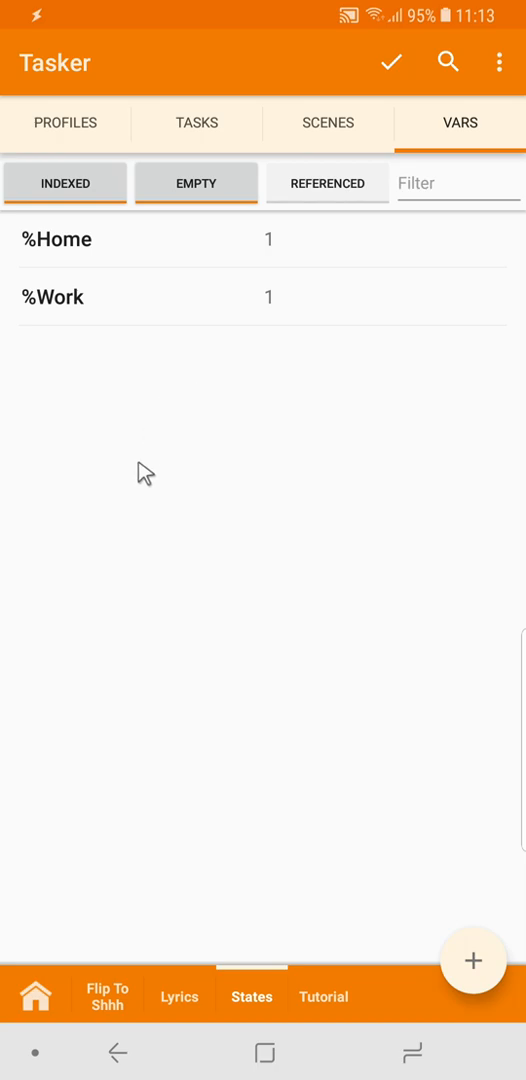
mouse_move(285, 608)
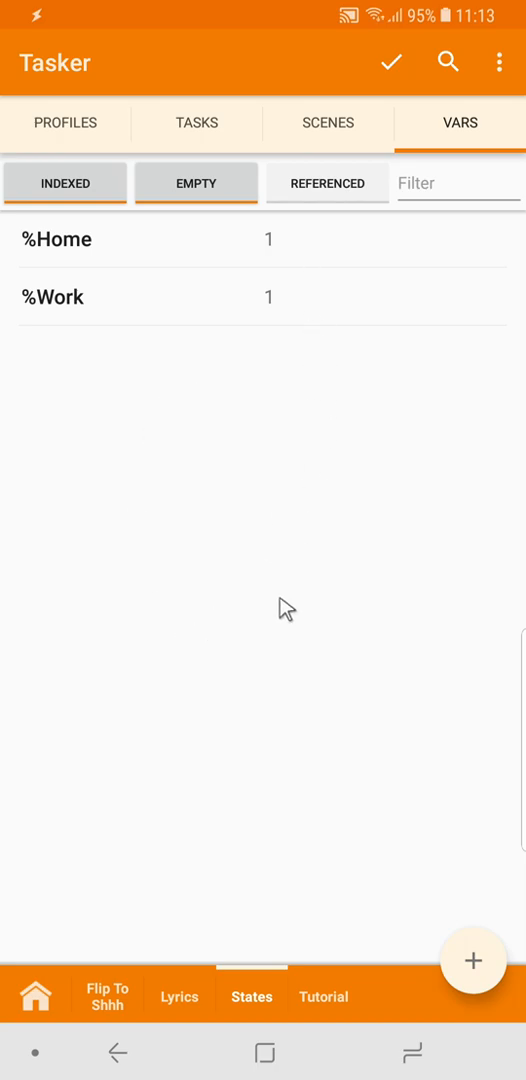
mouse_move(237, 258)
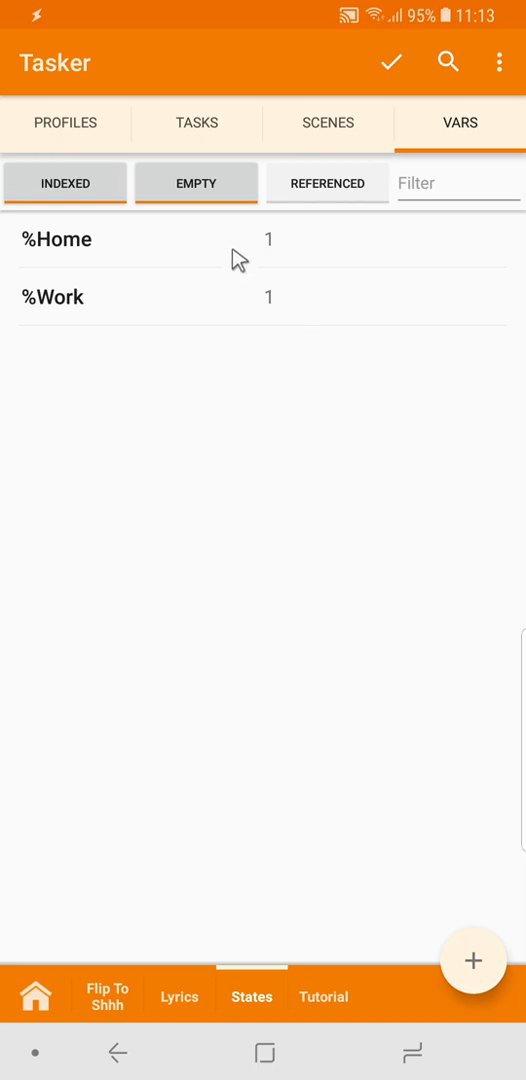
- Set the Tutorial profile's Flash action text to 'Working at home %PACTIVE'
click(196, 122)
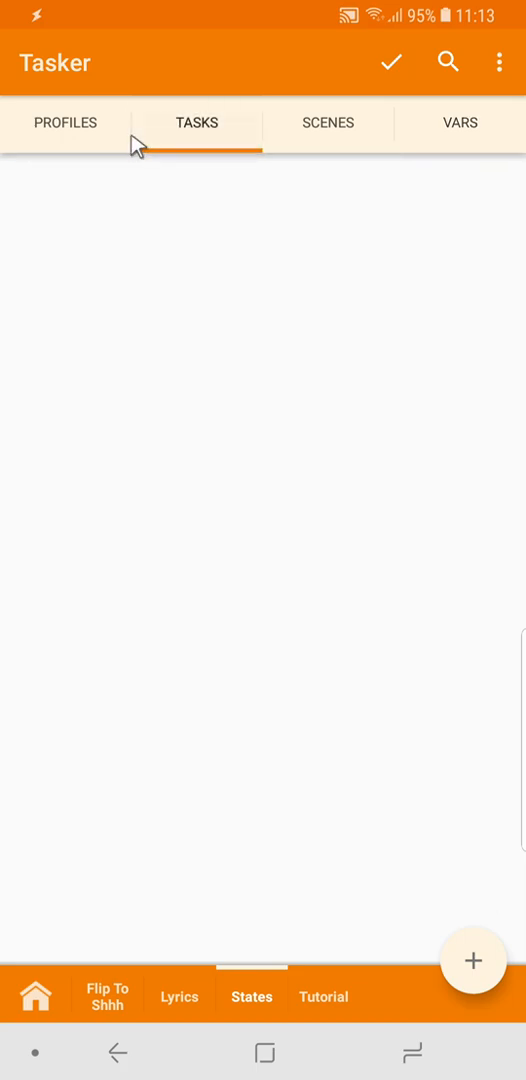
click(65, 122)
text(p)
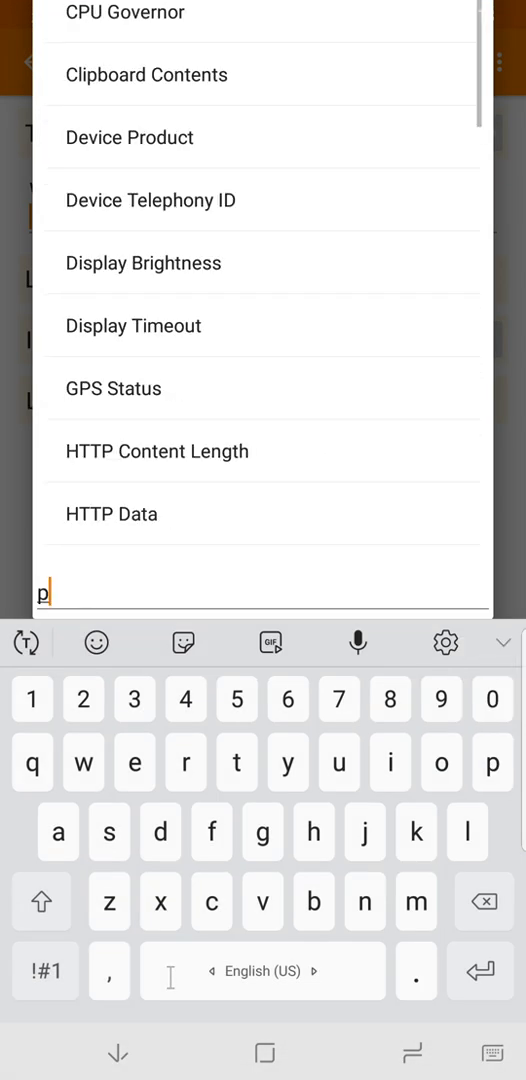
text(ro)
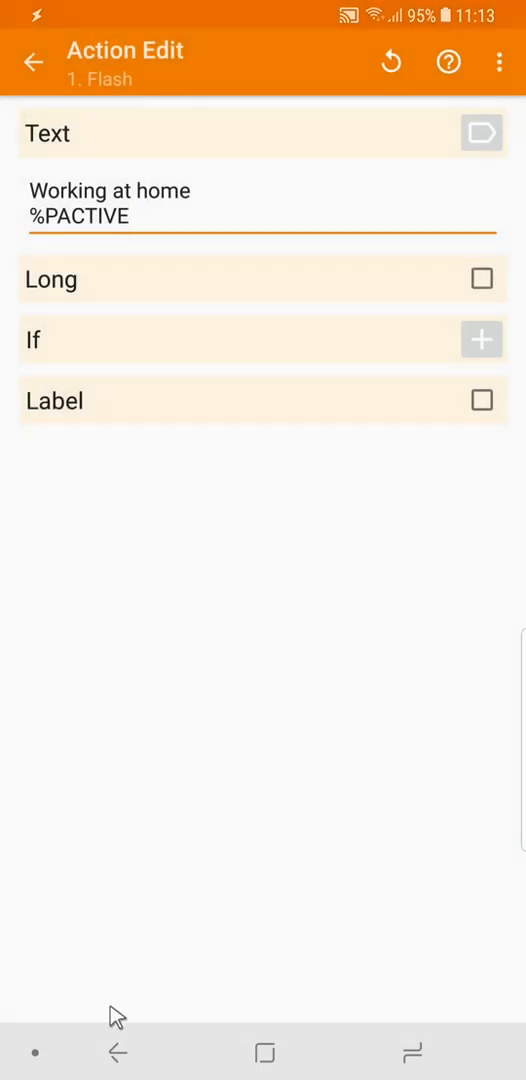
click(36, 60)
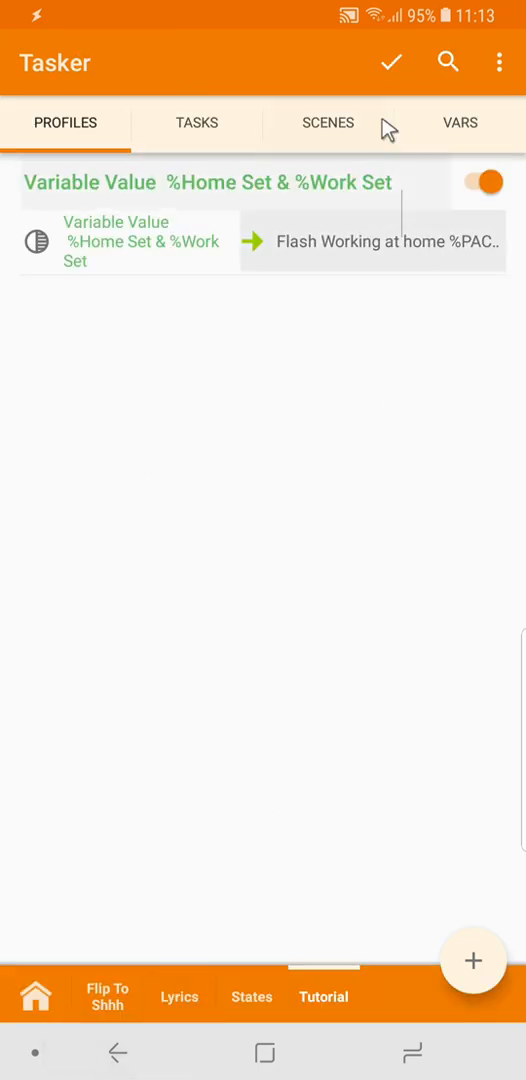
click(391, 61)
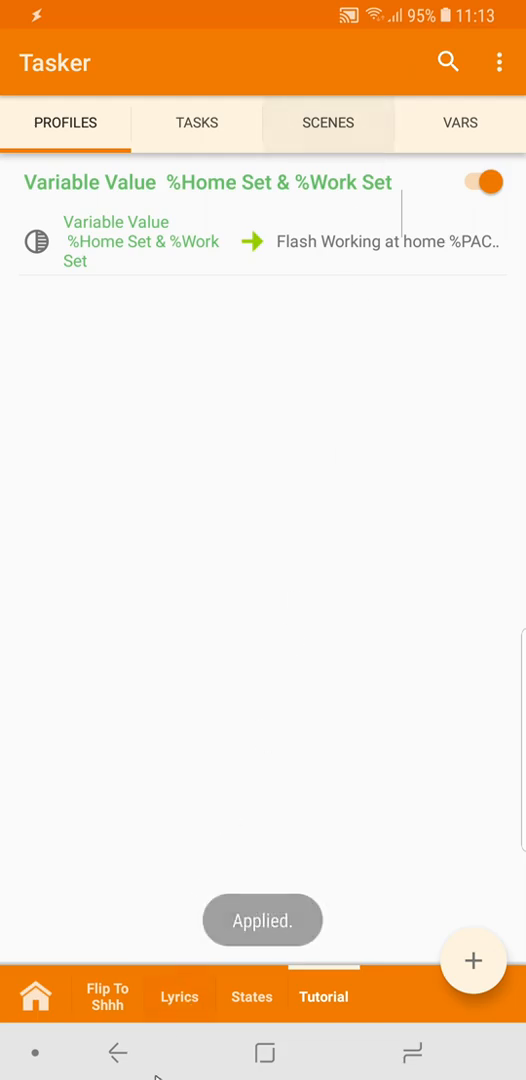
key(HOME)
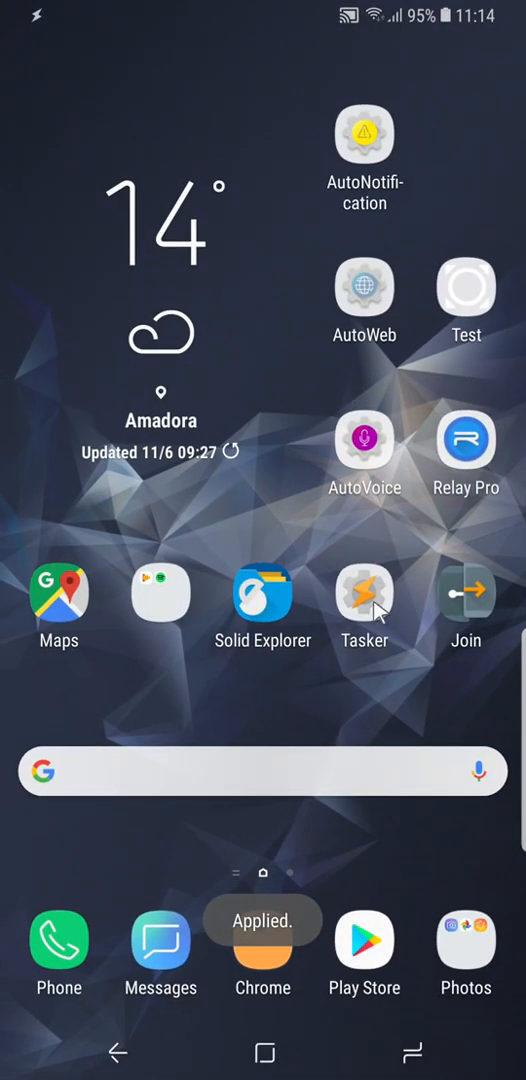
click(364, 592)
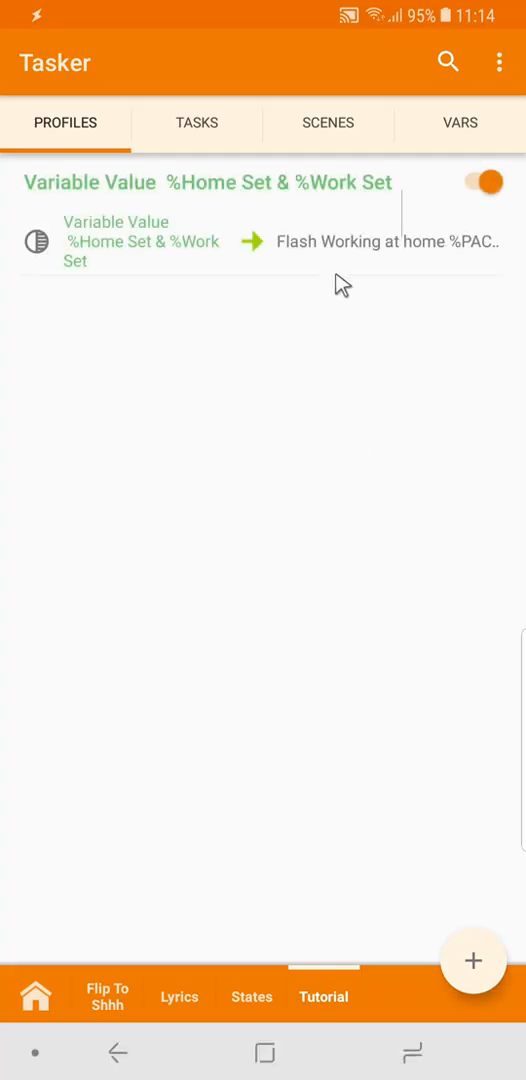
click(390, 241)
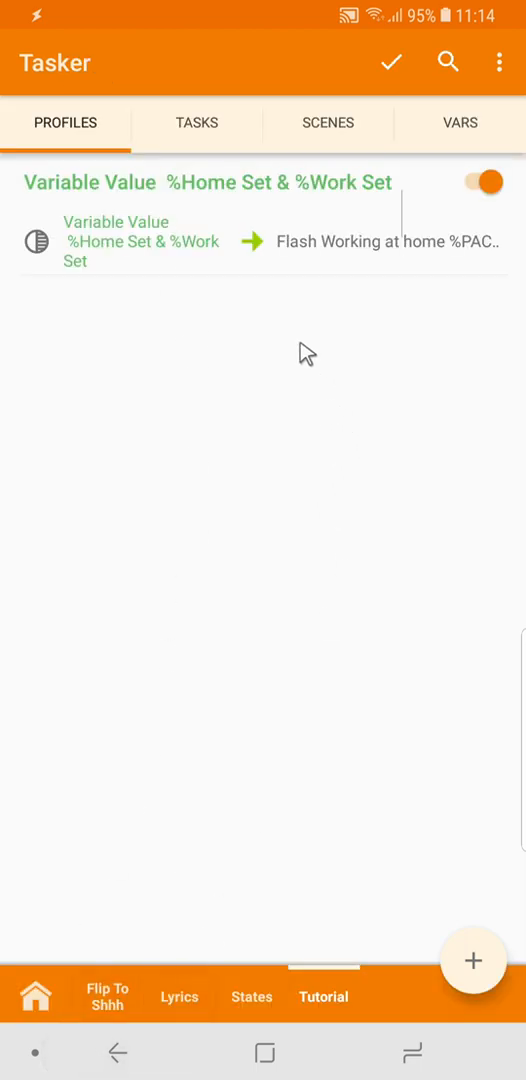
mouse_move(220, 188)
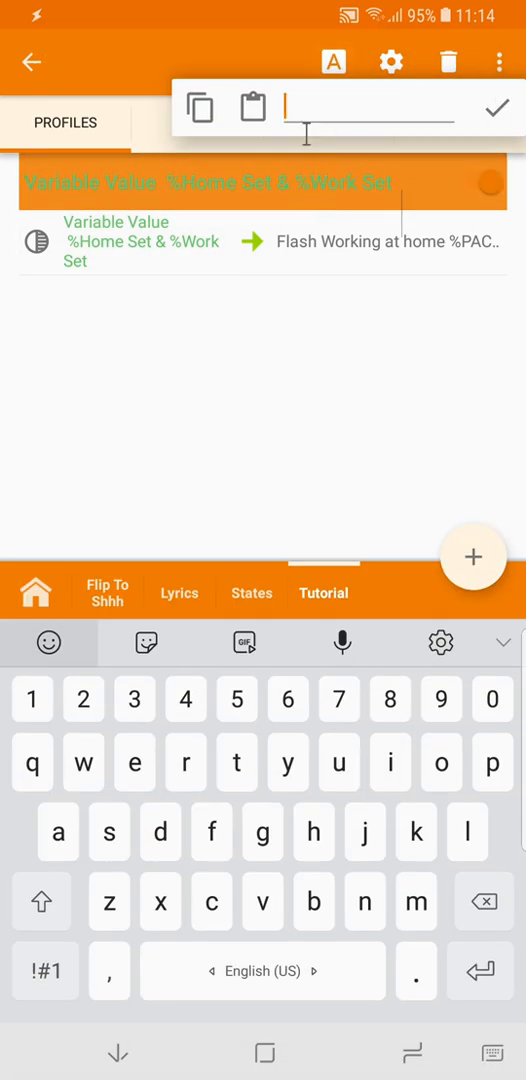
- Name the Variable Value profile 'Something' and open its Flash task
text(Something)
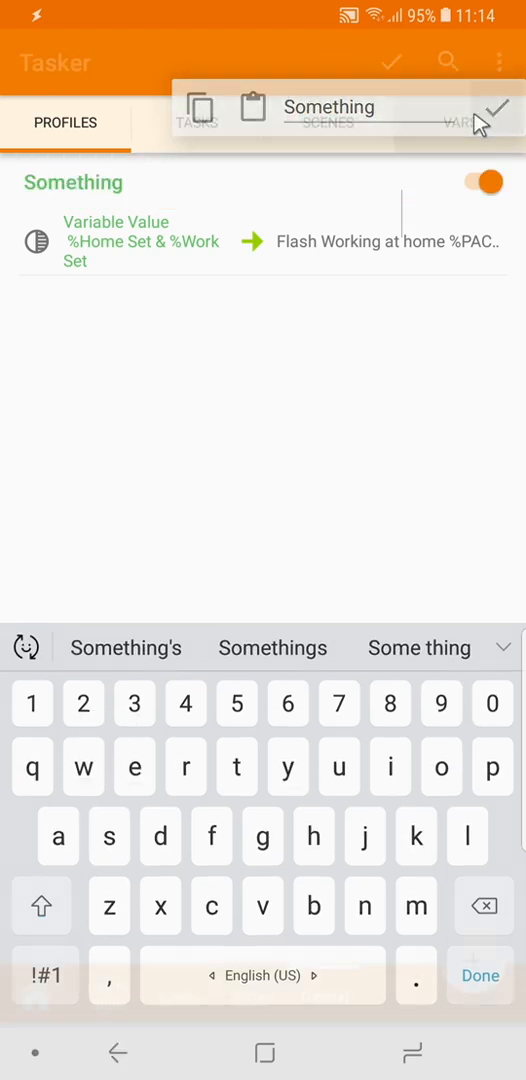
click(498, 109)
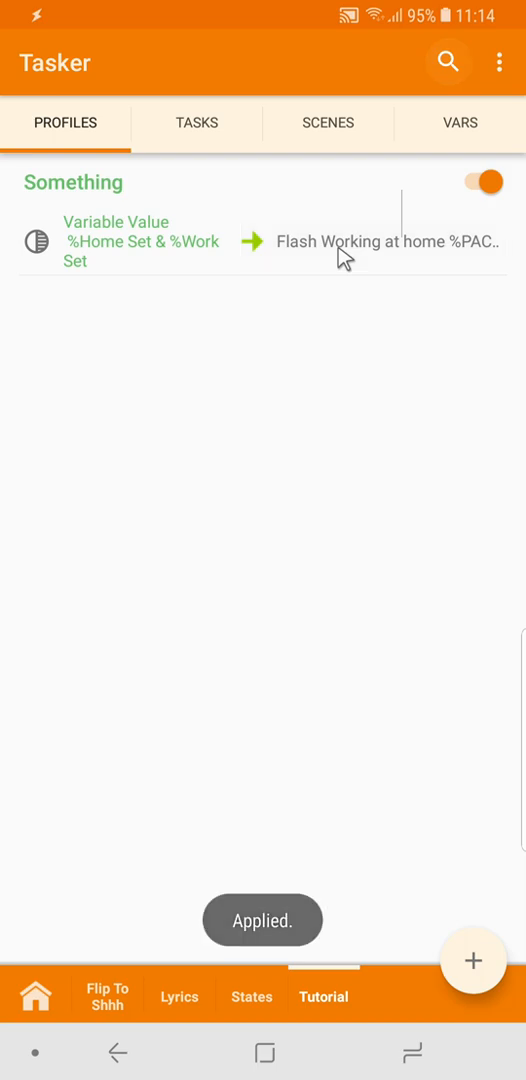
click(380, 241)
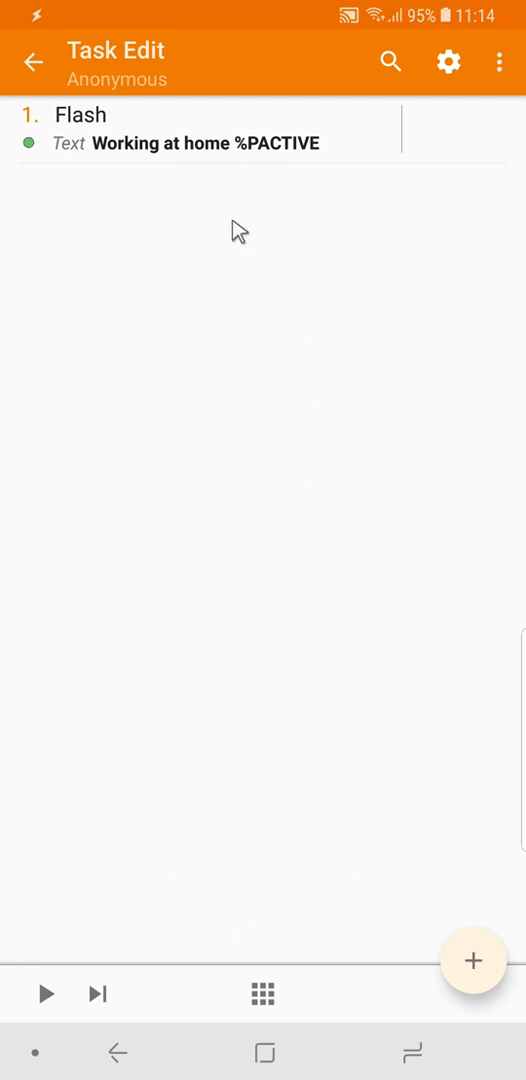
mouse_move(302, 172)
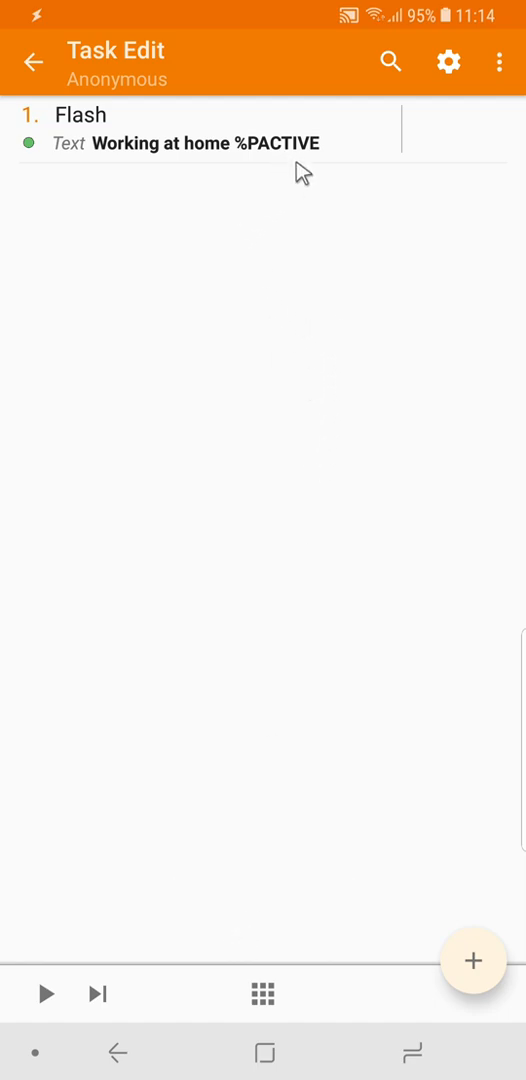
mouse_move(119, 902)
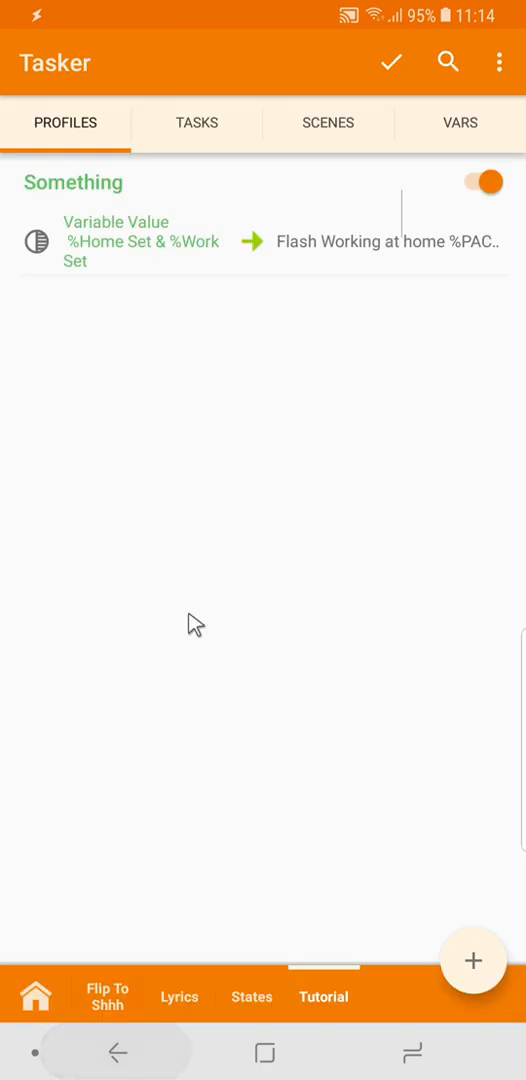
mouse_move(470, 140)
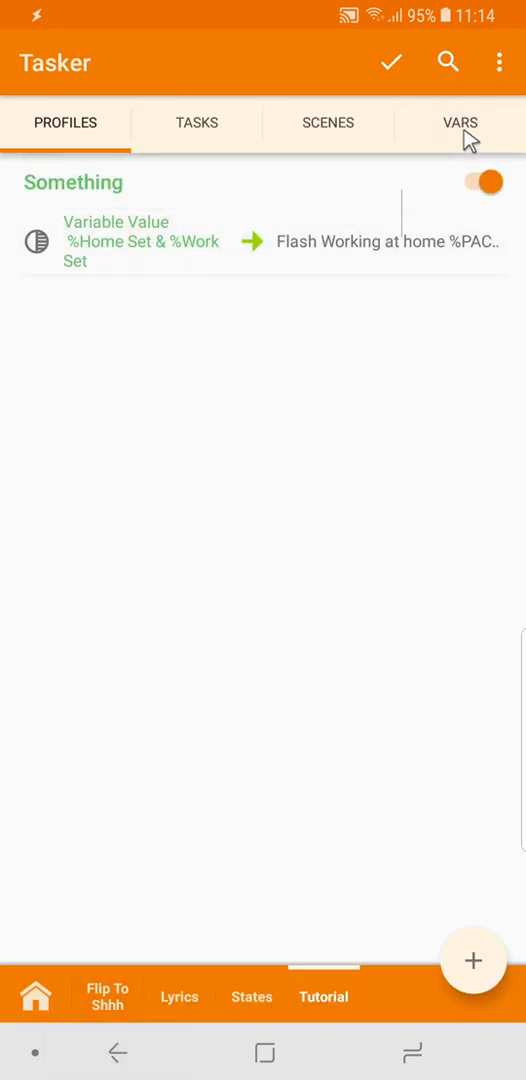
click(461, 122)
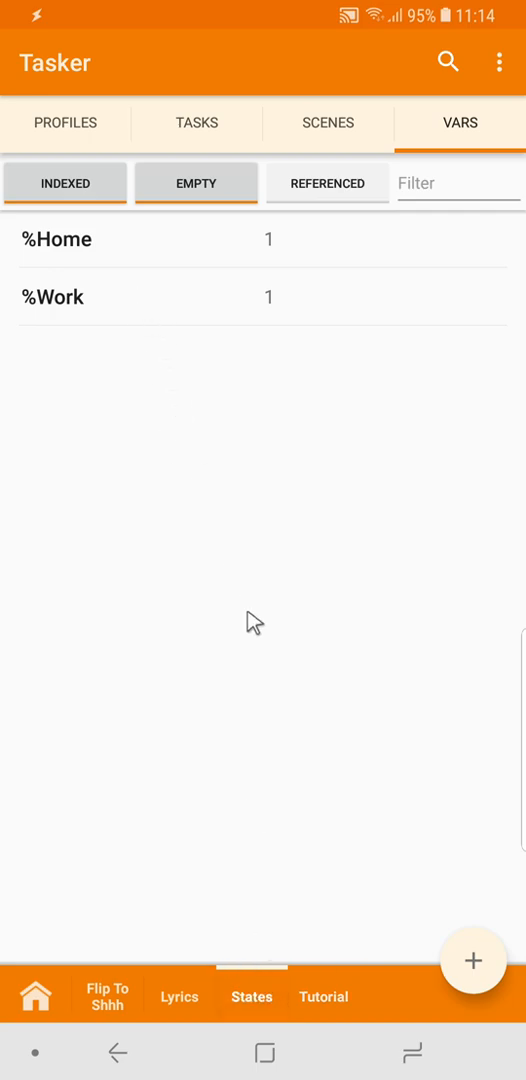
click(65, 122)
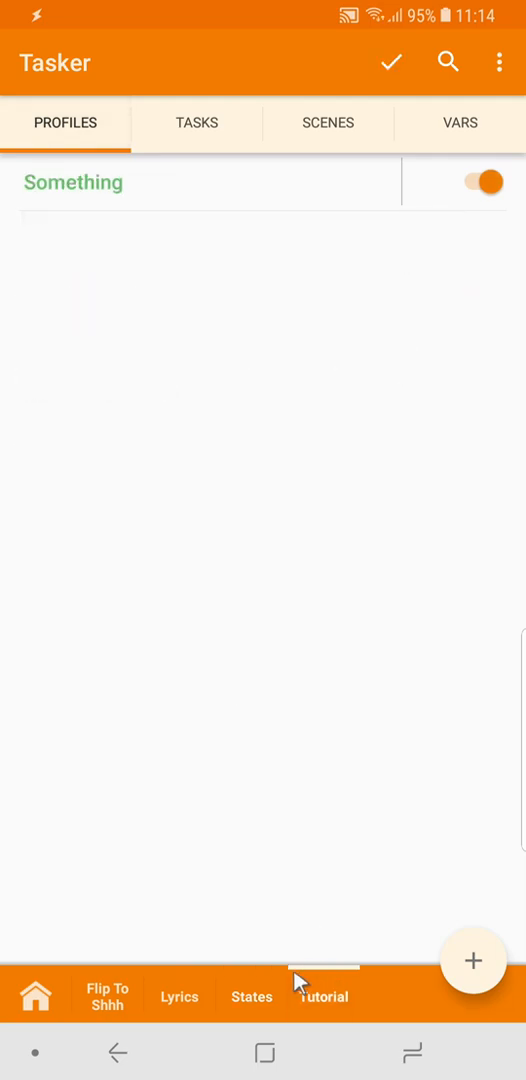
click(73, 182)
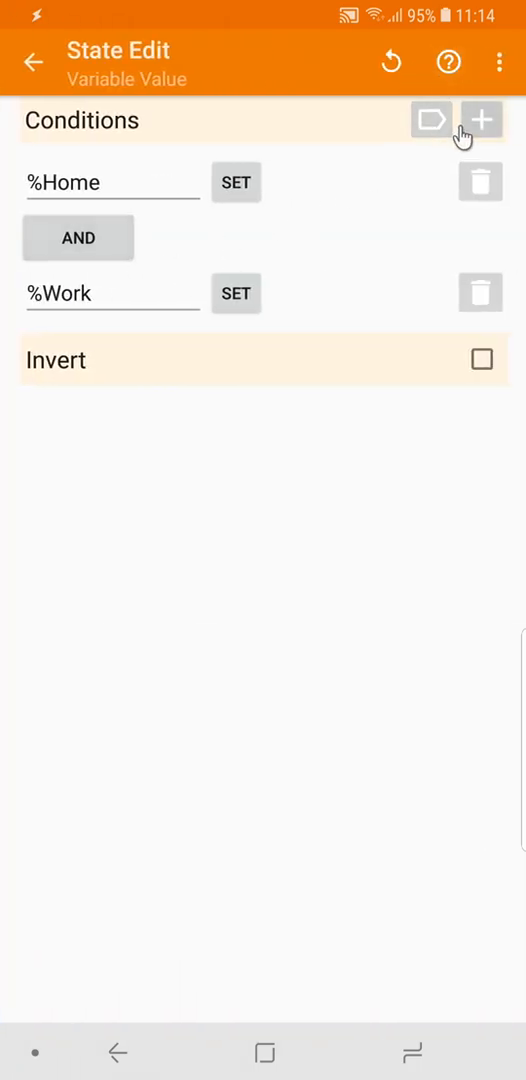
click(481, 119)
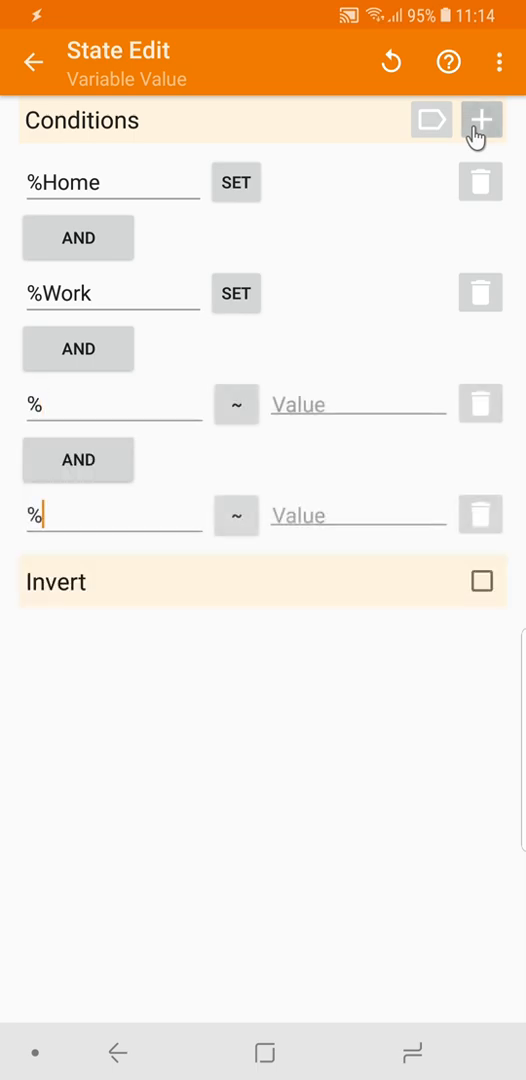
click(484, 121)
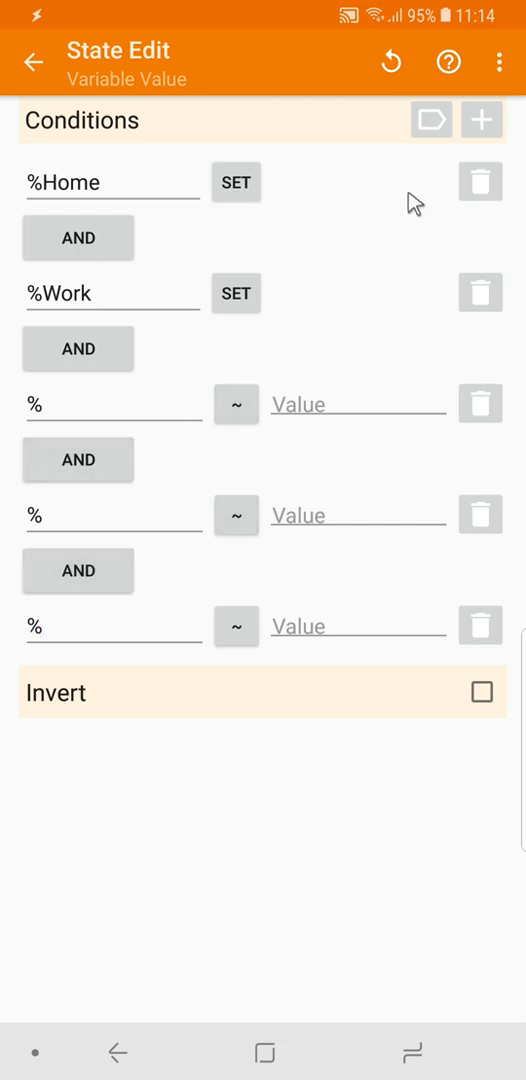
click(494, 62)
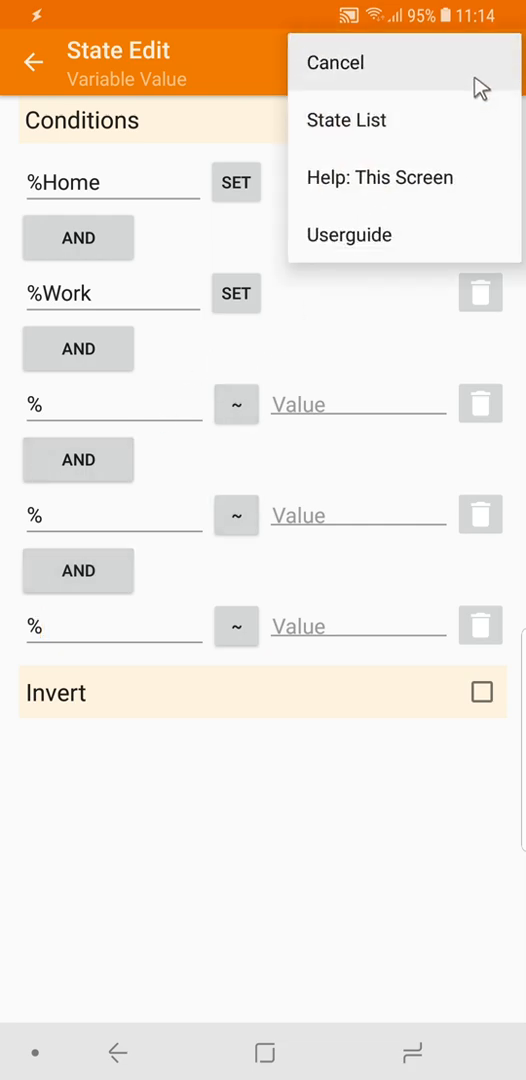
click(335, 62)
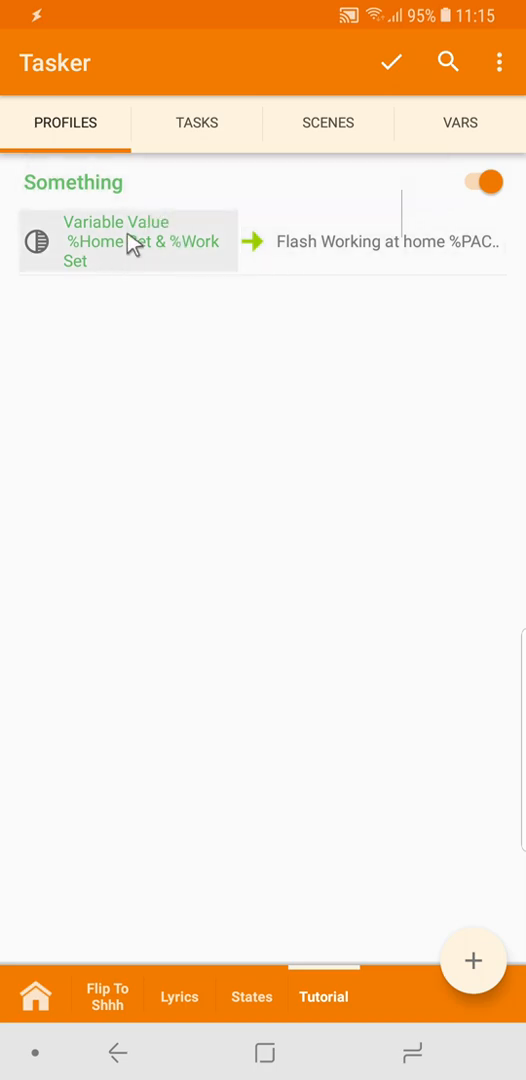
mouse_move(107, 632)
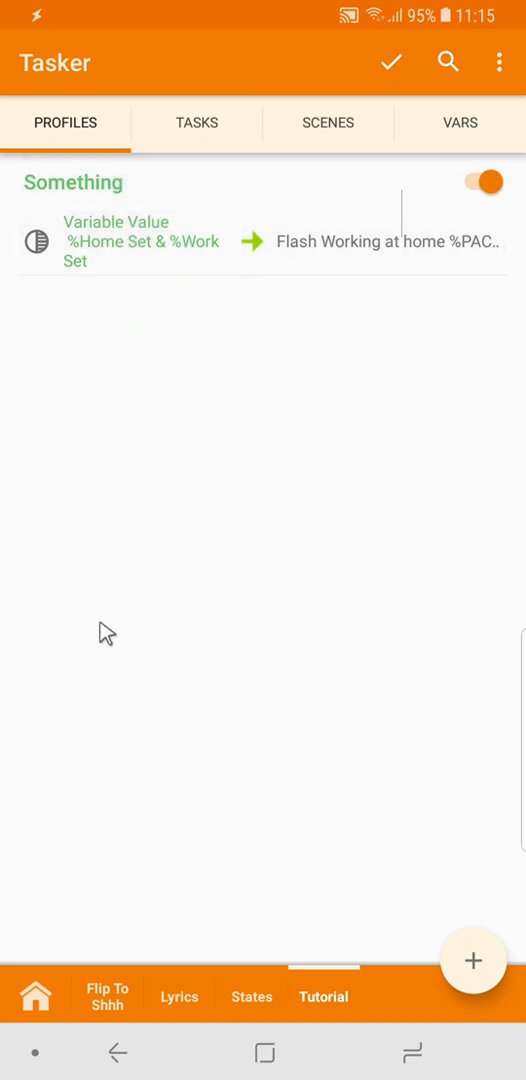
mouse_move(138, 548)
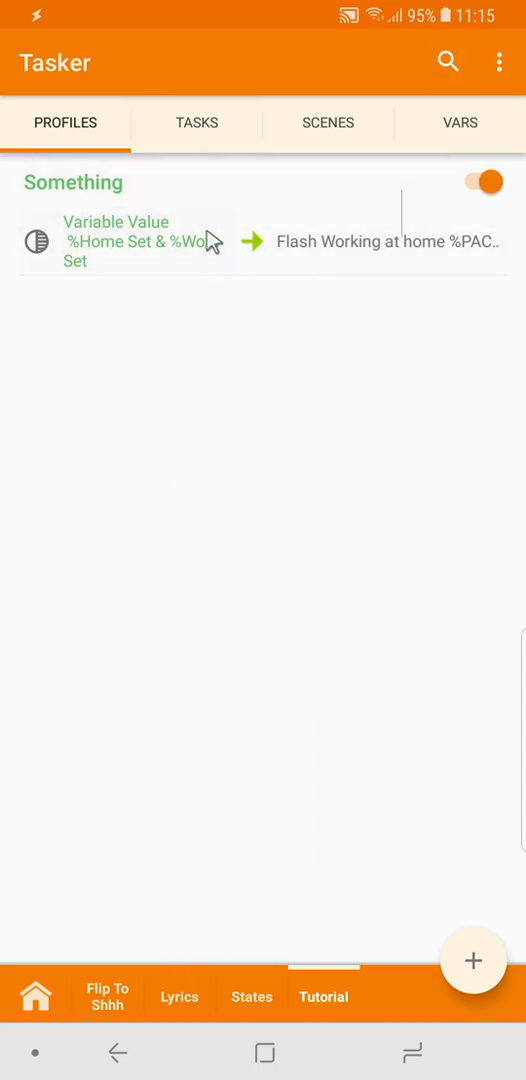
click(390, 240)
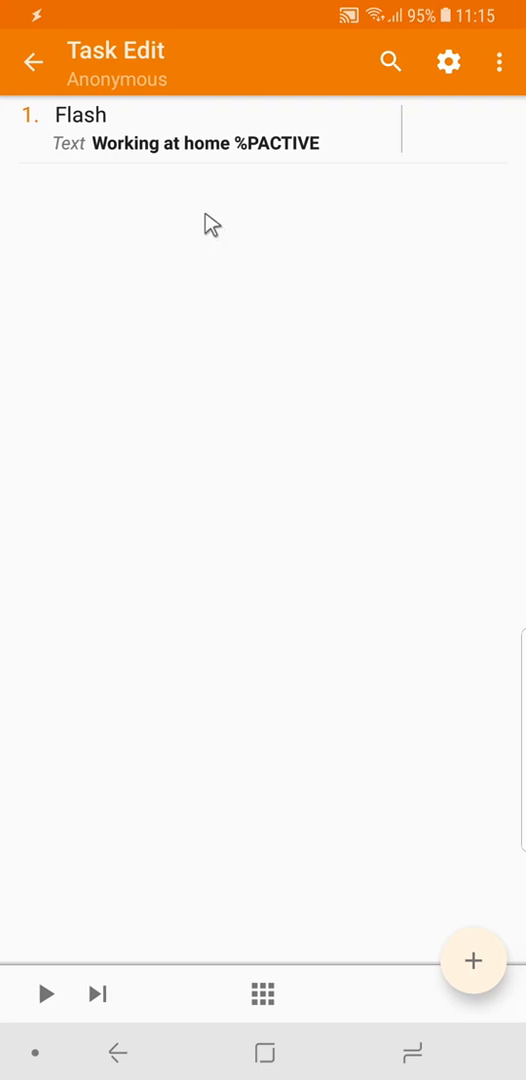
mouse_move(152, 529)
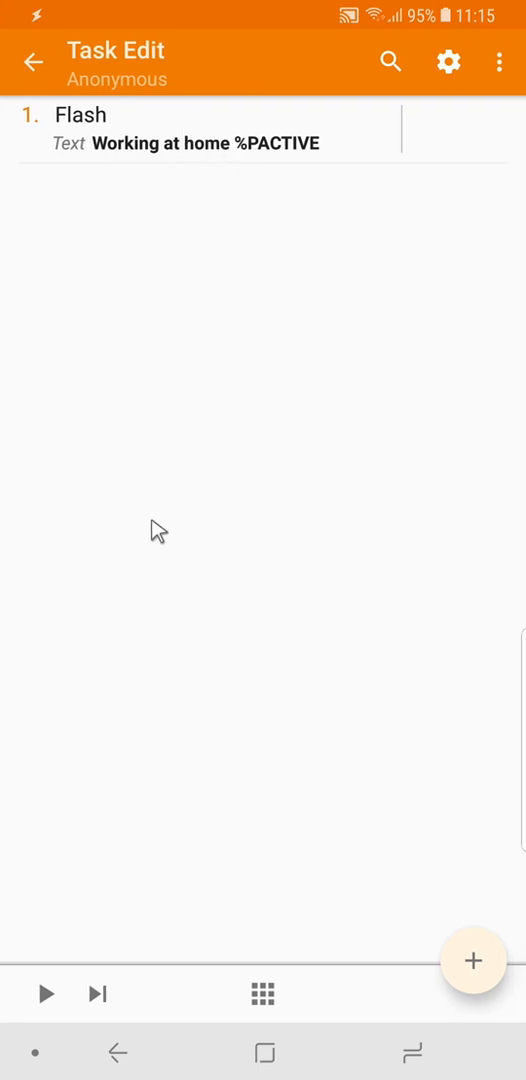
mouse_move(198, 340)
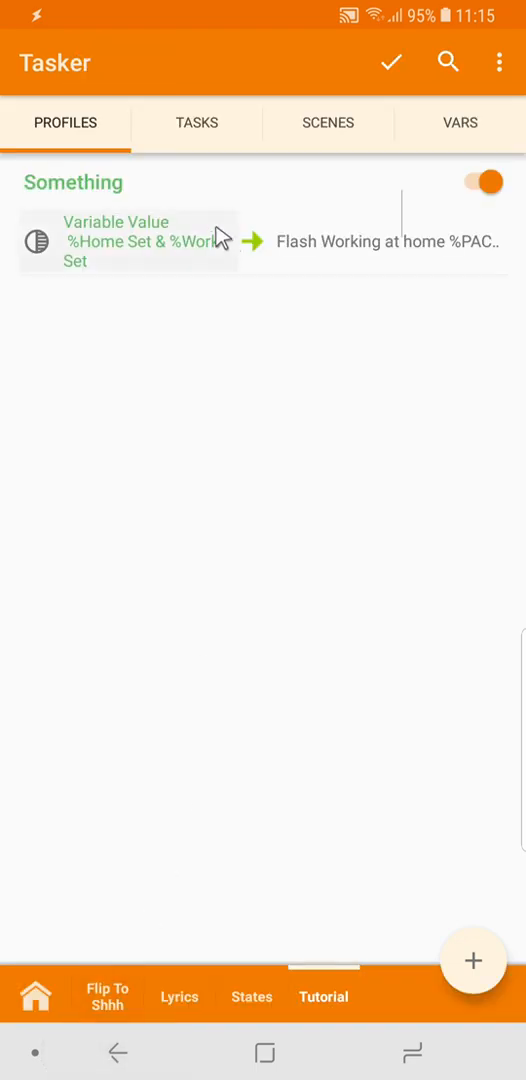
click(251, 996)
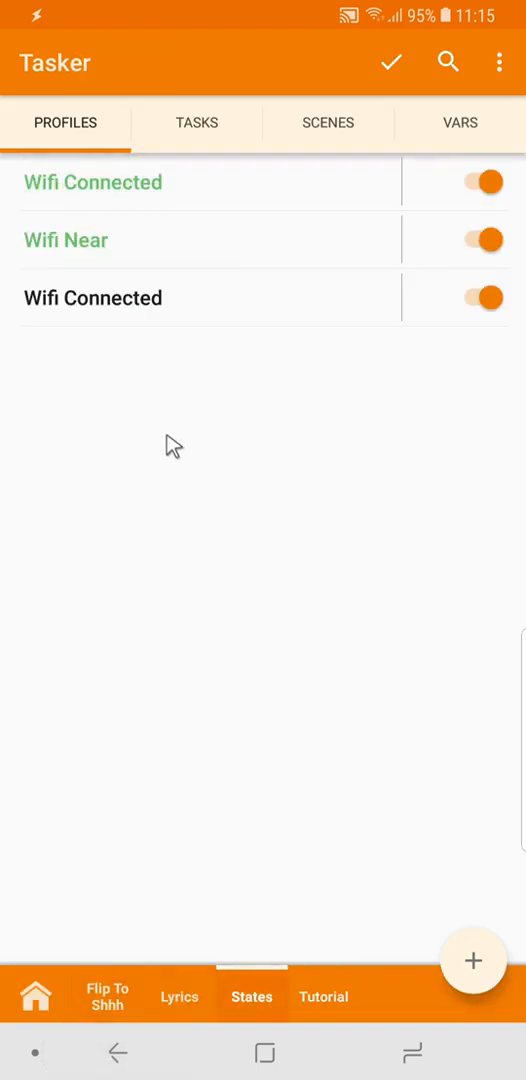
mouse_move(150, 205)
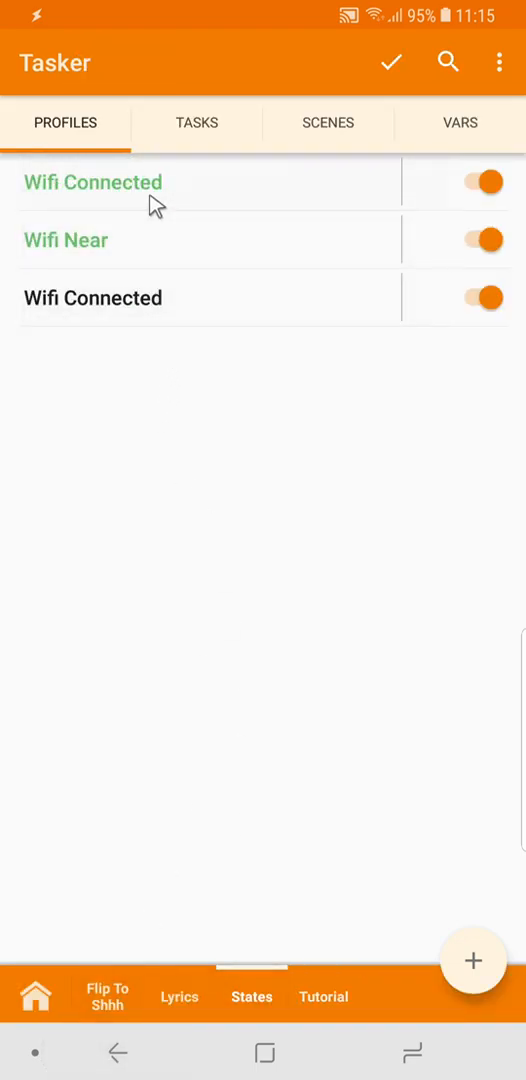
click(92, 182)
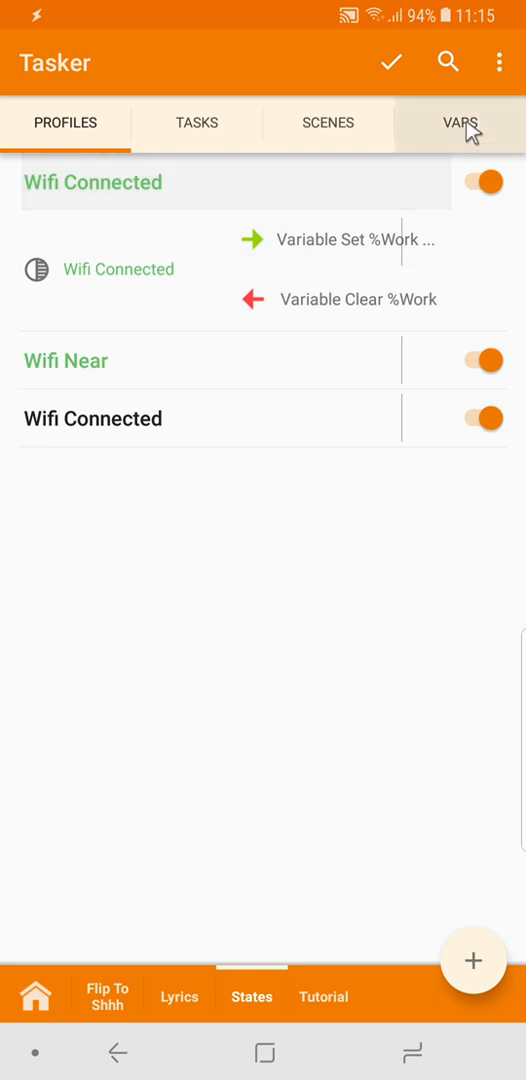
click(471, 123)
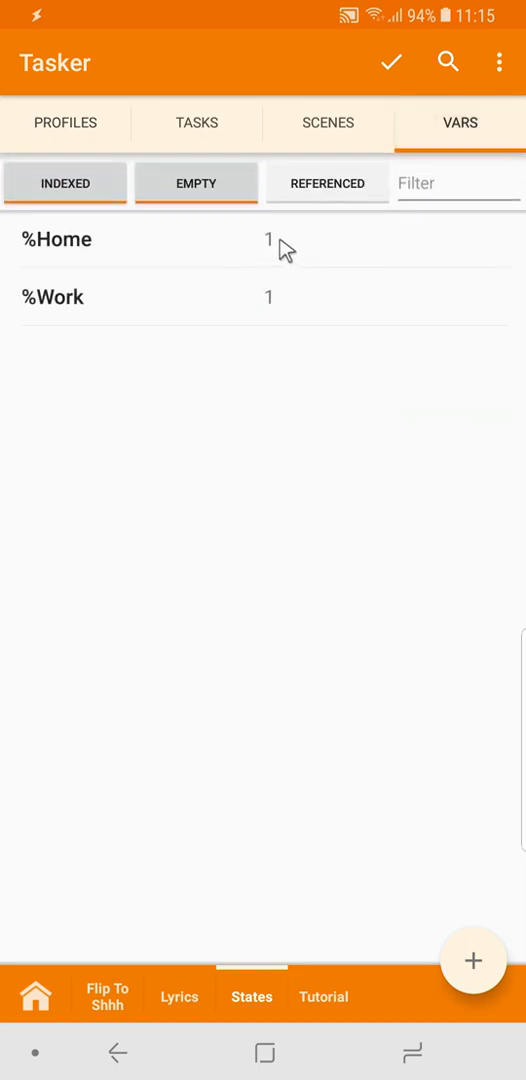
mouse_move(198, 249)
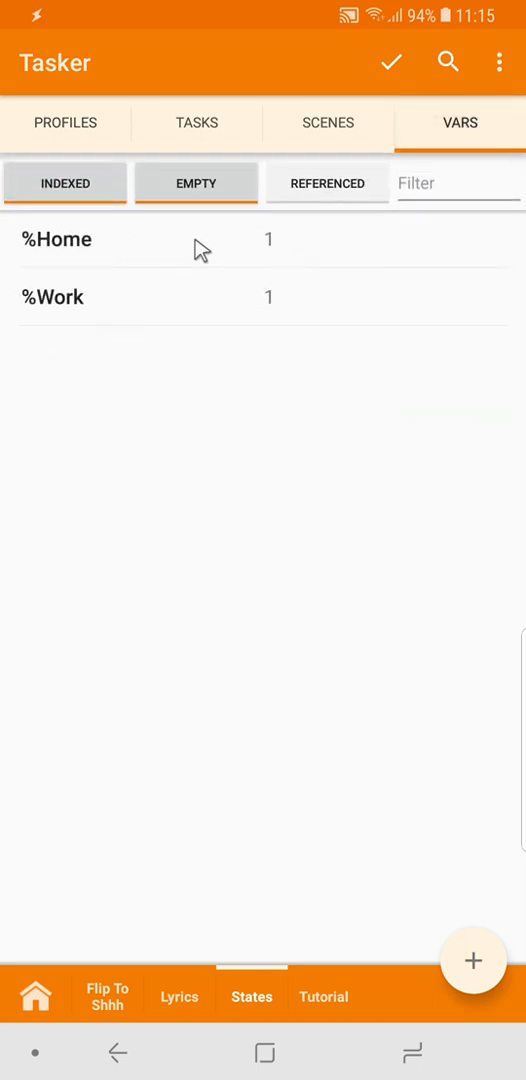
mouse_move(238, 244)
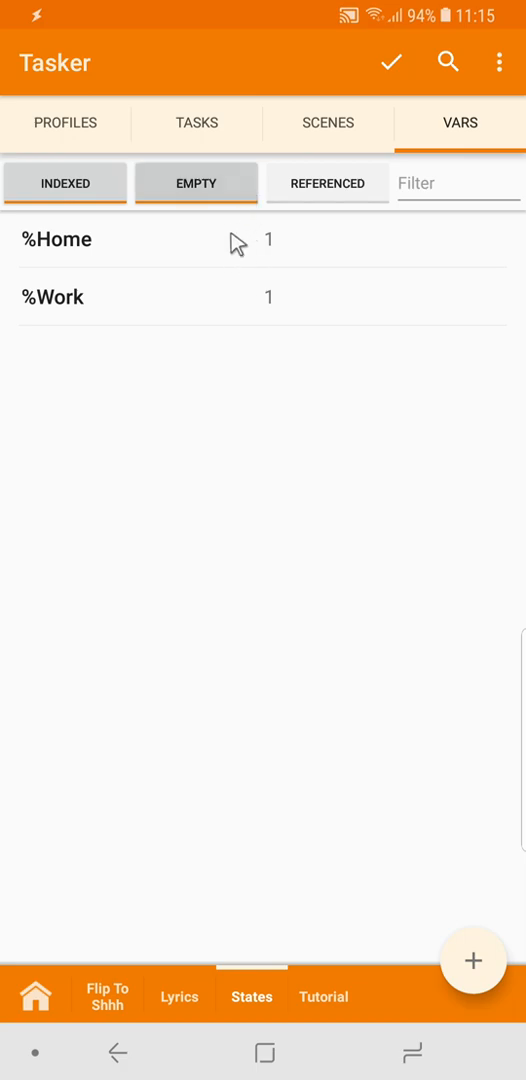
mouse_move(244, 148)
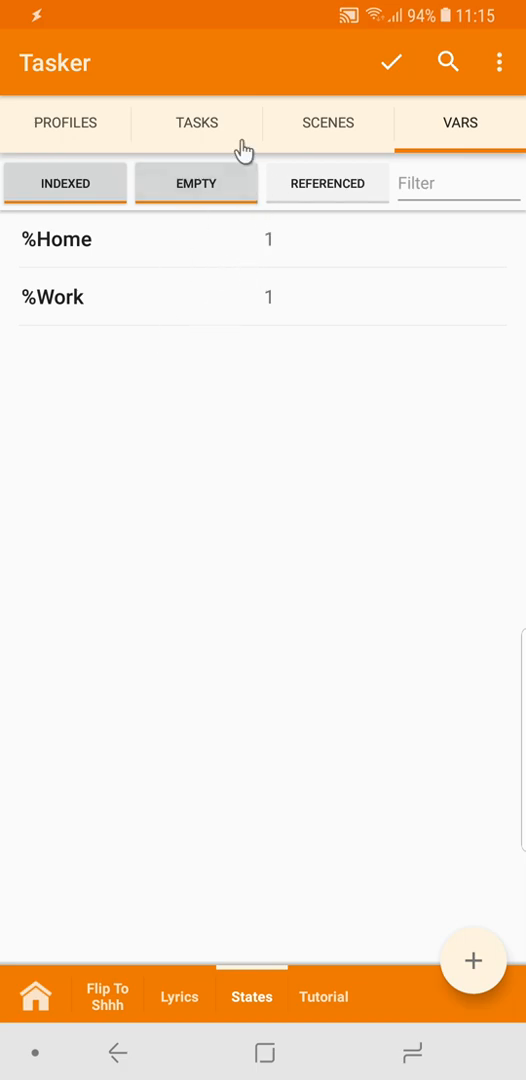
click(64, 122)
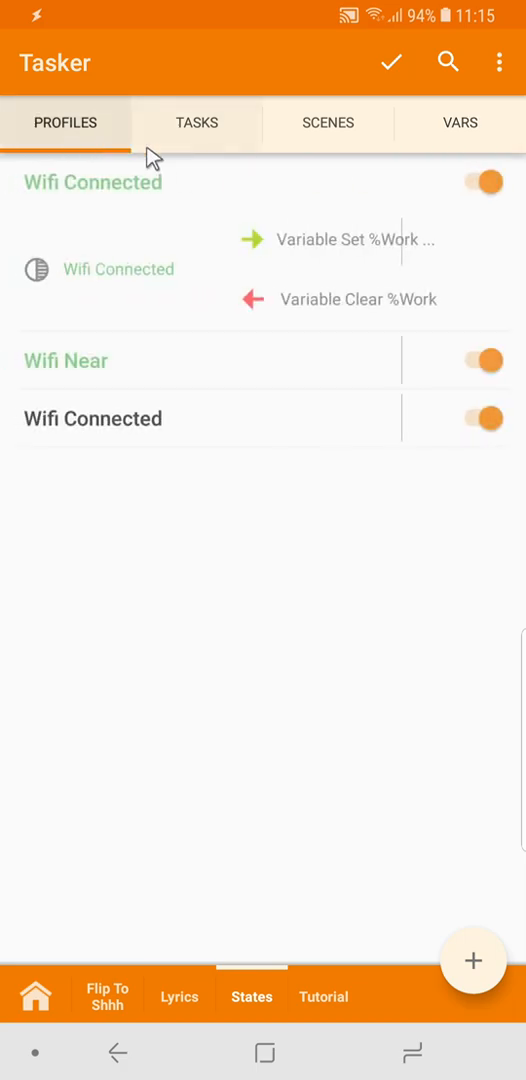
click(323, 996)
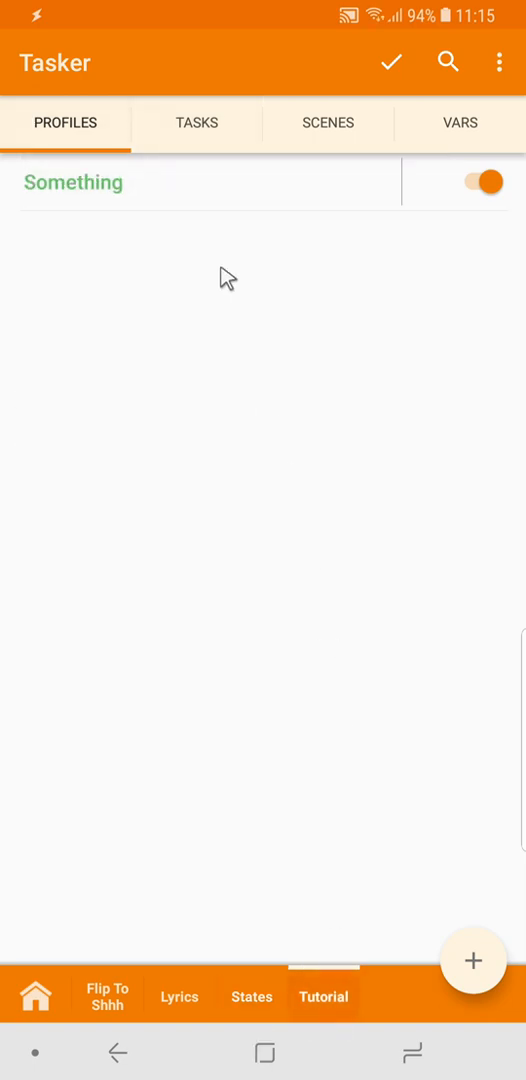
- Test-run the Something profile's Flash task, which shows 'Working at home ,Something,'
click(72, 182)
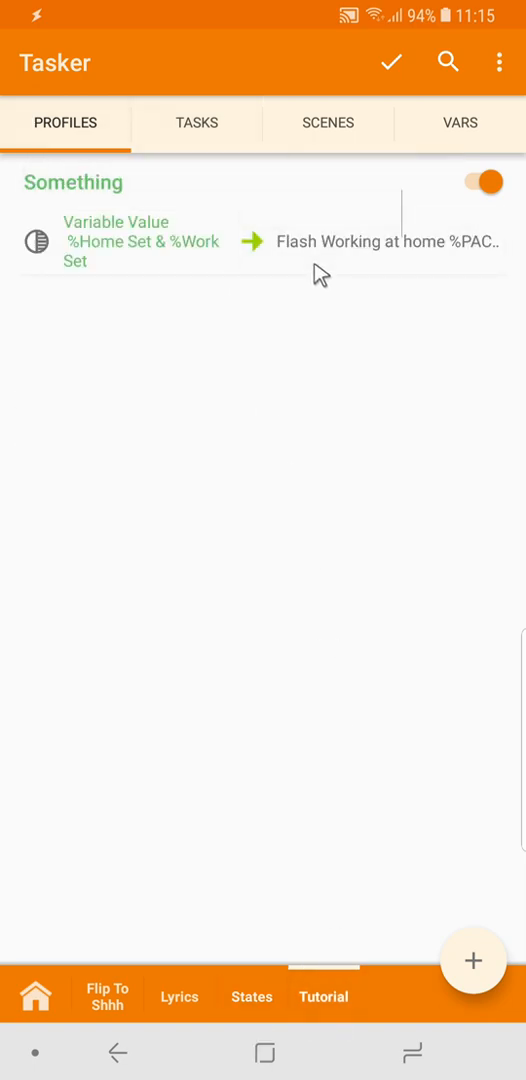
click(385, 242)
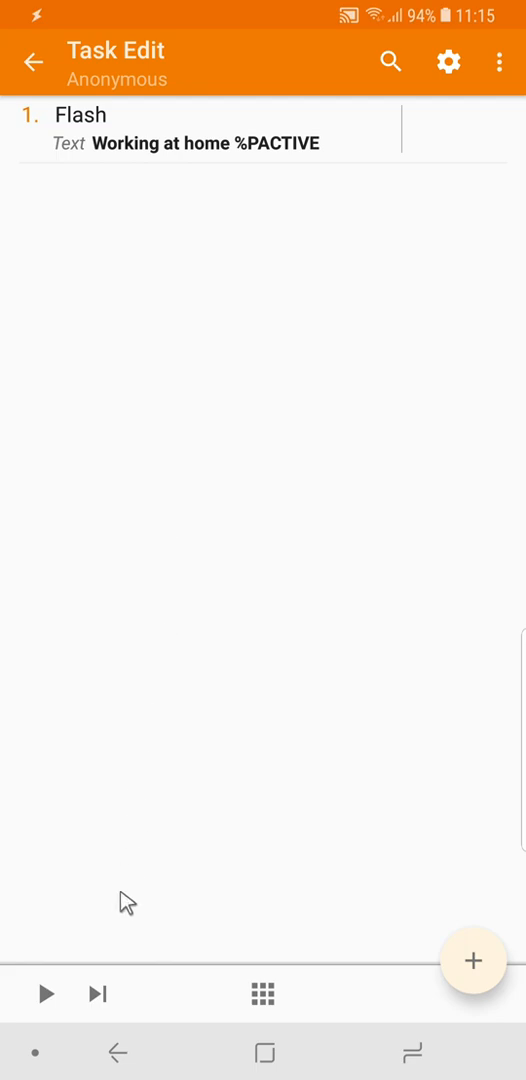
click(43, 994)
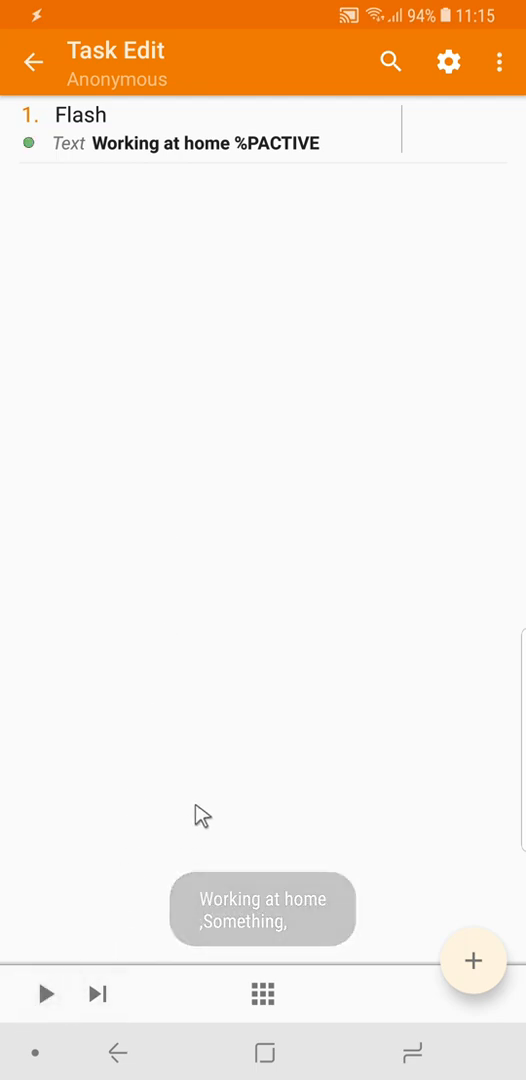
click(122, 1050)
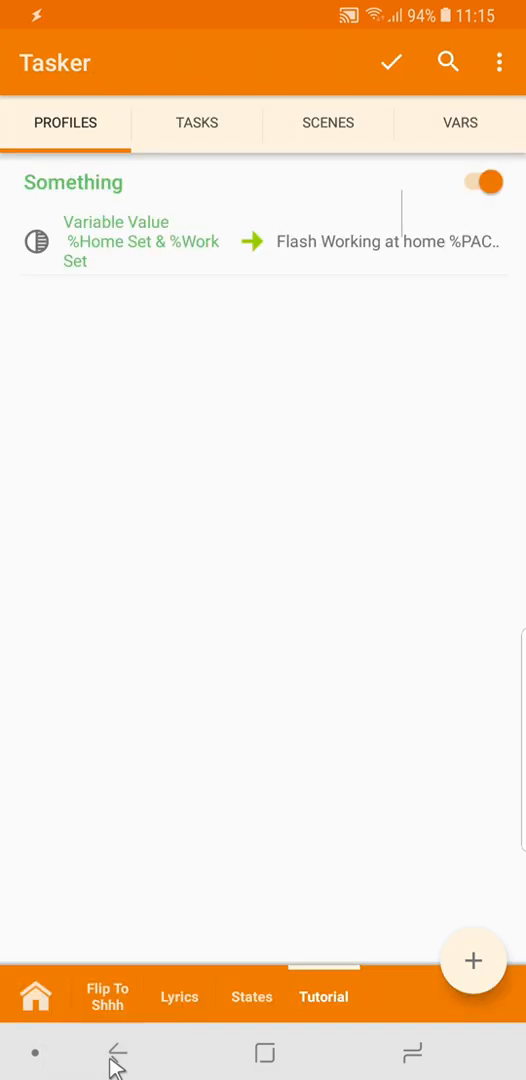